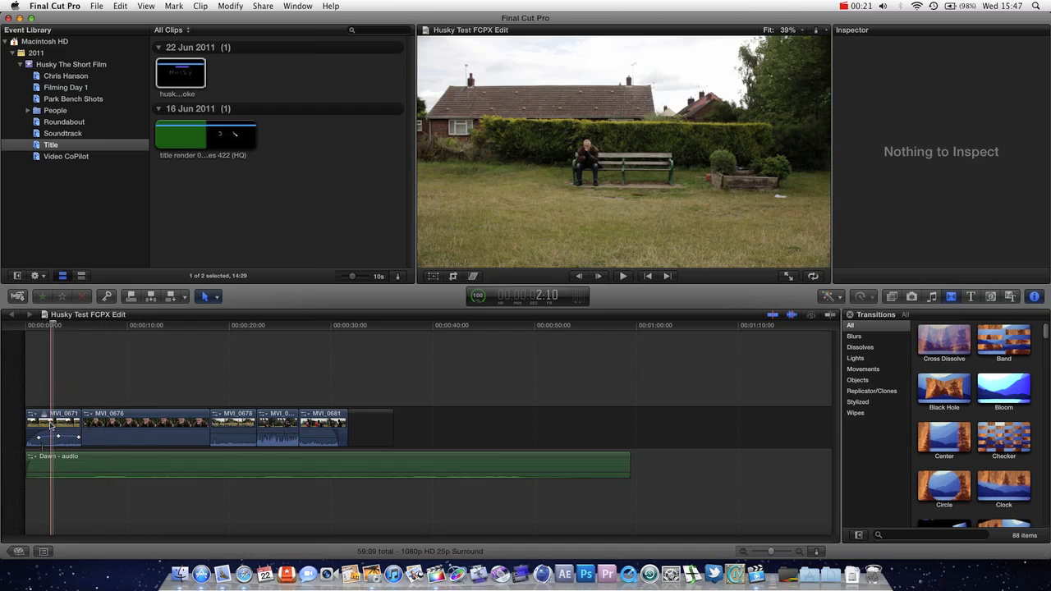
- Select clip MVI_0671 in the timeline to show its Color and Correction 1 settings in the Inspector
left_click(51, 427)
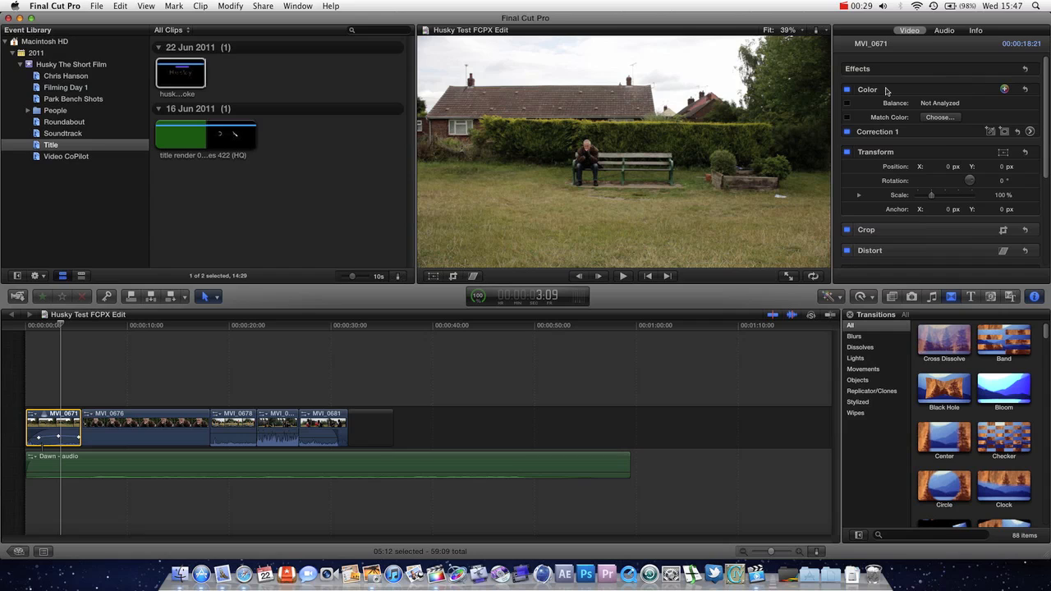
mouse_move(1036, 297)
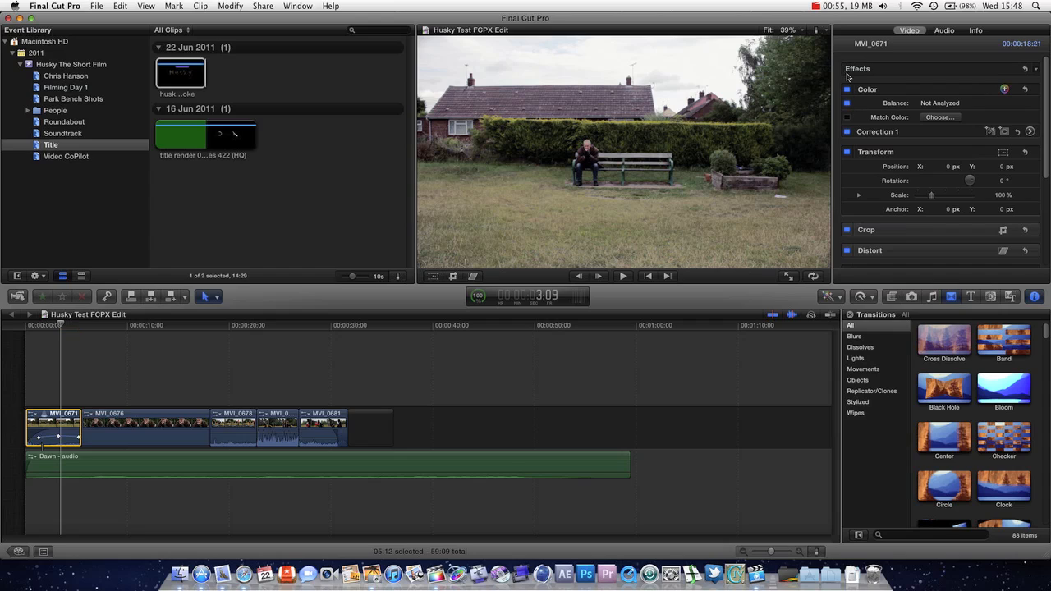
mouse_move(840, 22)
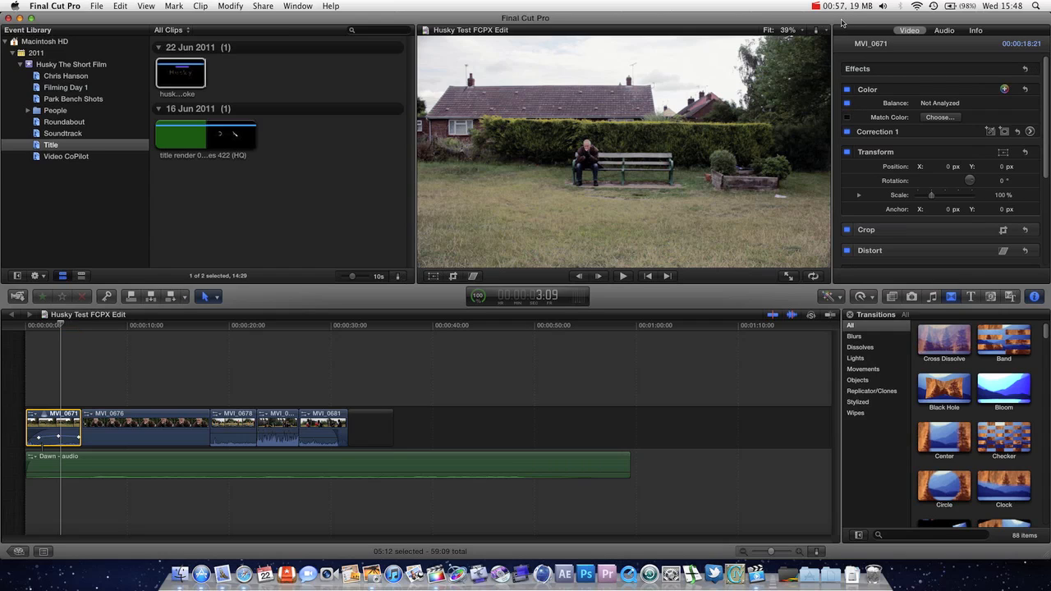
mouse_move(843, 37)
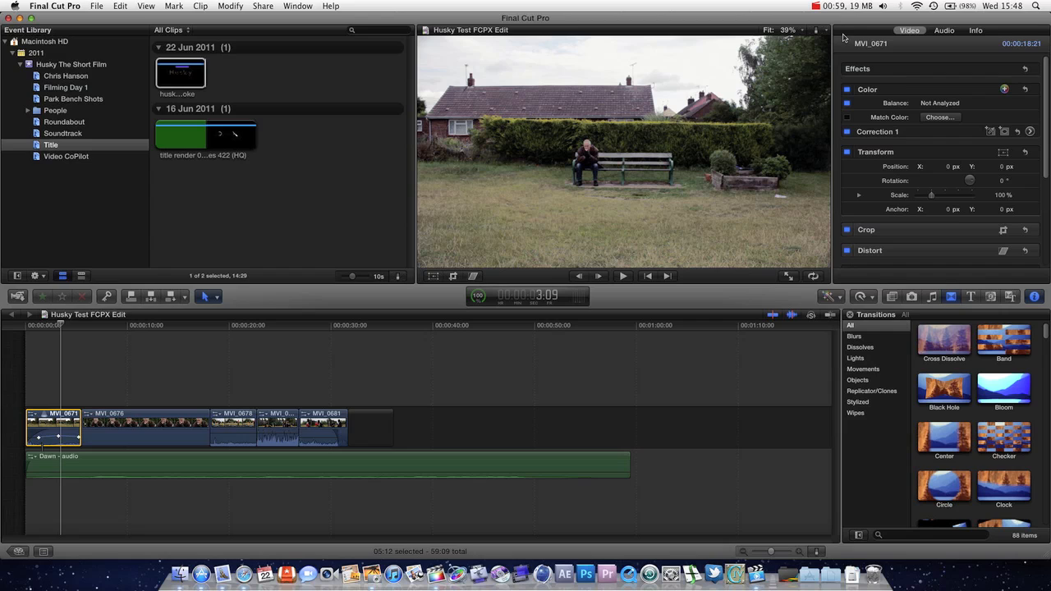
mouse_move(851, 109)
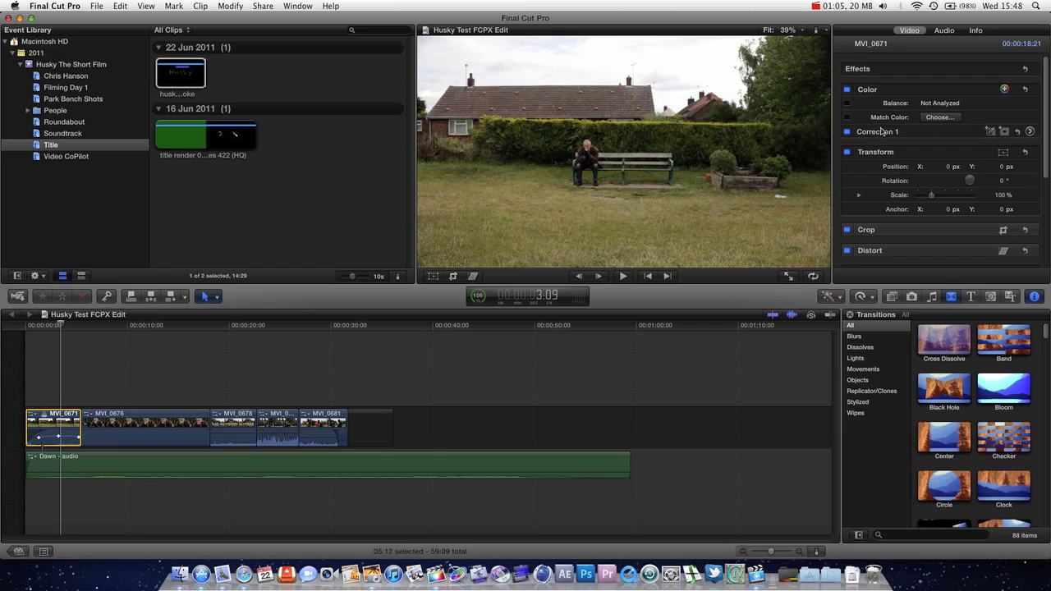
mouse_move(1029, 131)
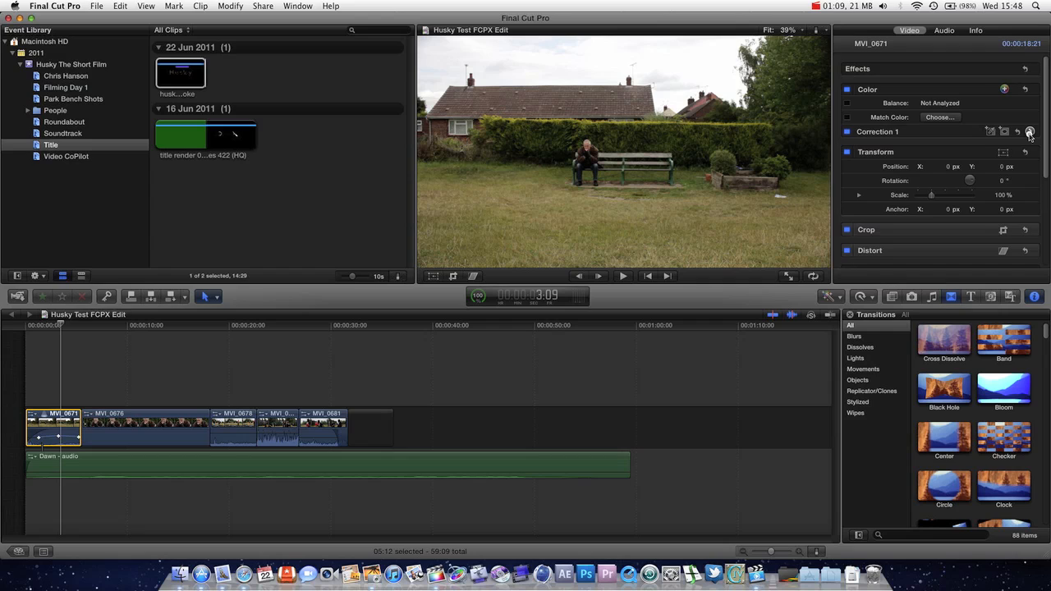
- Open Correction 1's Color Board on its Color pane, with all ranges at 0%
left_click(1029, 131)
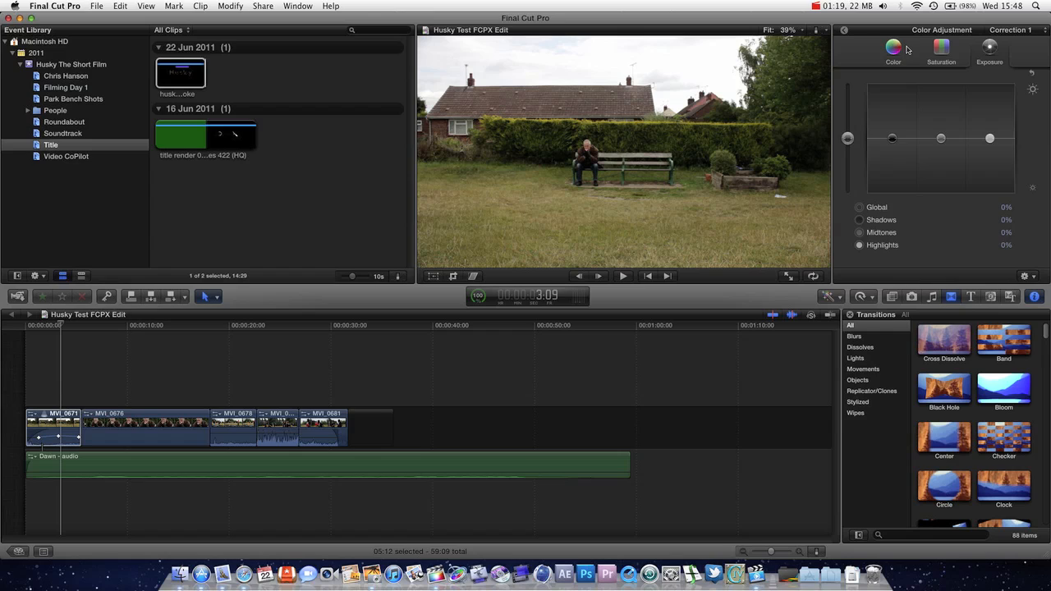
left_click(940, 49)
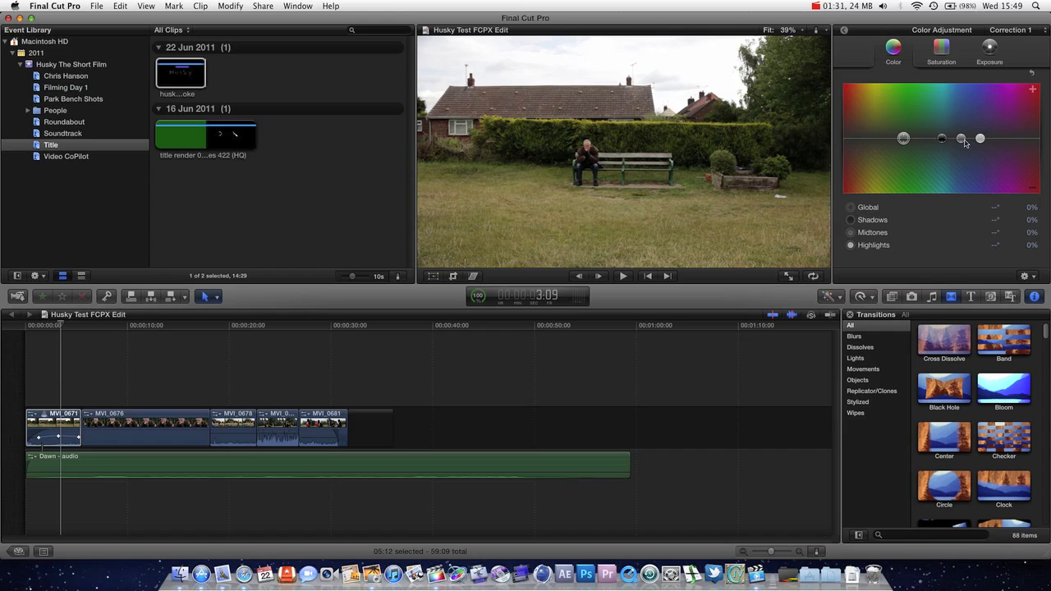
mouse_move(926, 144)
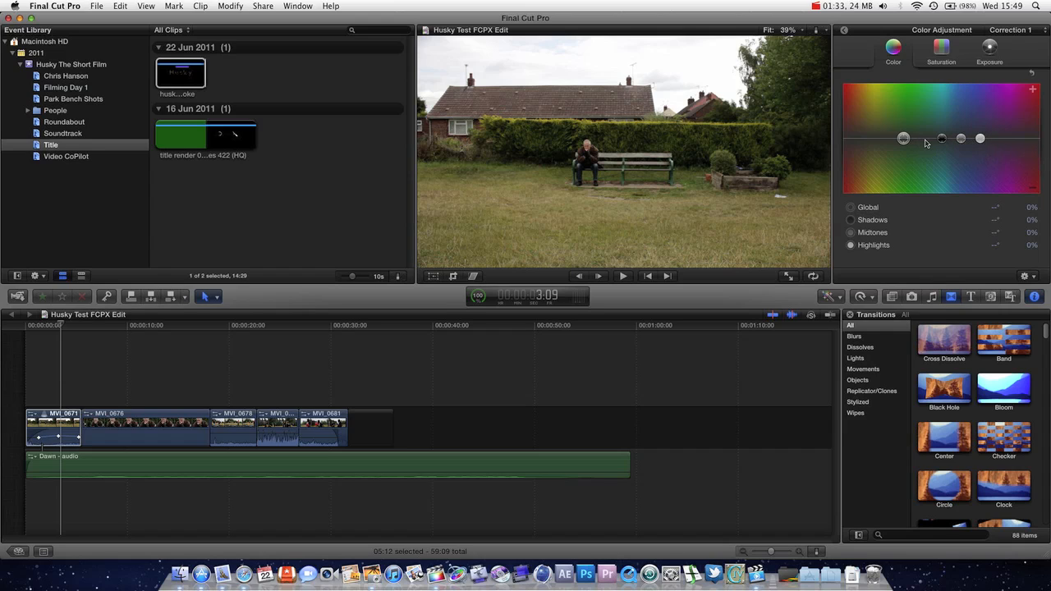
mouse_move(936, 144)
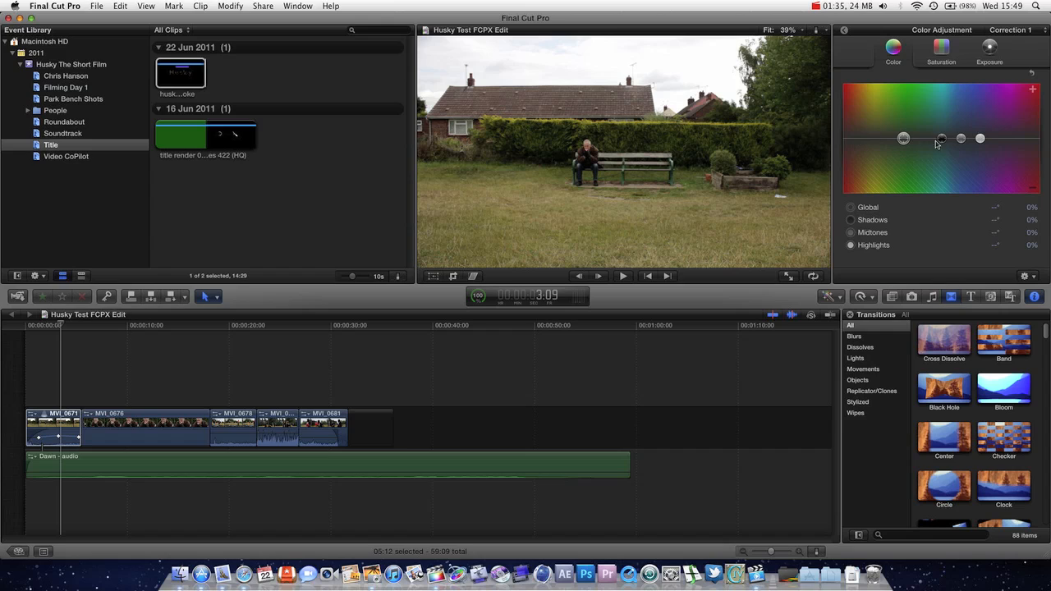
mouse_move(990, 158)
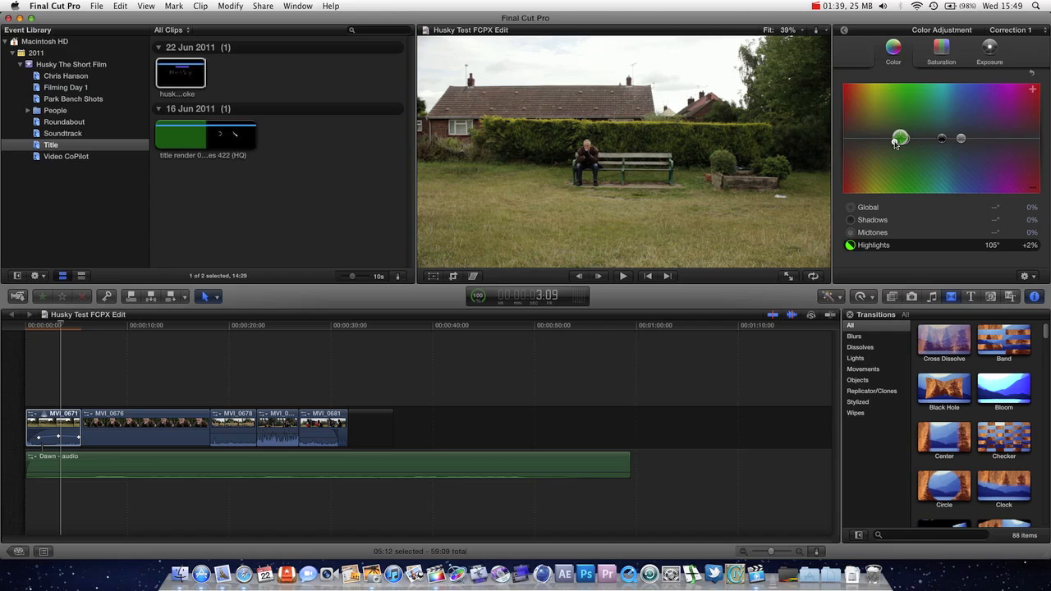
- Try orange and yellow highlight tints, settling nearly neutral at 57°, -1%
left_click_drag(901, 138, 860, 138)
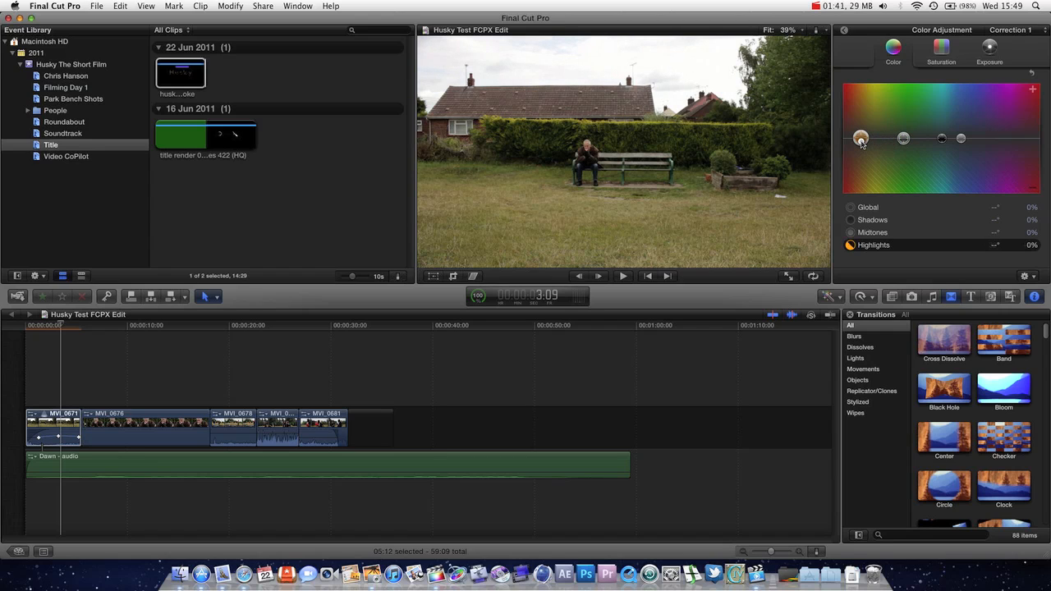
left_click_drag(860, 138, 860, 136)
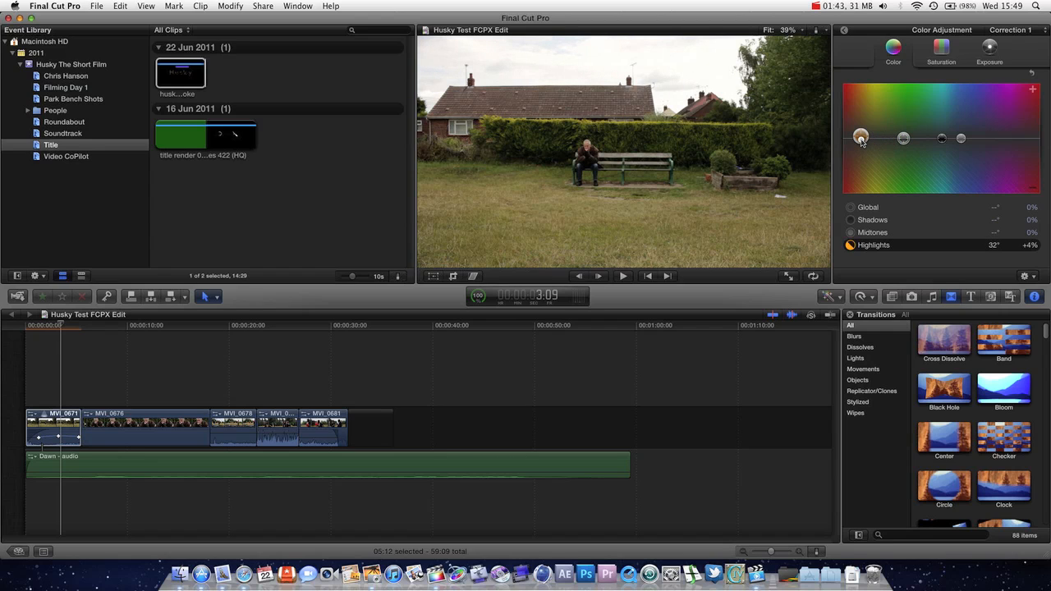
left_click_drag(861, 138, 860, 133)
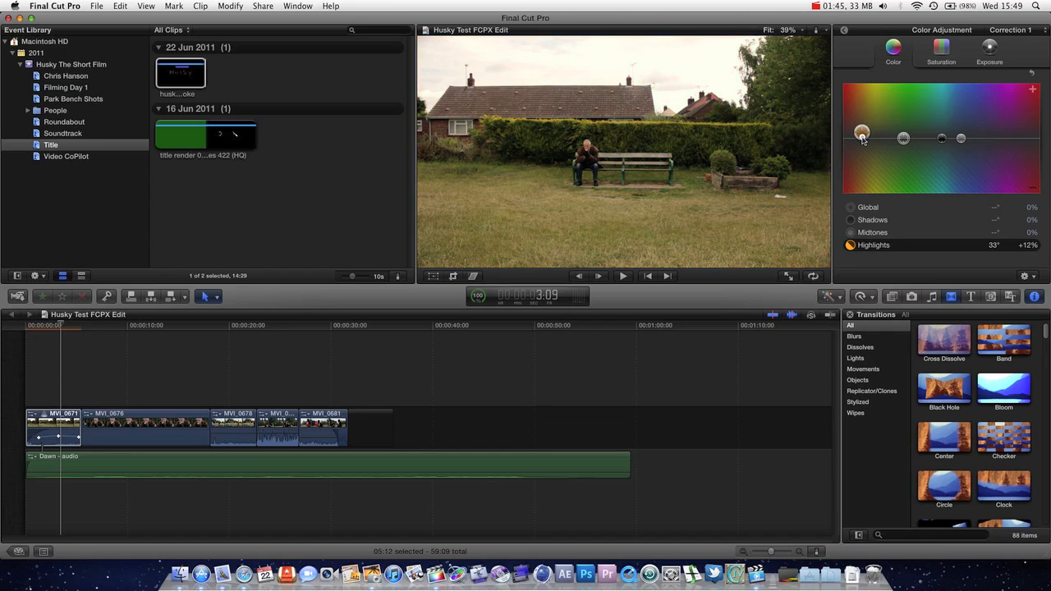
left_click_drag(861, 132, 864, 150)
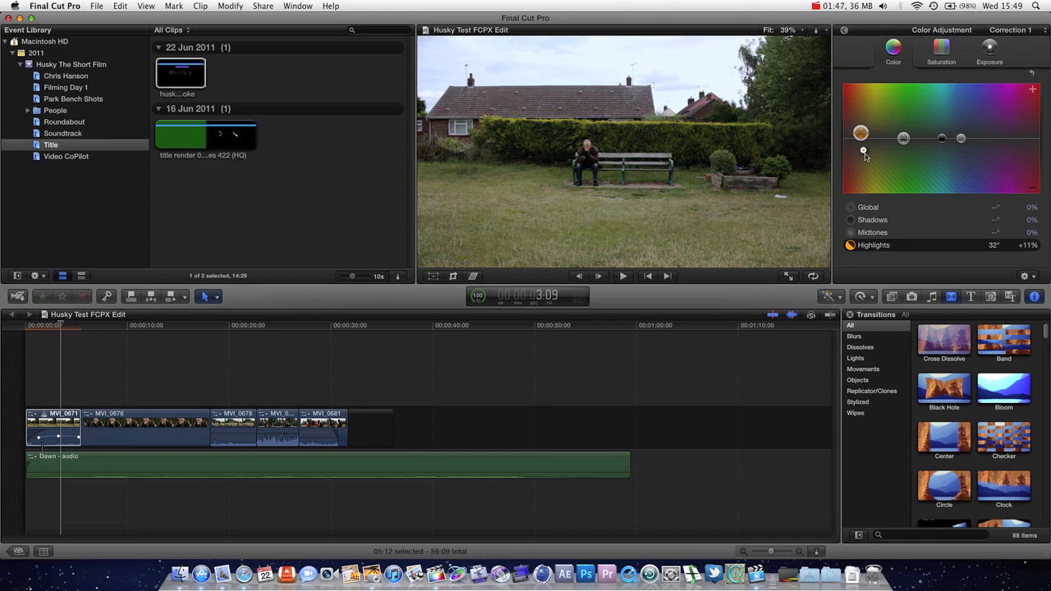
left_click_drag(863, 151, 860, 138)
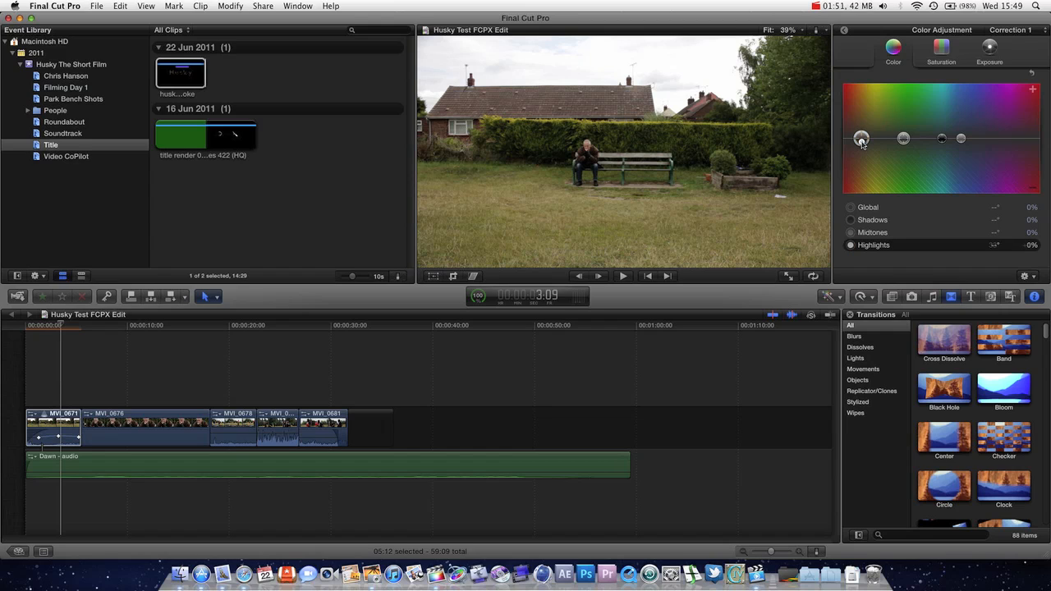
left_click_drag(861, 138, 861, 140)
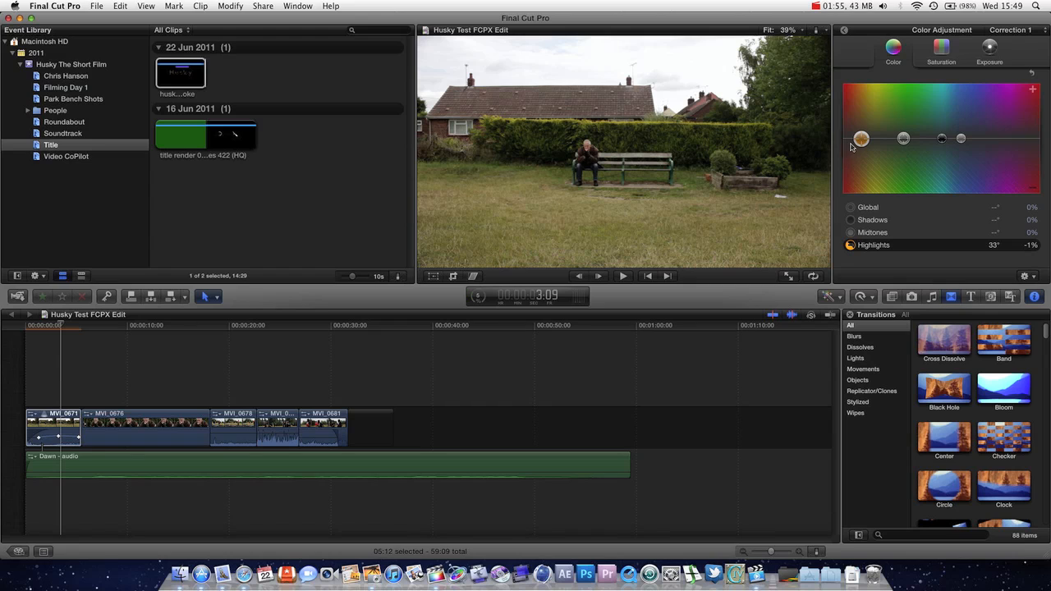
left_click_drag(861, 138, 867, 129)
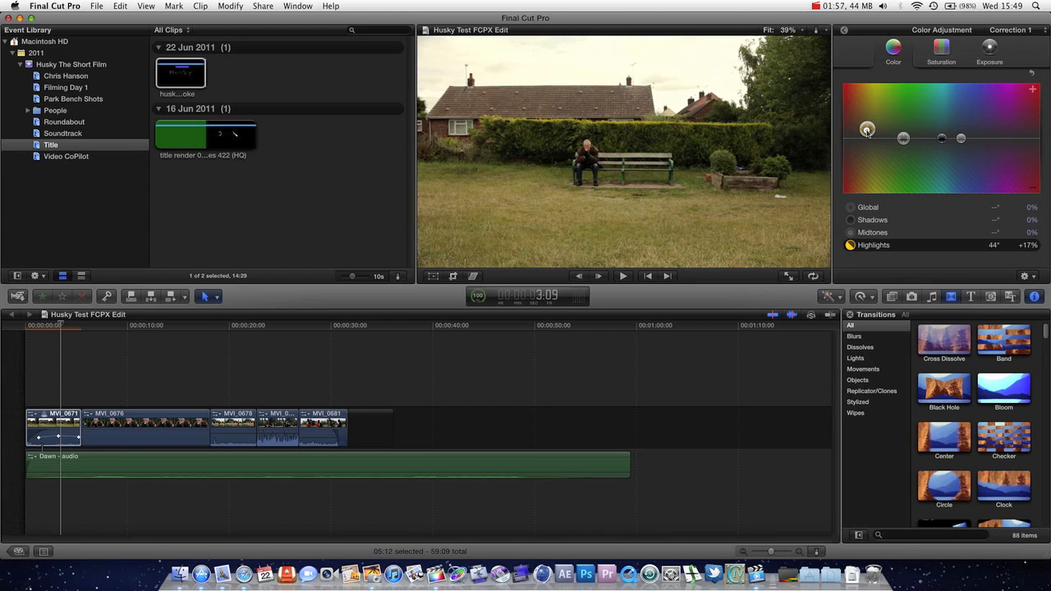
left_click_drag(867, 128, 873, 125)
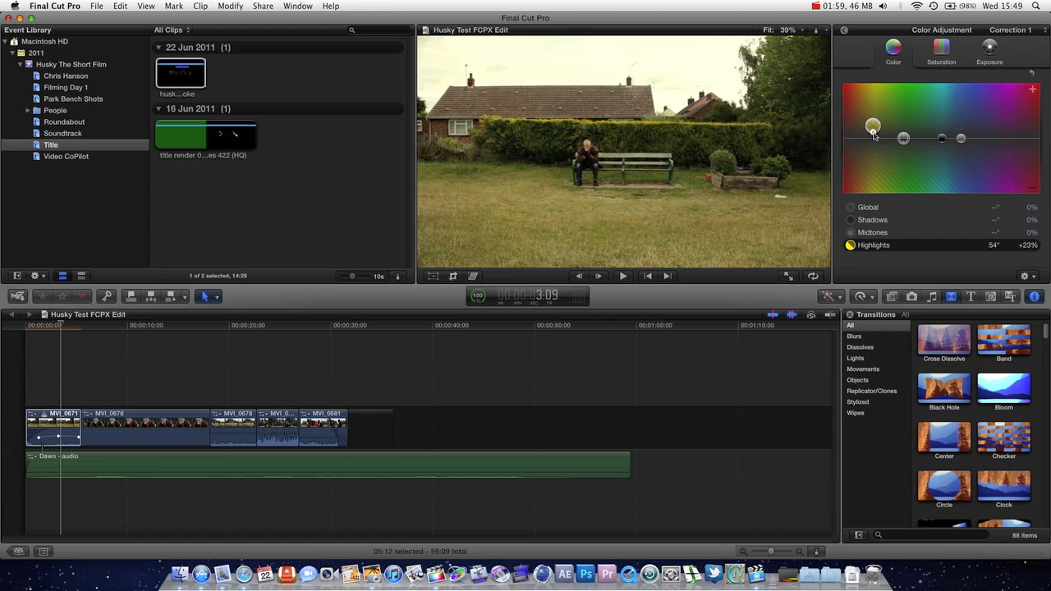
left_click_drag(872, 126, 876, 138)
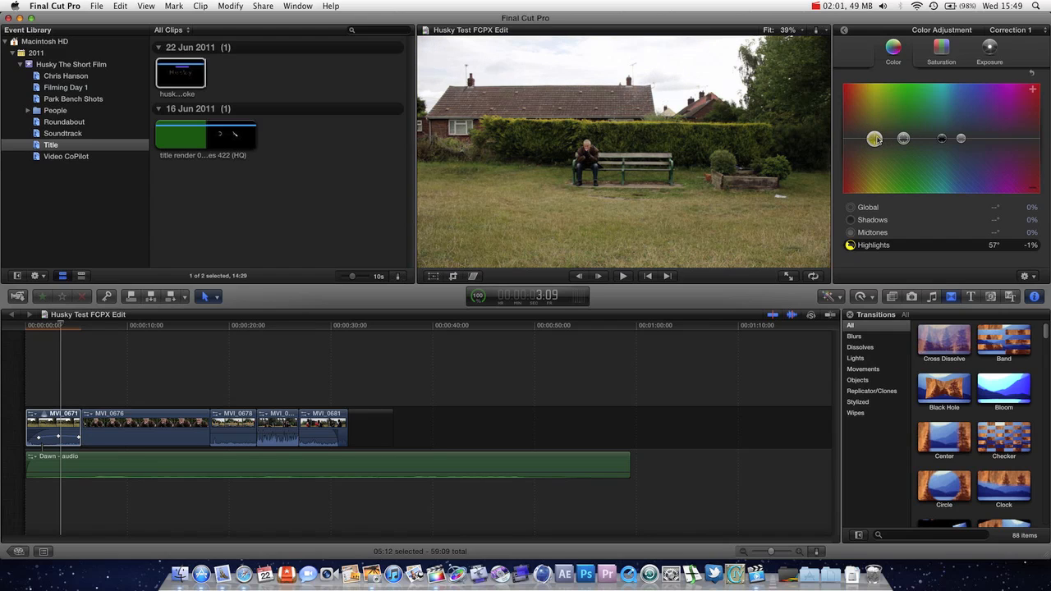
mouse_move(963, 147)
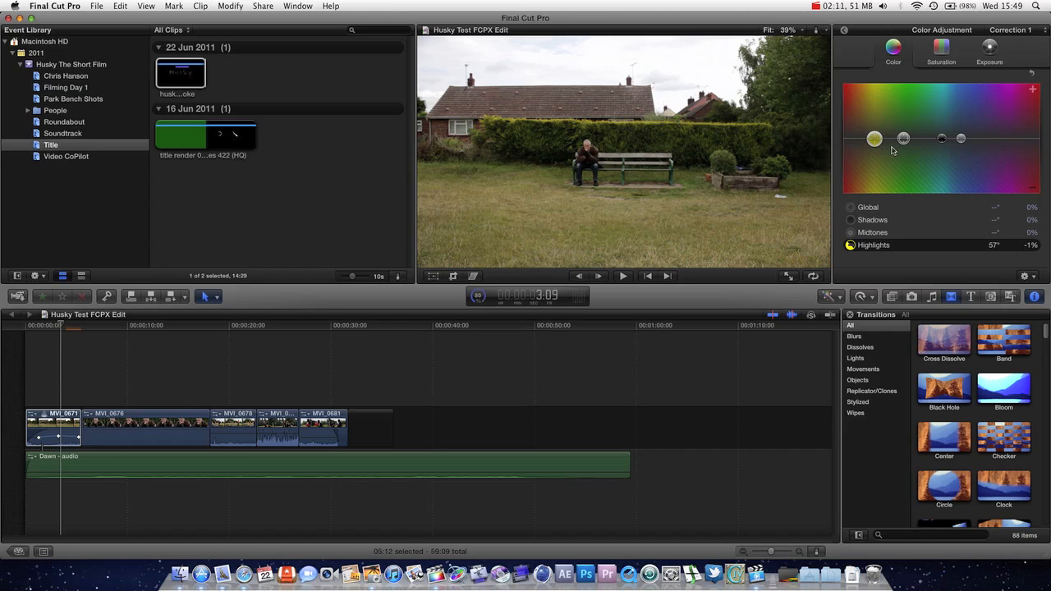
mouse_move(926, 141)
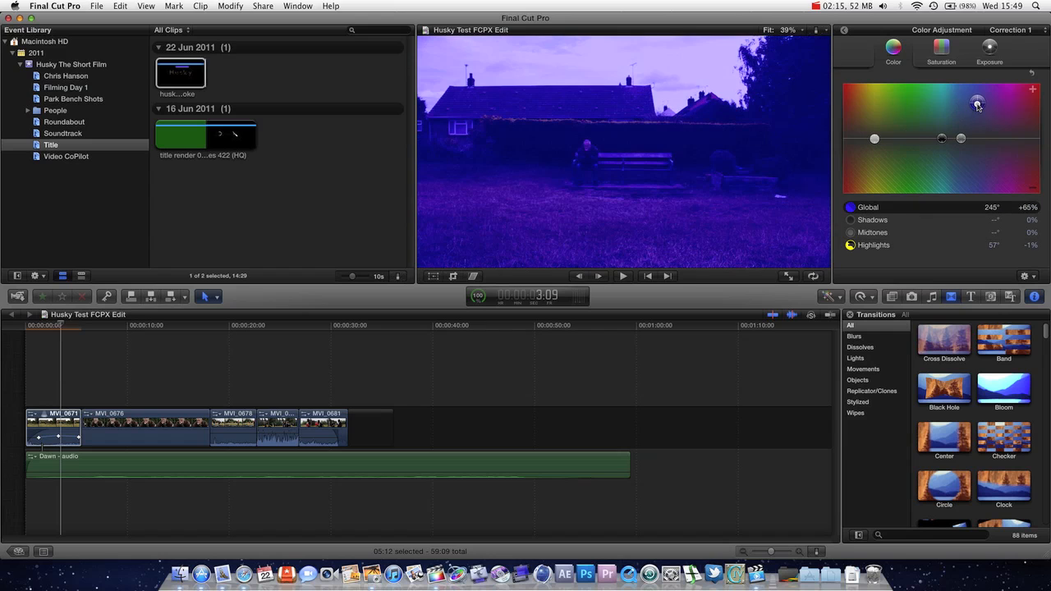
- Give the whole image a warm orange tint of 31° at +8%, with highlights warmed to 55° +11%
left_click_drag(977, 105, 926, 137)
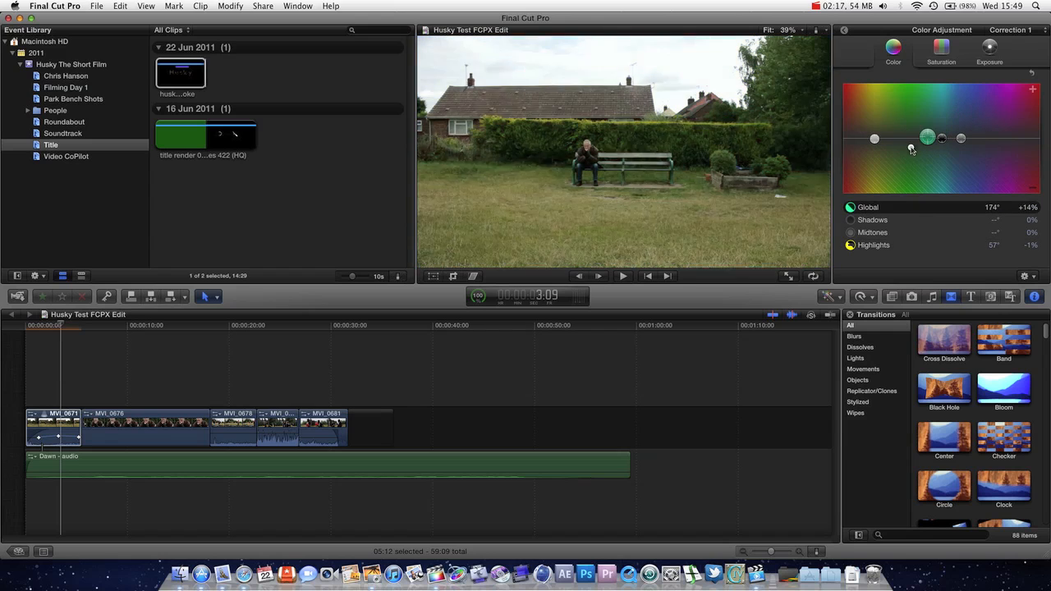
left_click_drag(928, 137, 903, 138)
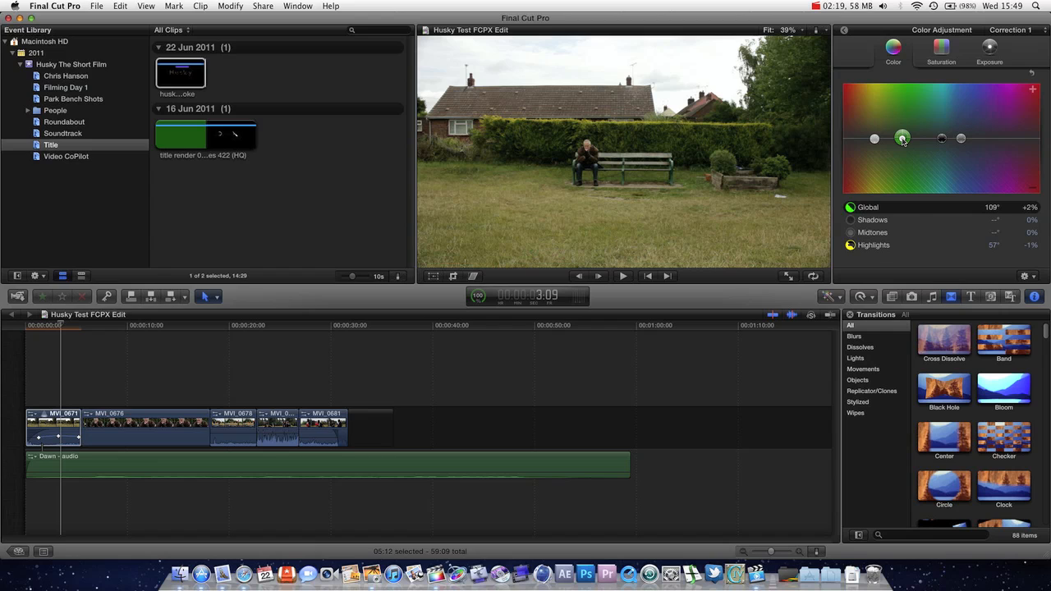
left_click_drag(902, 138, 881, 138)
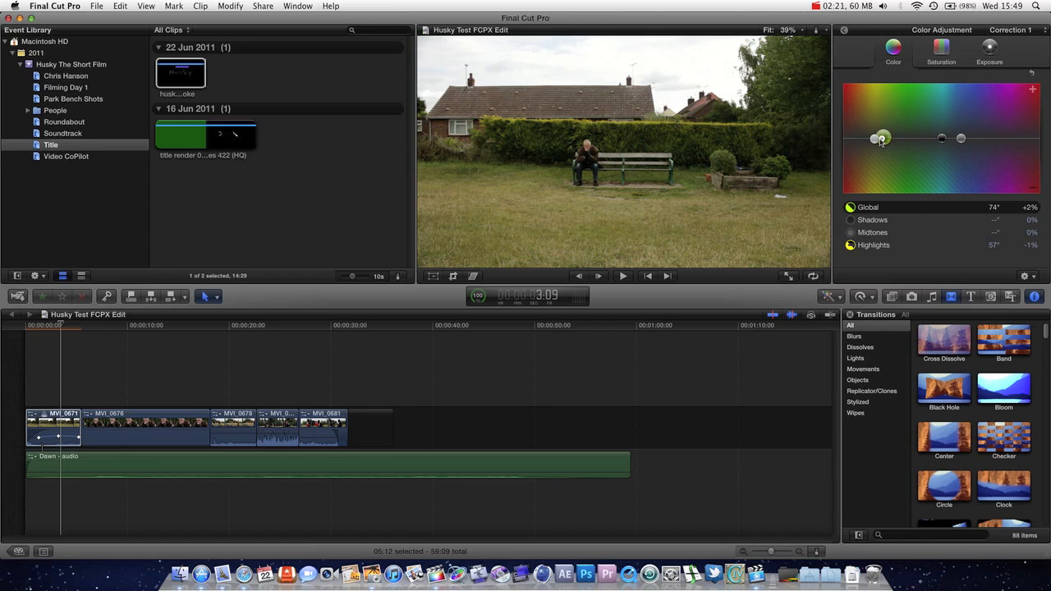
left_click_drag(880, 137, 858, 133)
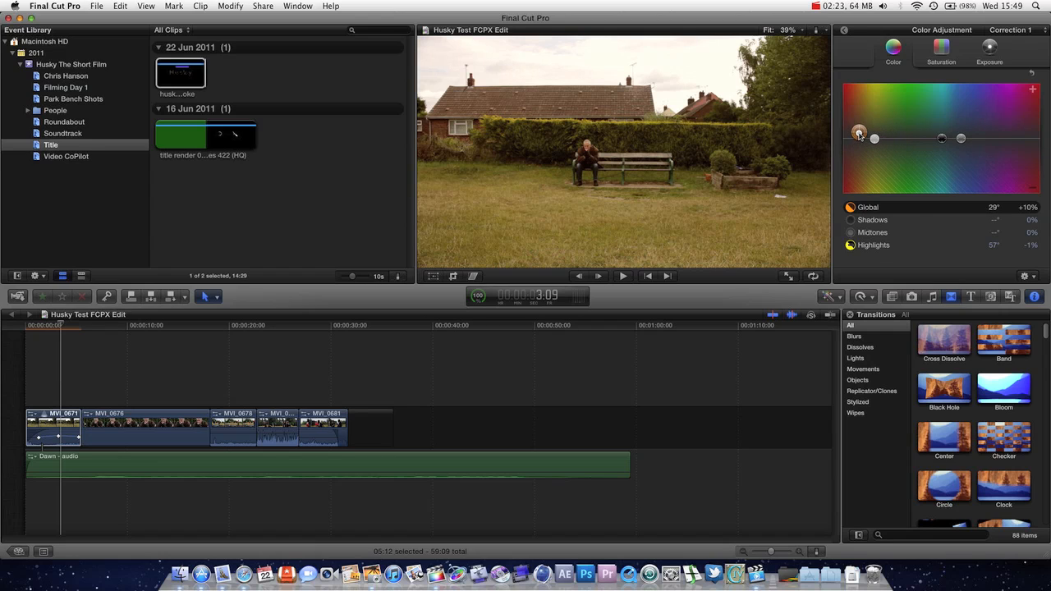
left_click_drag(858, 133, 946, 140)
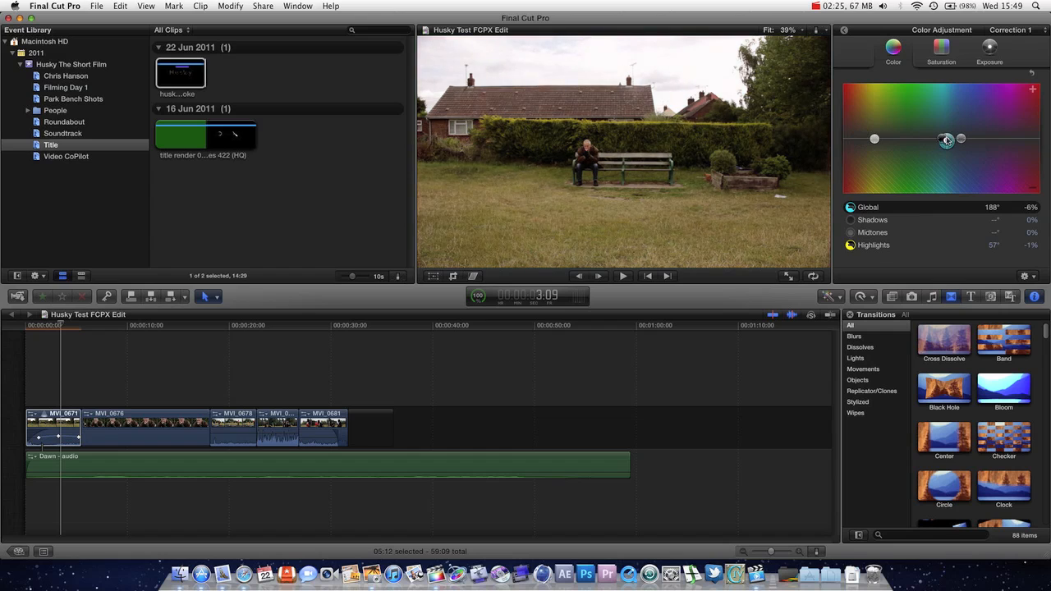
left_click_drag(946, 138, 946, 131)
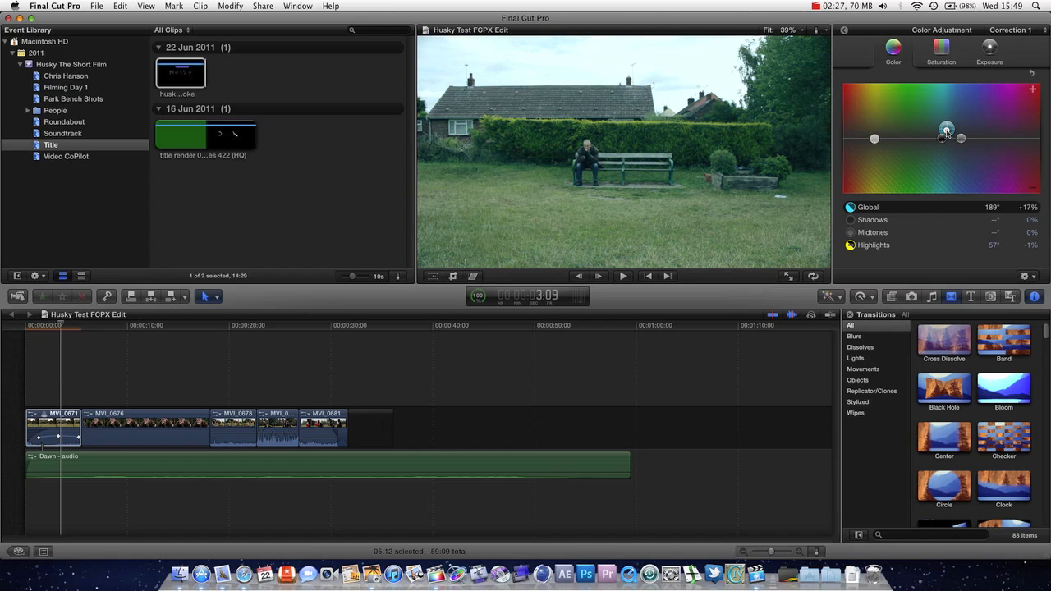
left_click_drag(946, 132, 944, 133)
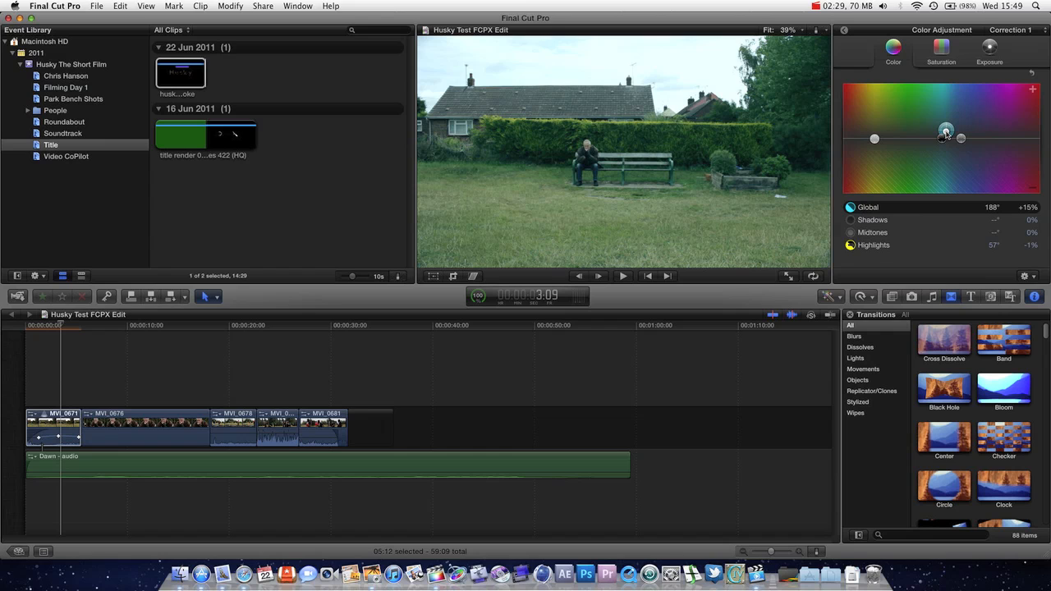
left_click_drag(946, 131, 946, 126)
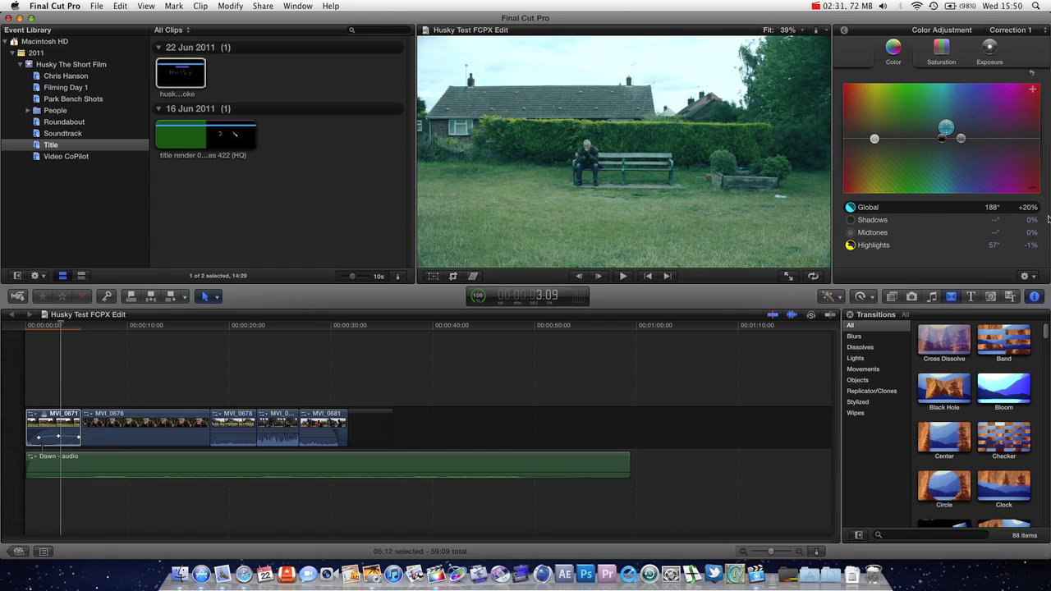
left_click_drag(945, 127, 864, 132)
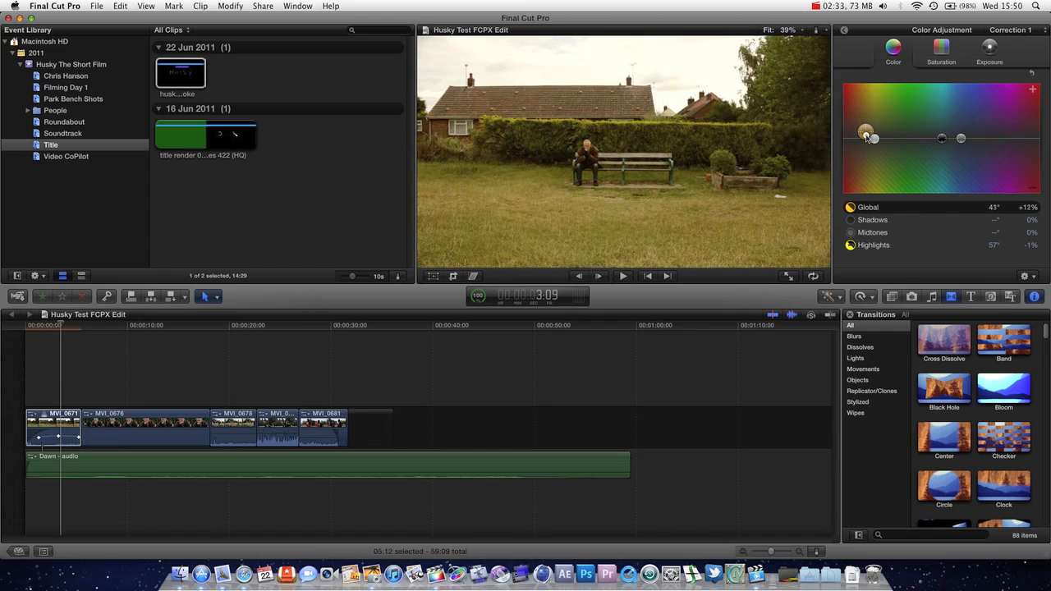
left_click_drag(866, 131, 860, 135)
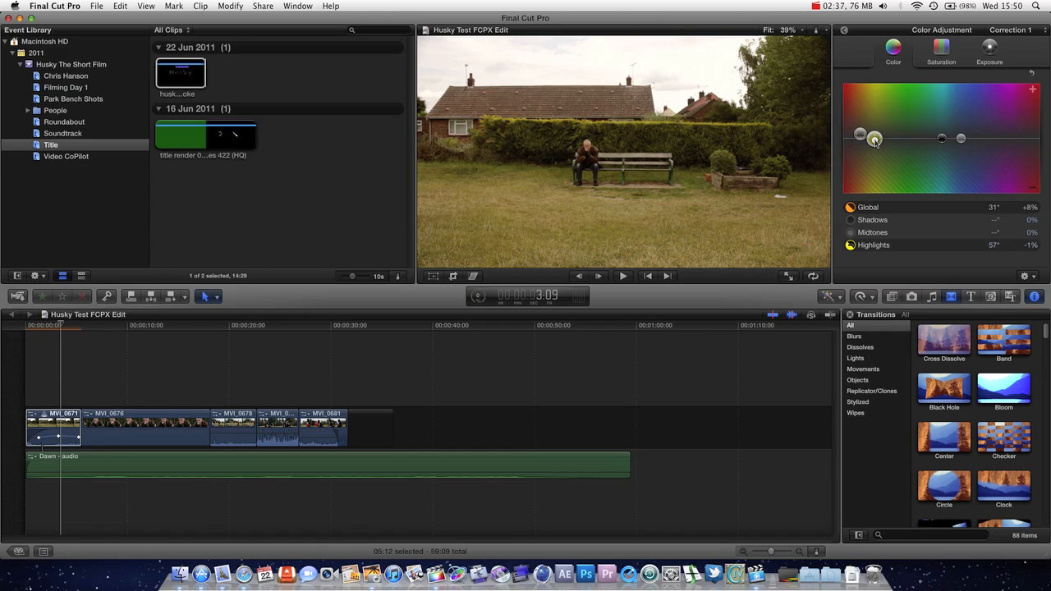
left_click_drag(874, 138, 874, 134)
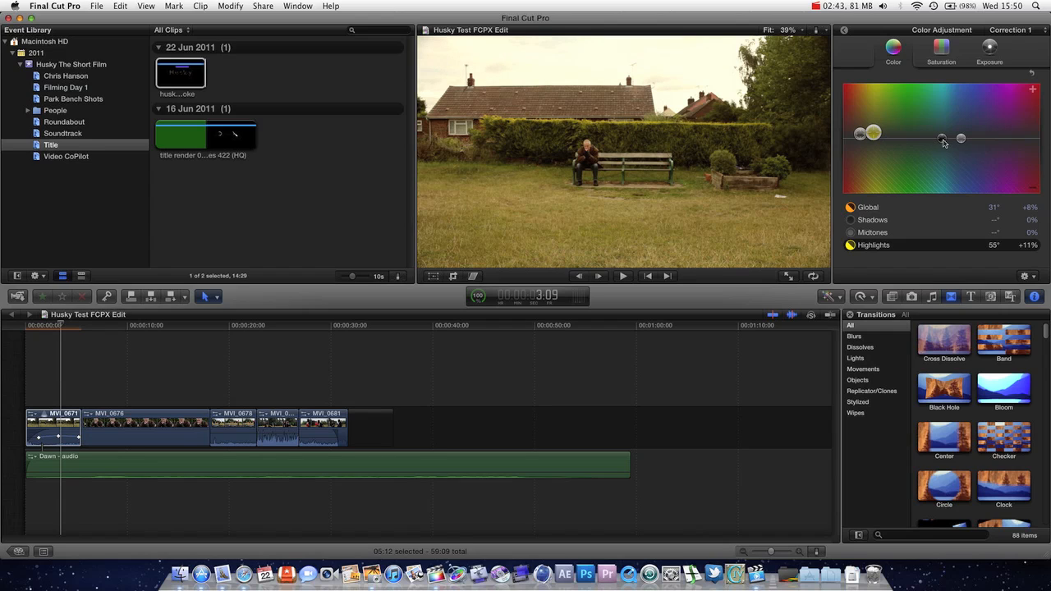
- Try blue and orange midtone tints and a teal tint in the shadows
left_click_drag(942, 138, 961, 137)
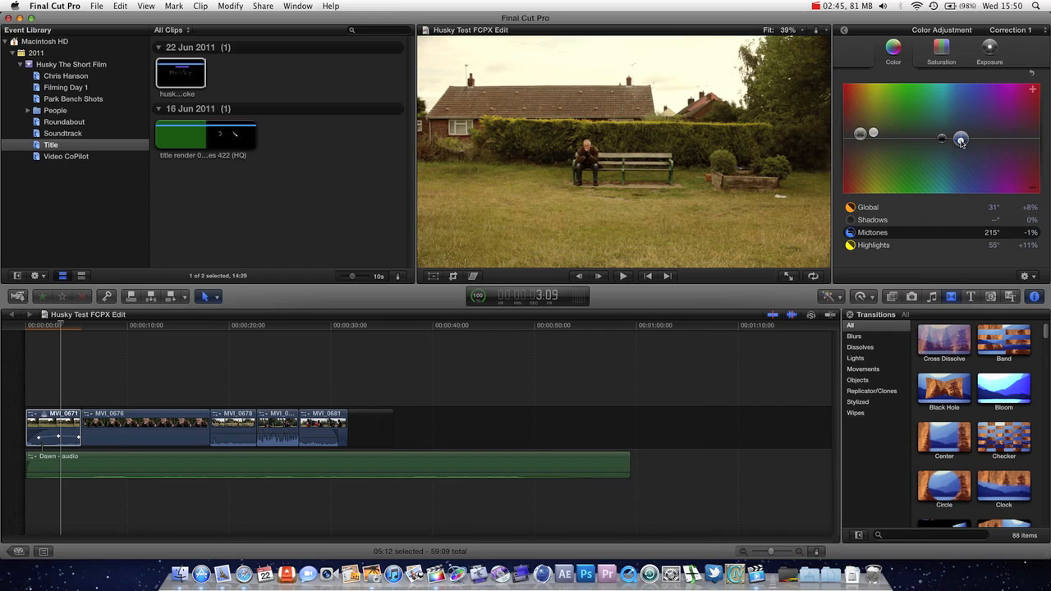
left_click_drag(961, 138, 959, 153)
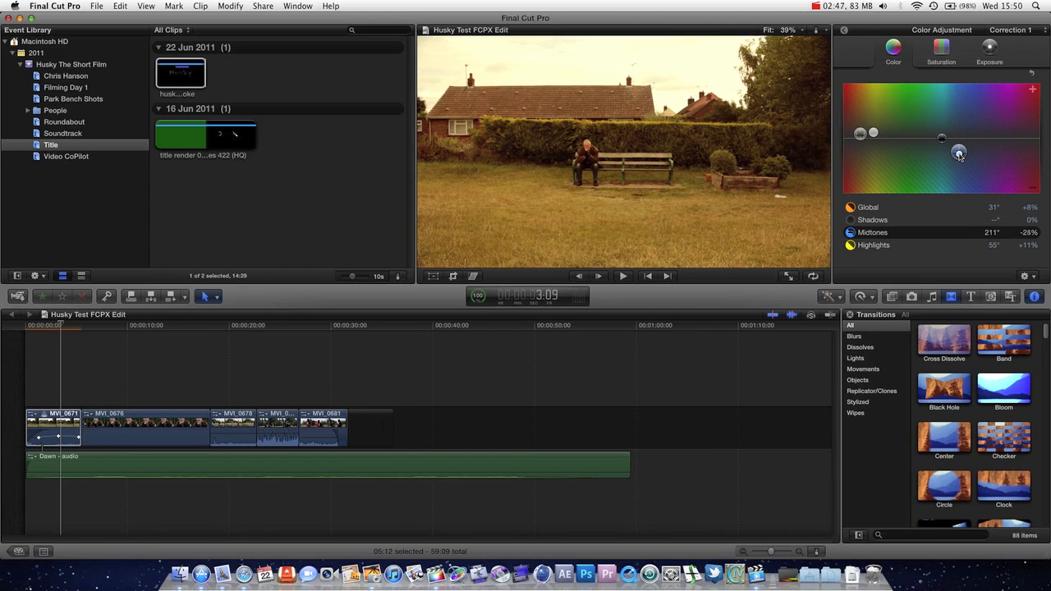
left_click_drag(958, 153, 957, 144)
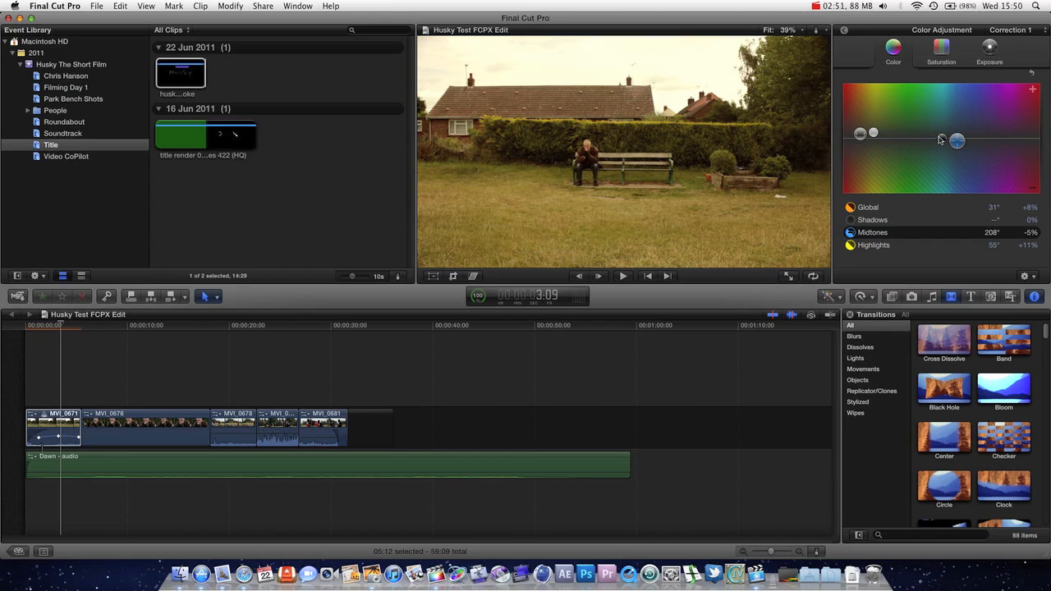
left_click_drag(955, 141, 941, 138)
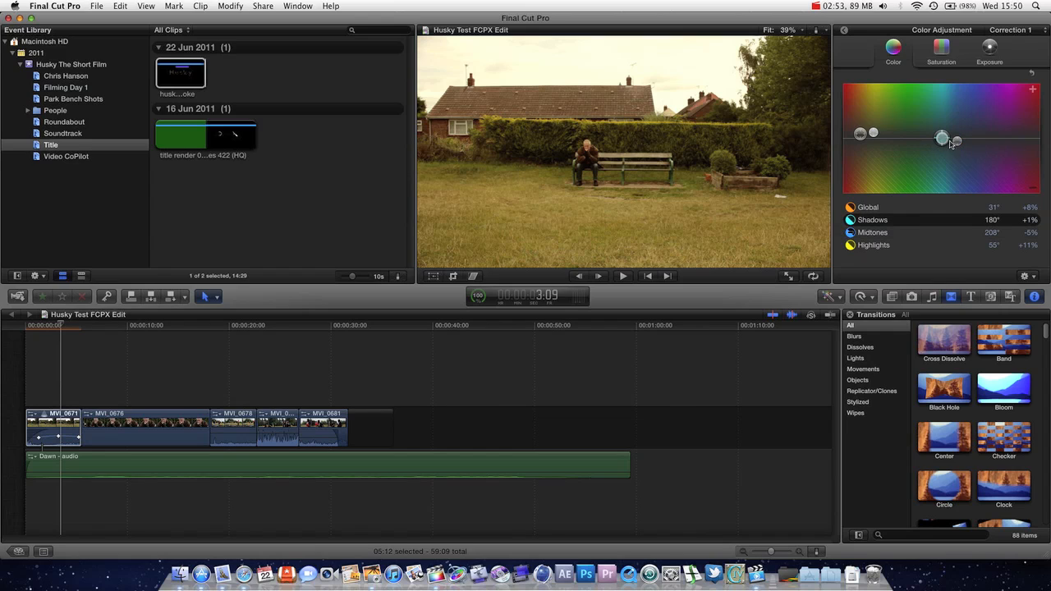
left_click_drag(941, 137, 958, 132)
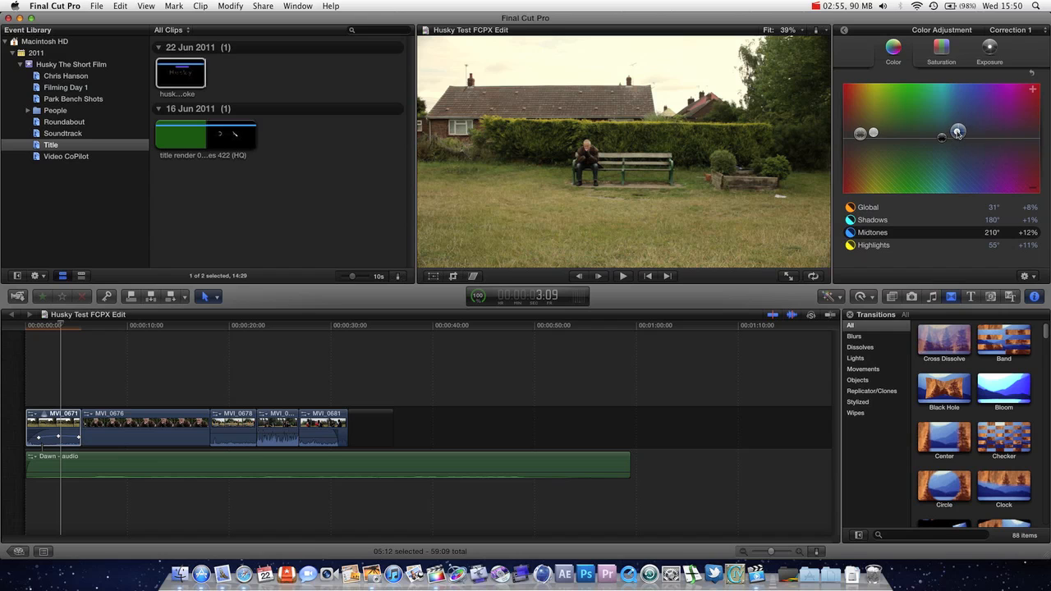
left_click_drag(958, 131, 935, 119)
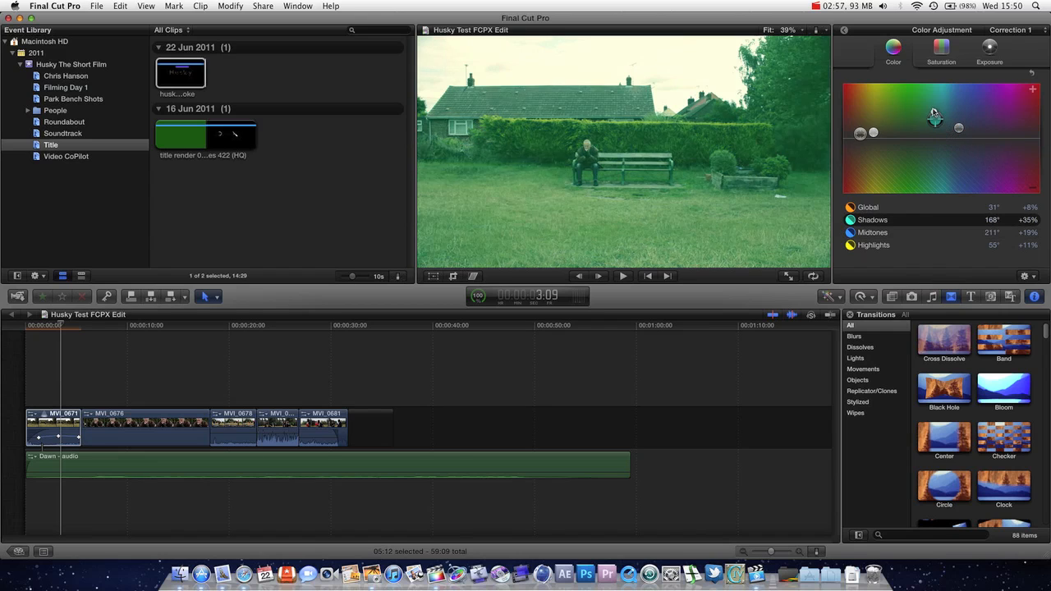
left_click_drag(934, 119, 926, 96)
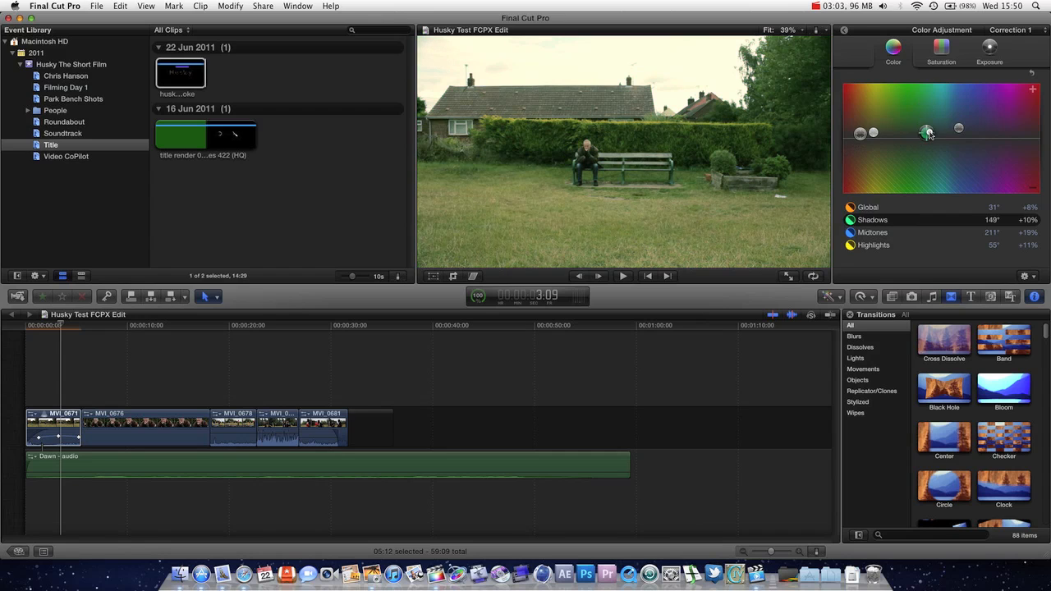
- Neutralise the shadows, tint midtones blue at 208° +35%, and raise global warmth to +15%
left_click_drag(926, 133, 926, 133)
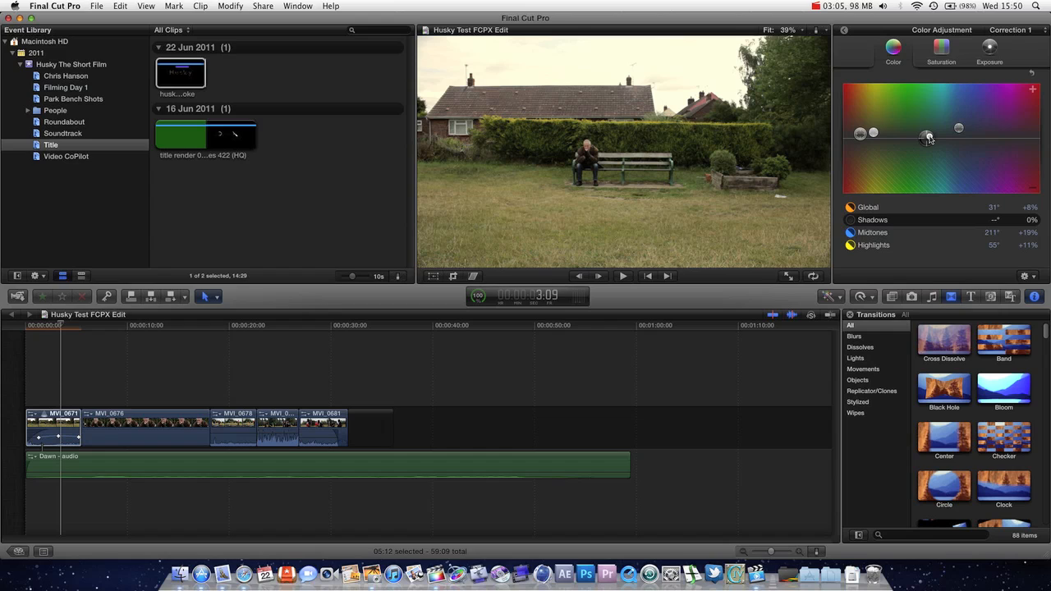
left_click_drag(928, 136, 958, 128)
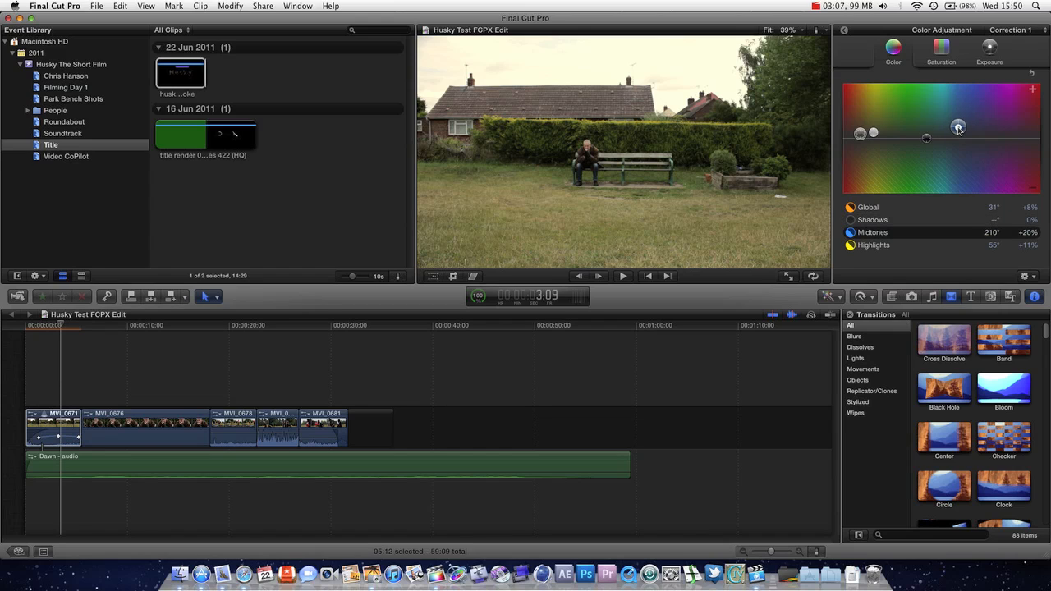
left_click_drag(958, 127, 958, 127)
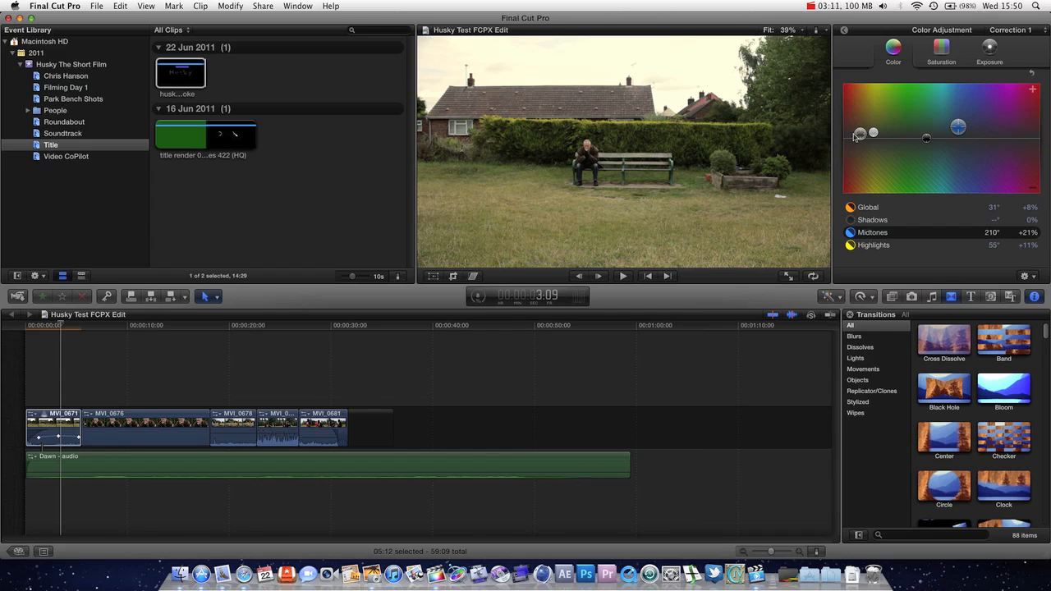
left_click_drag(859, 134, 859, 126)
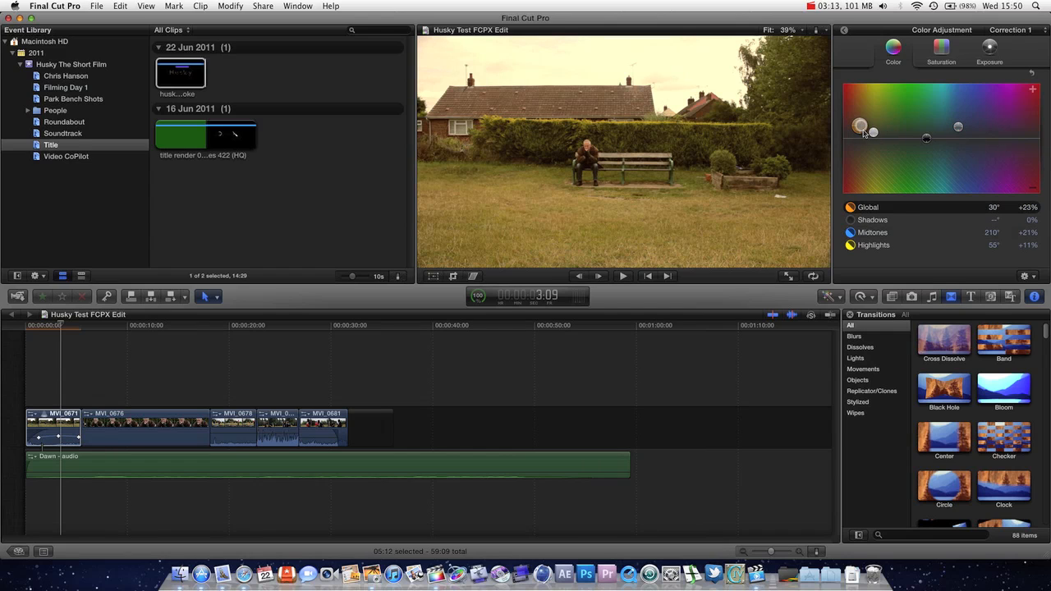
left_click_drag(861, 125, 861, 128)
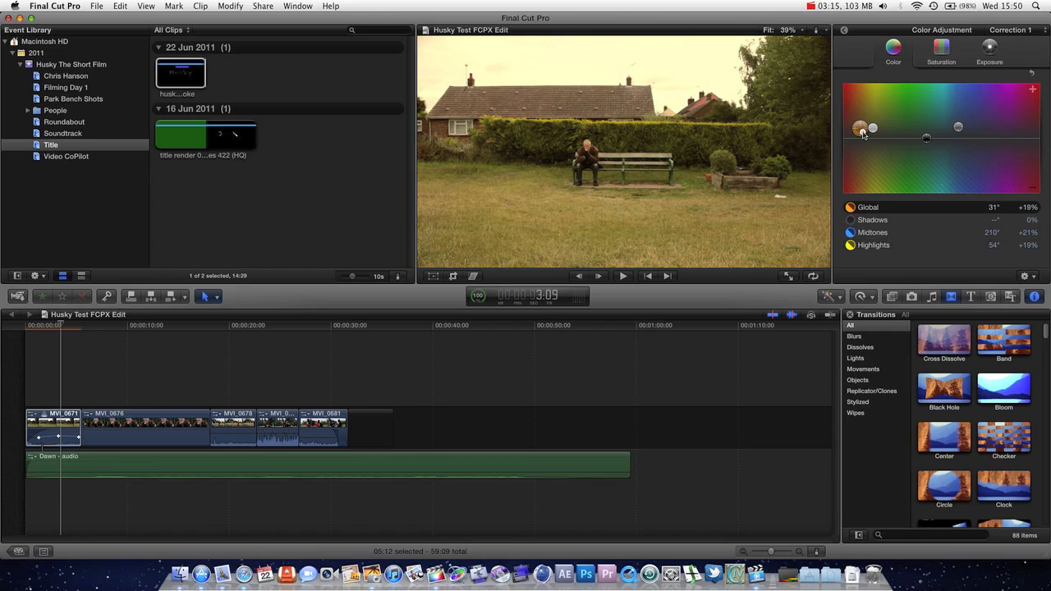
left_click_drag(860, 126, 958, 127)
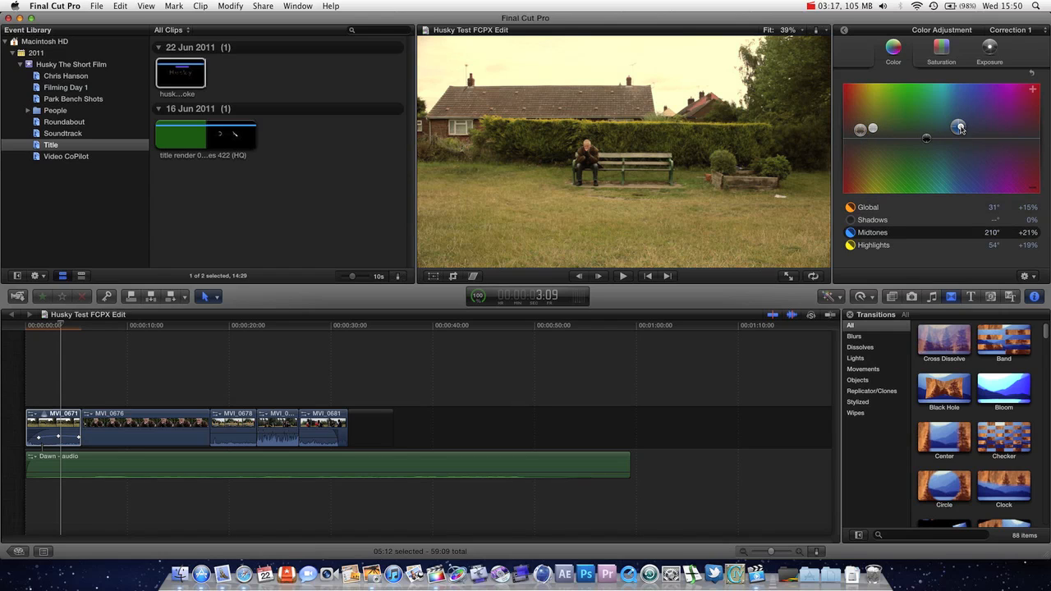
left_click_drag(959, 127, 957, 119)
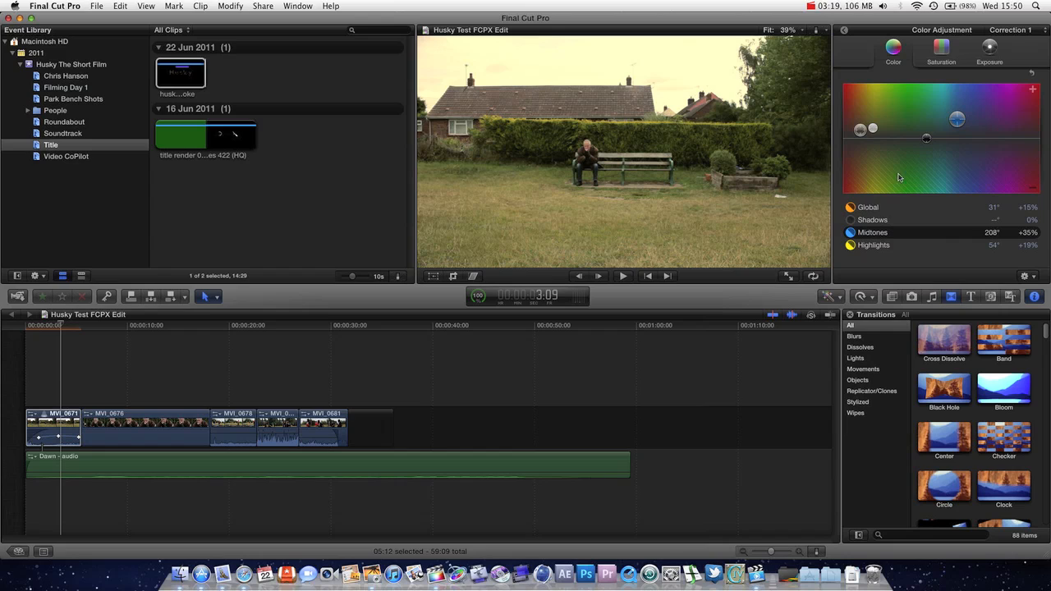
mouse_move(931, 57)
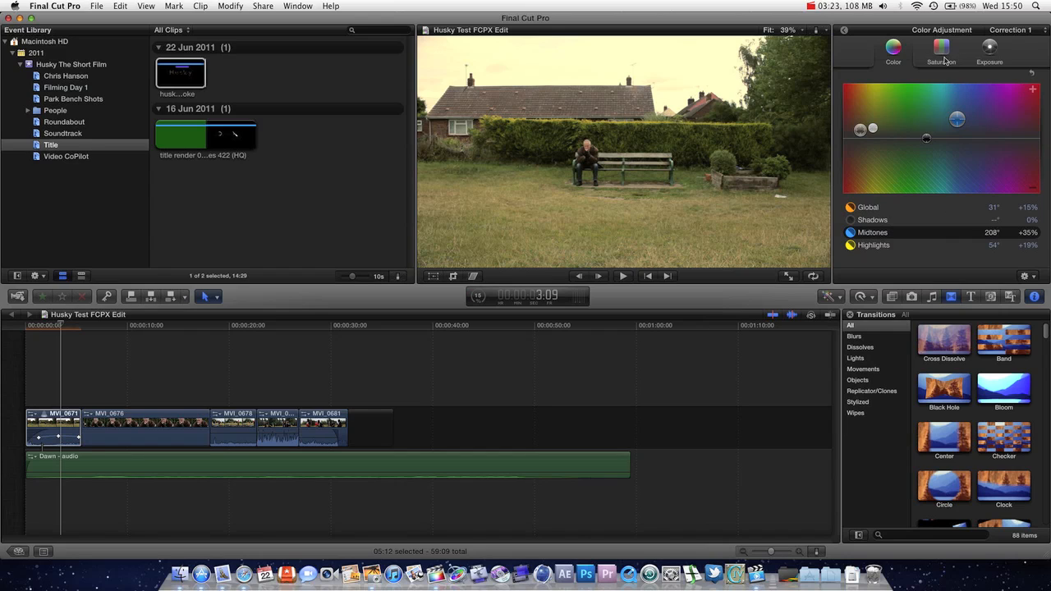
- On the Saturation pane, set shadow saturation to −13% and boost midtones to +32%
left_click(940, 51)
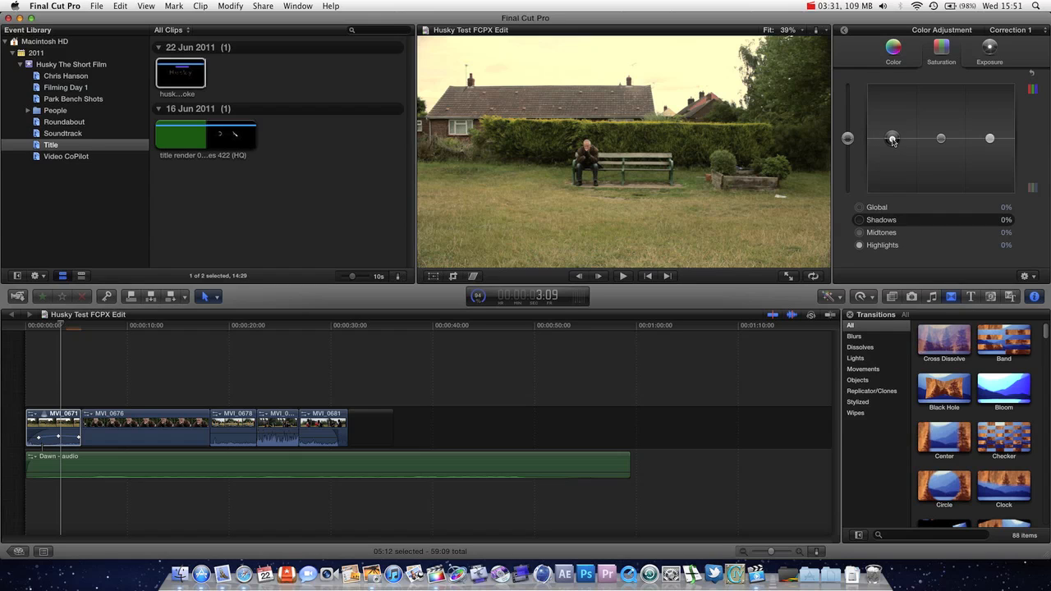
left_click_drag(893, 138, 895, 190)
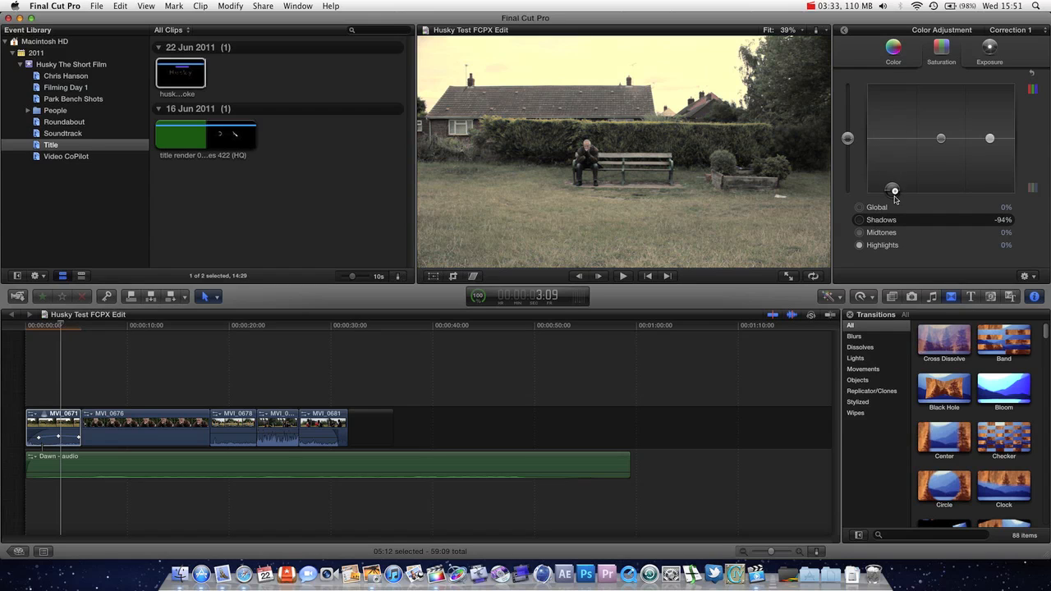
left_click_drag(894, 190, 890, 192)
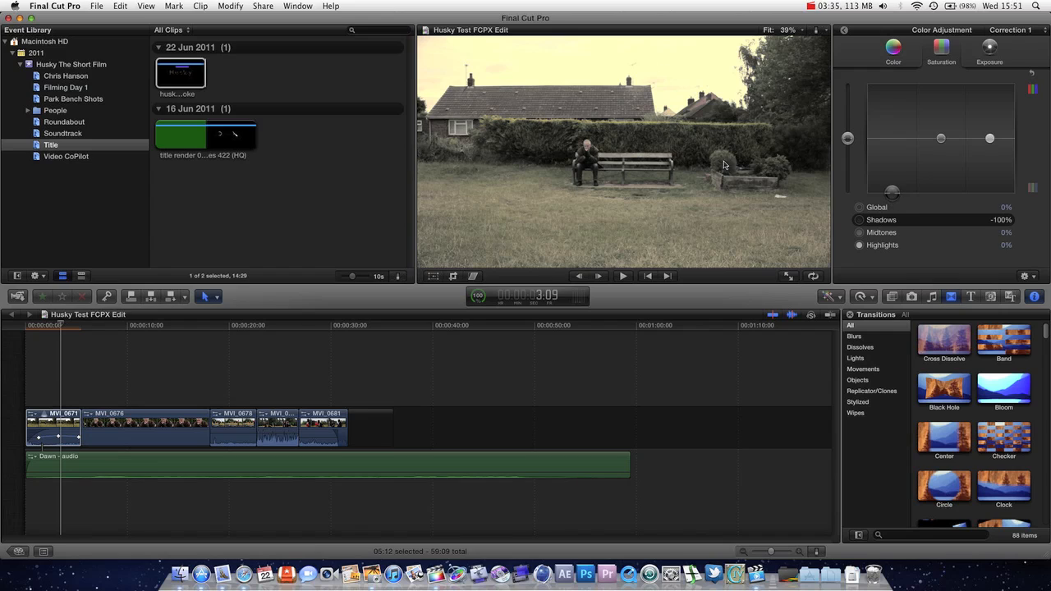
left_click_drag(891, 190, 891, 138)
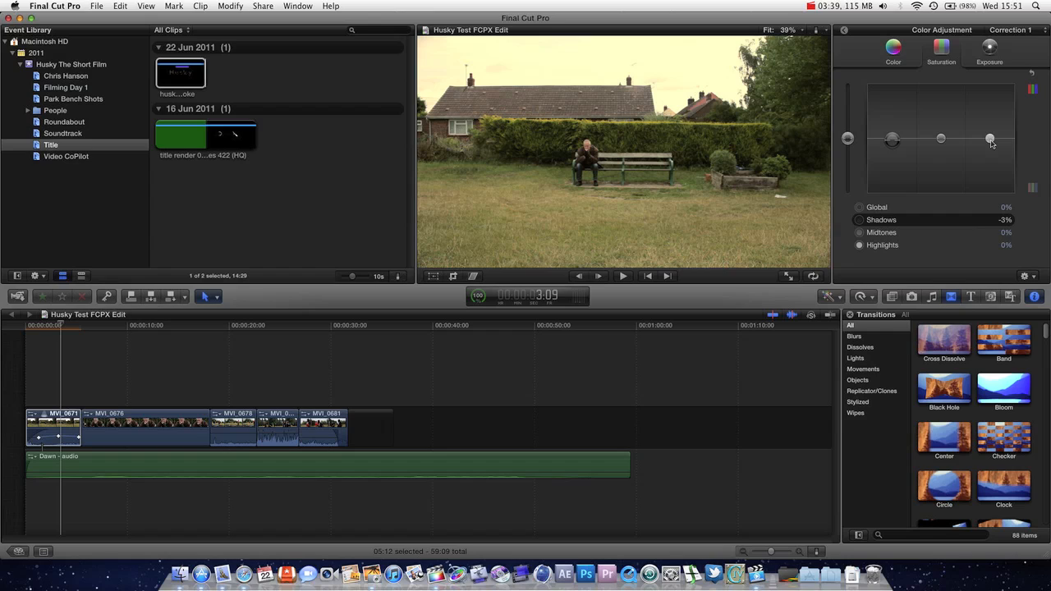
left_click_drag(989, 138, 941, 138)
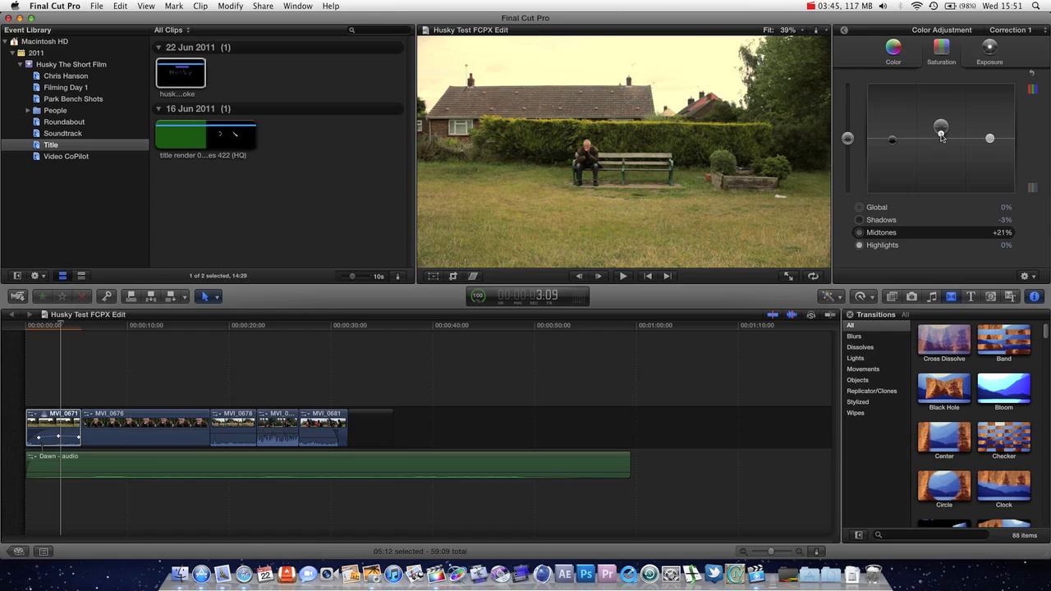
left_click_drag(941, 137, 940, 130)
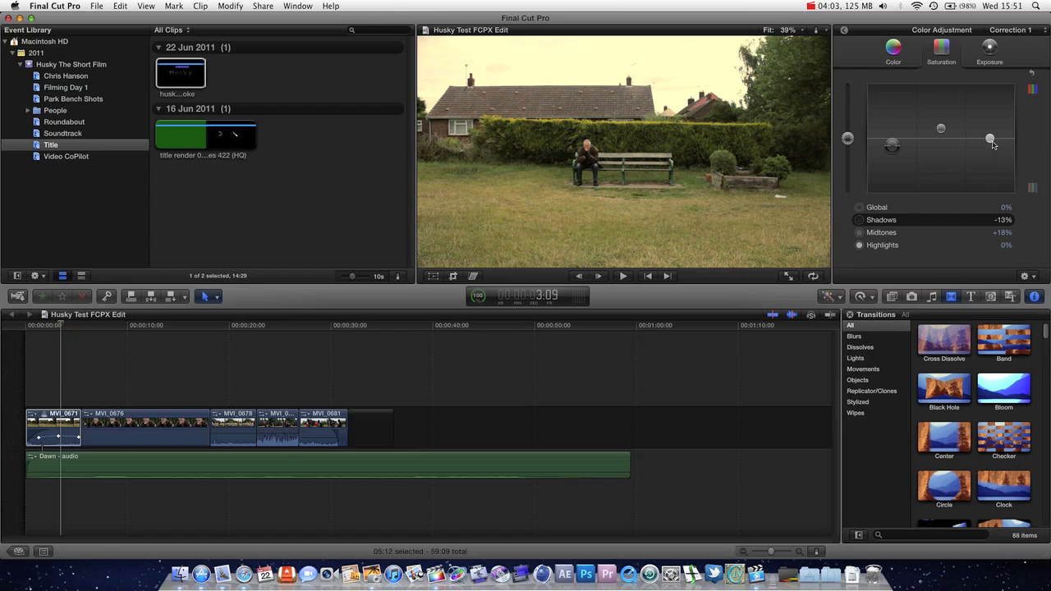
- Set highlight saturation to −11% and raise global saturation to +4%
left_click_drag(989, 139, 990, 123)
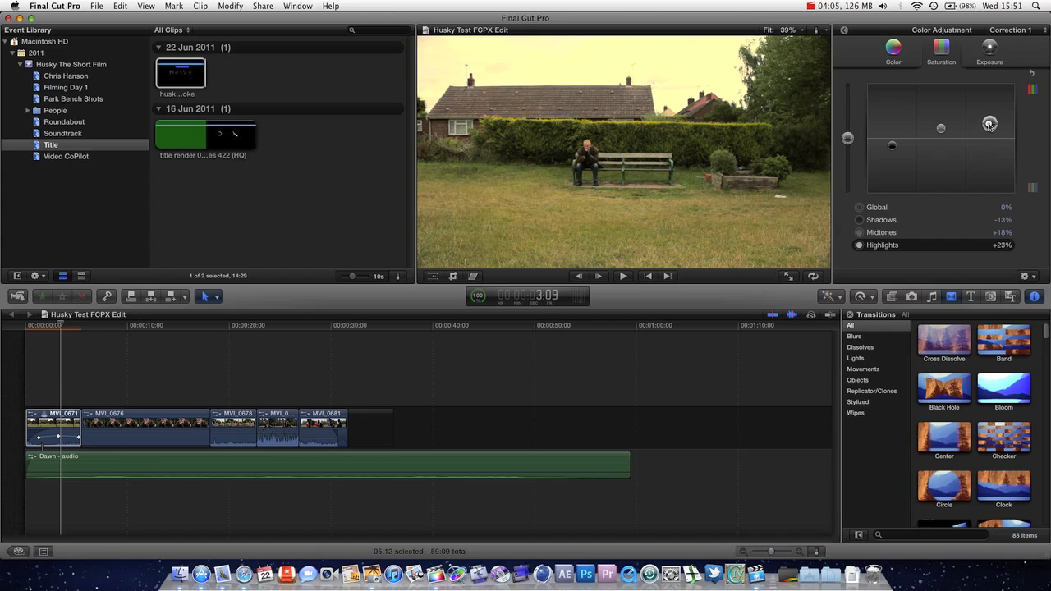
left_click_drag(989, 123, 989, 136)
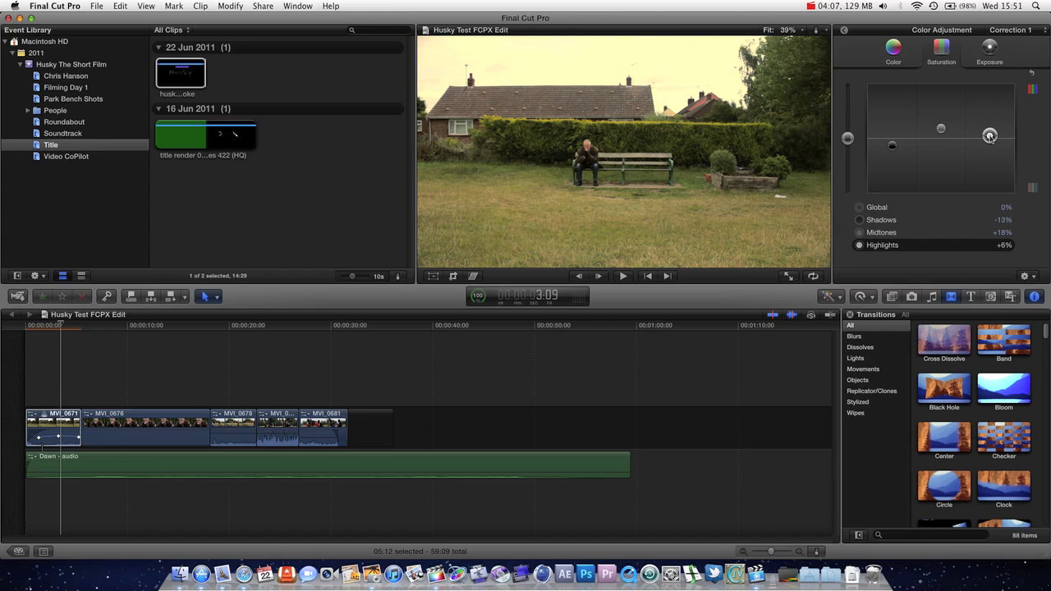
left_click_drag(989, 136, 989, 146)
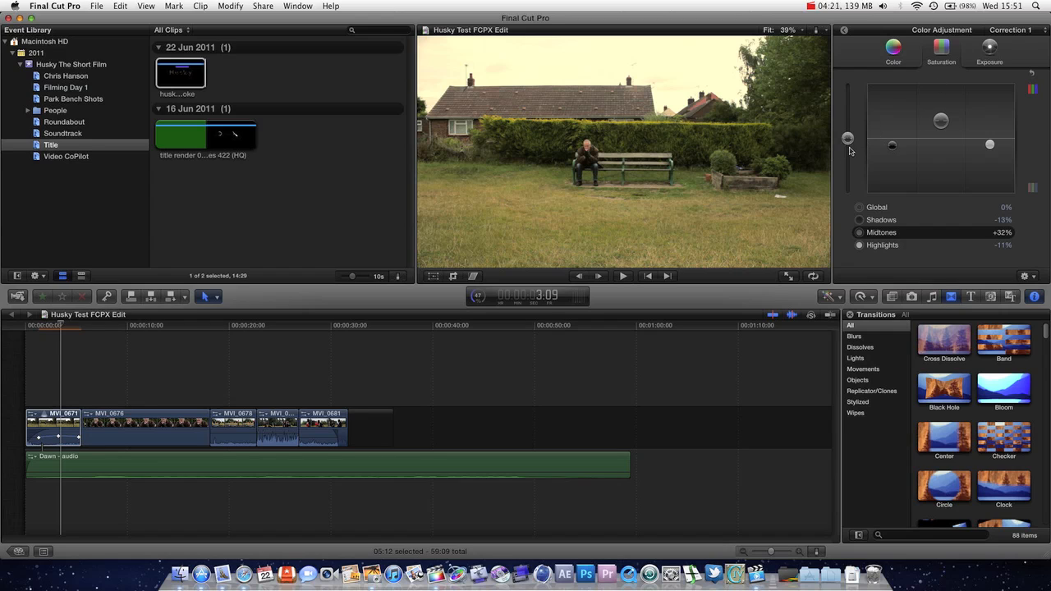
left_click_drag(847, 138, 847, 107)
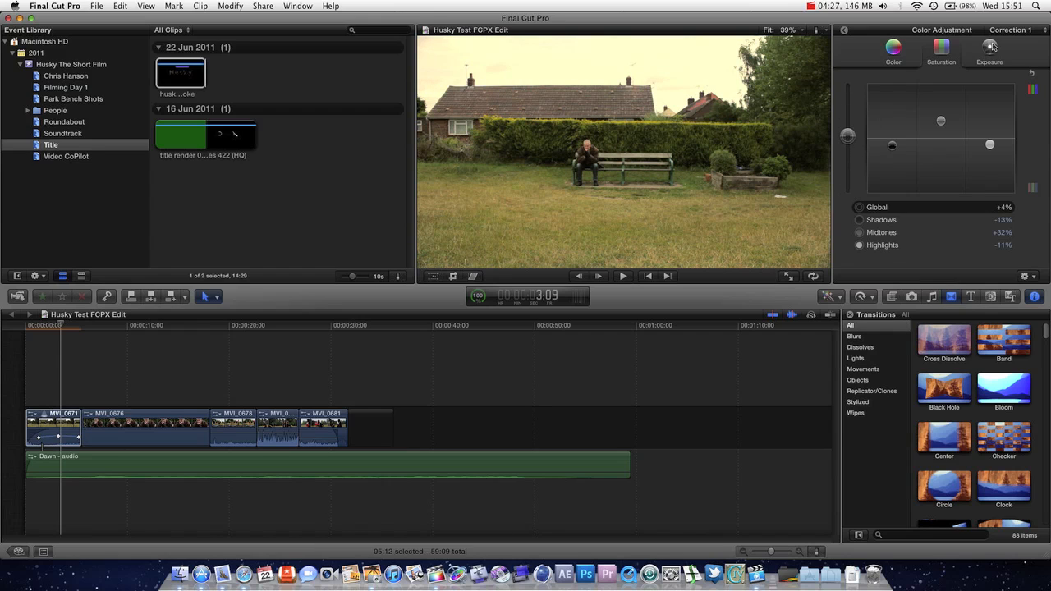
- On the Exposure pane, bring midtones exposure to +1%
left_click(1031, 73)
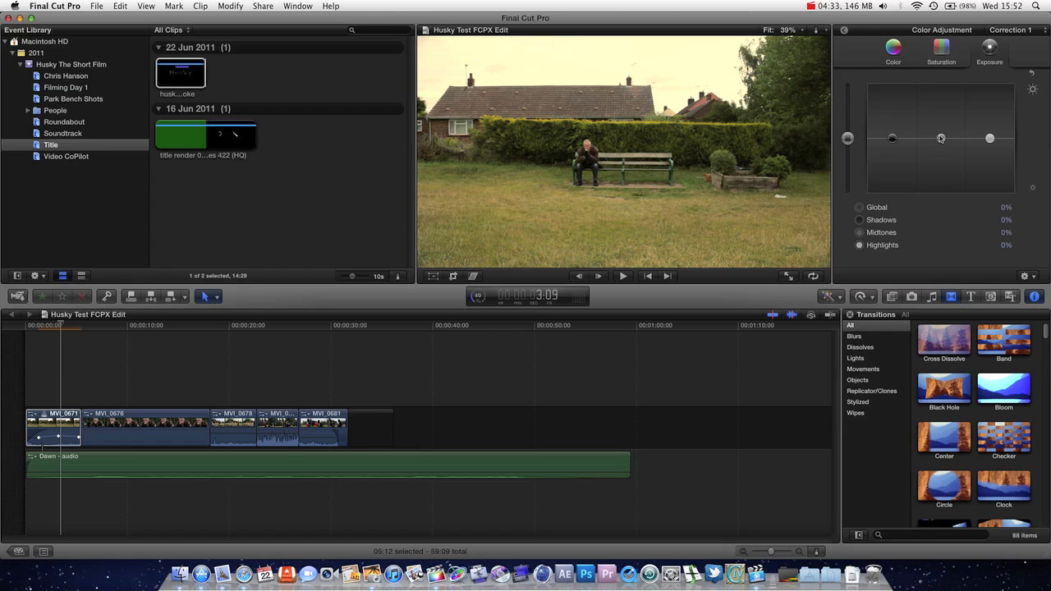
left_click_drag(941, 138, 941, 122)
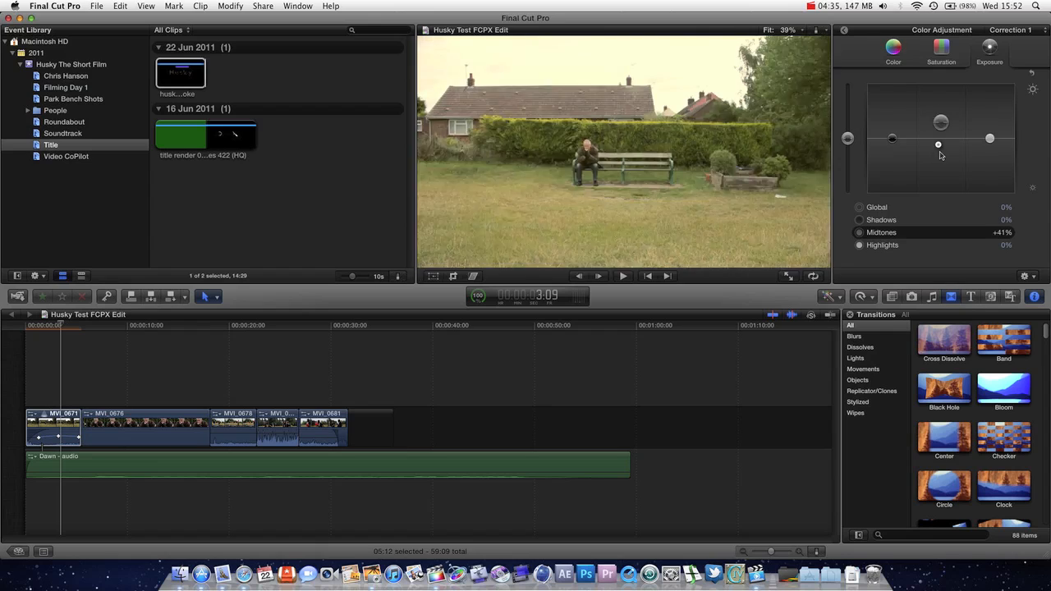
left_click_drag(938, 144, 934, 100)
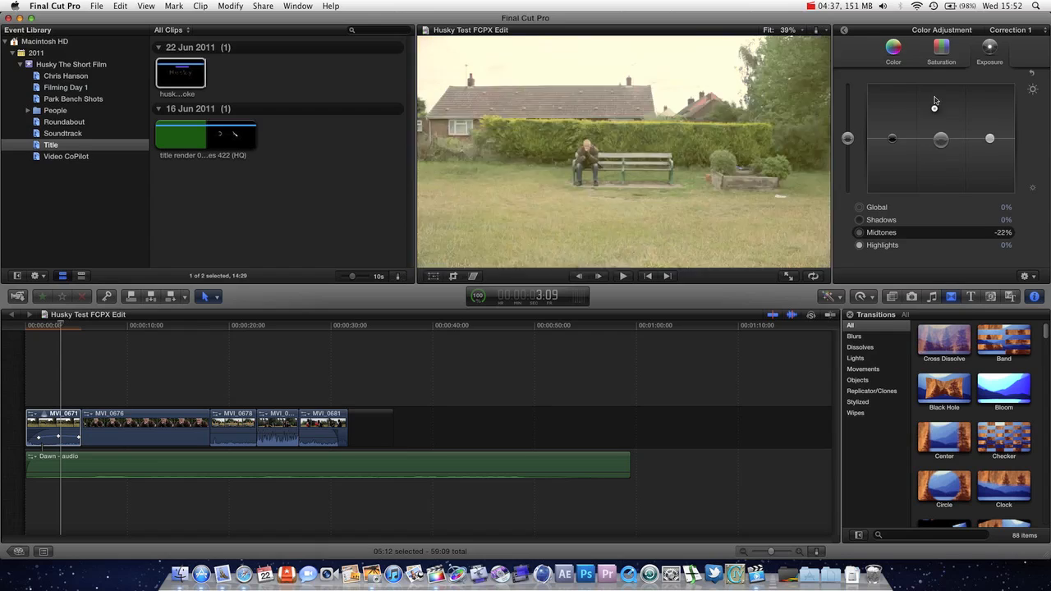
left_click_drag(941, 139, 941, 129)
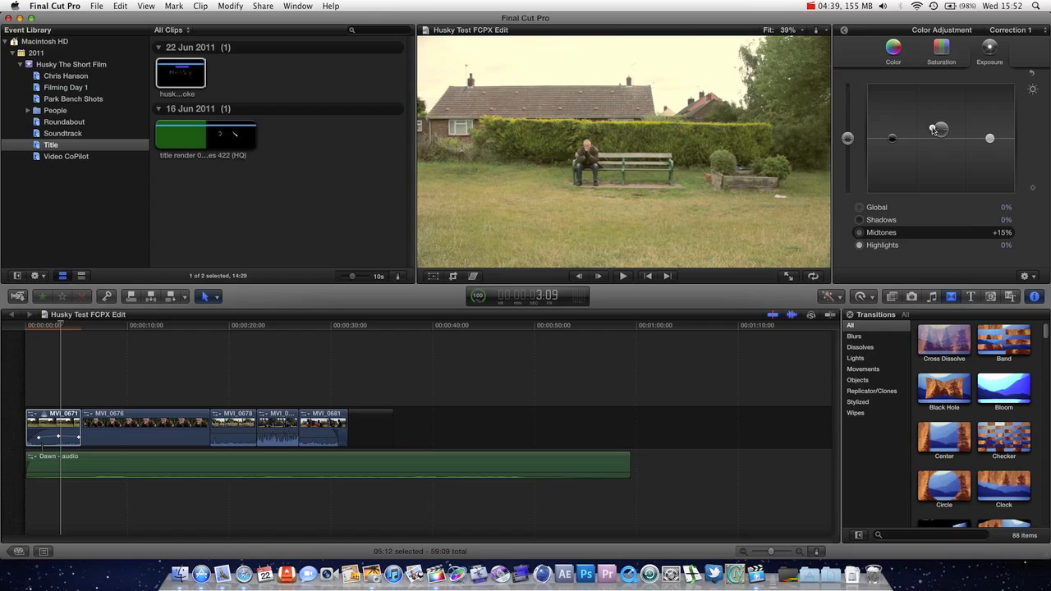
left_click_drag(939, 129, 940, 137)
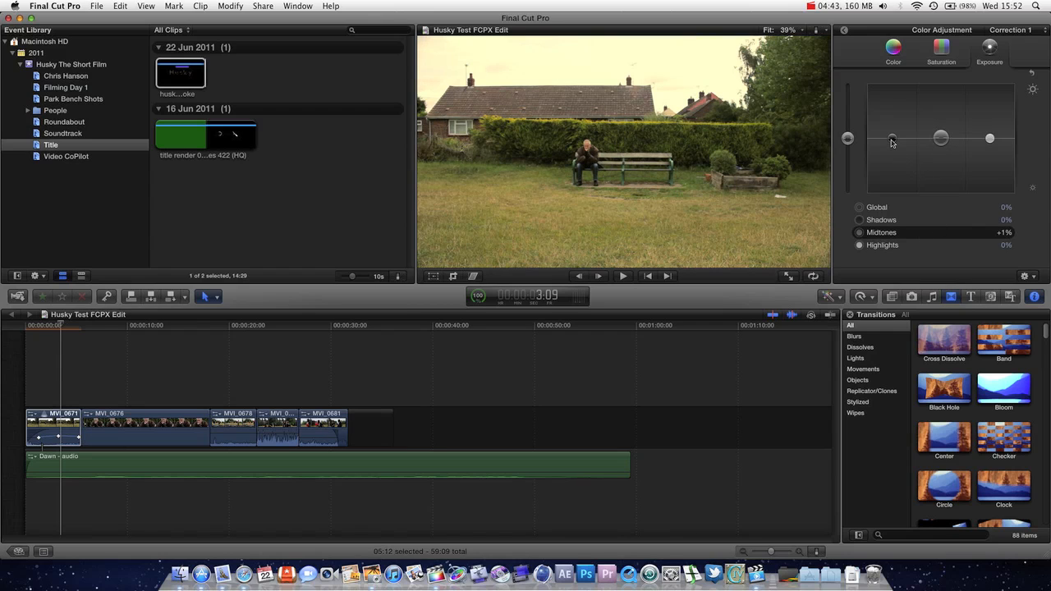
- Set shadows exposure just below zero at −1%
left_click_drag(892, 138, 892, 127)
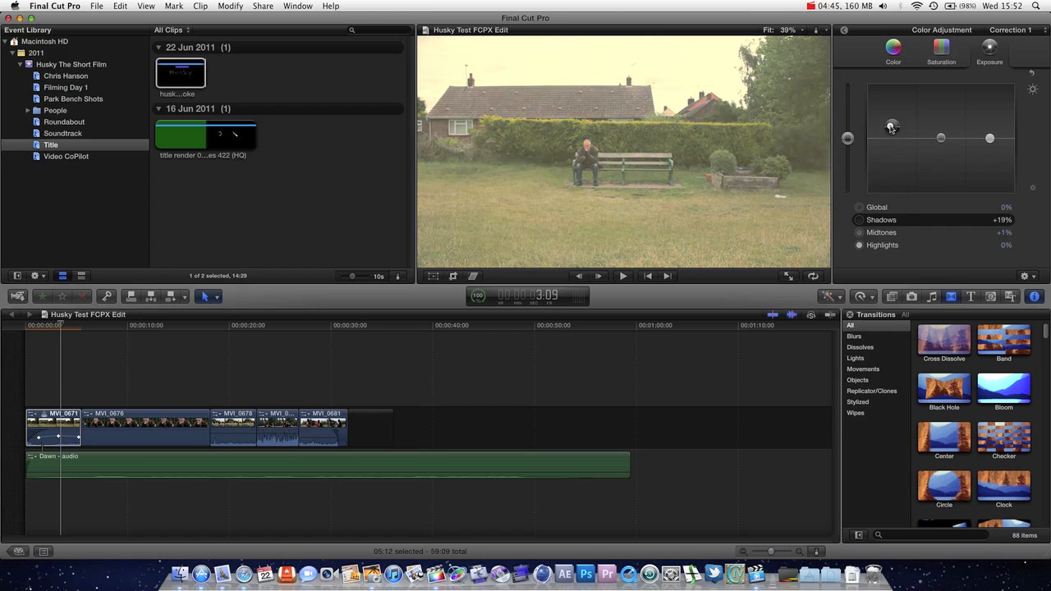
left_click_drag(892, 125, 891, 137)
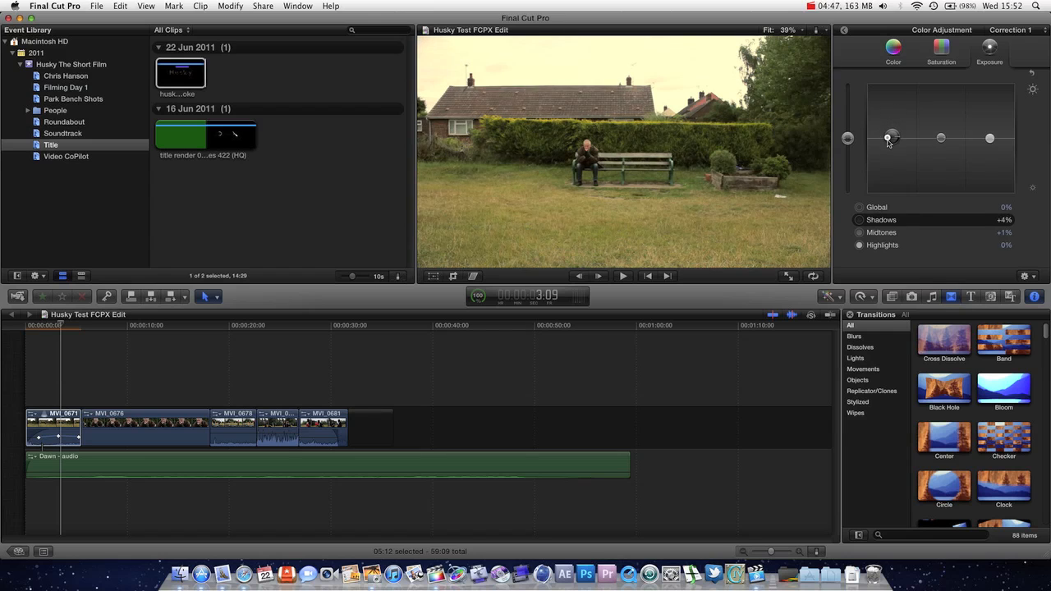
left_click_drag(891, 138, 891, 134)
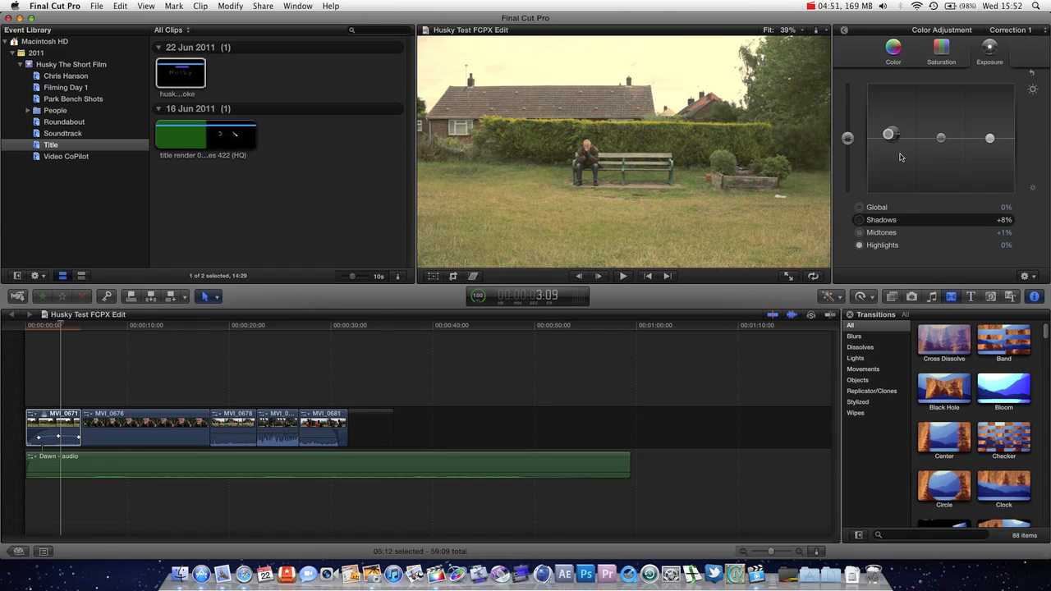
left_click_drag(891, 133, 890, 144)
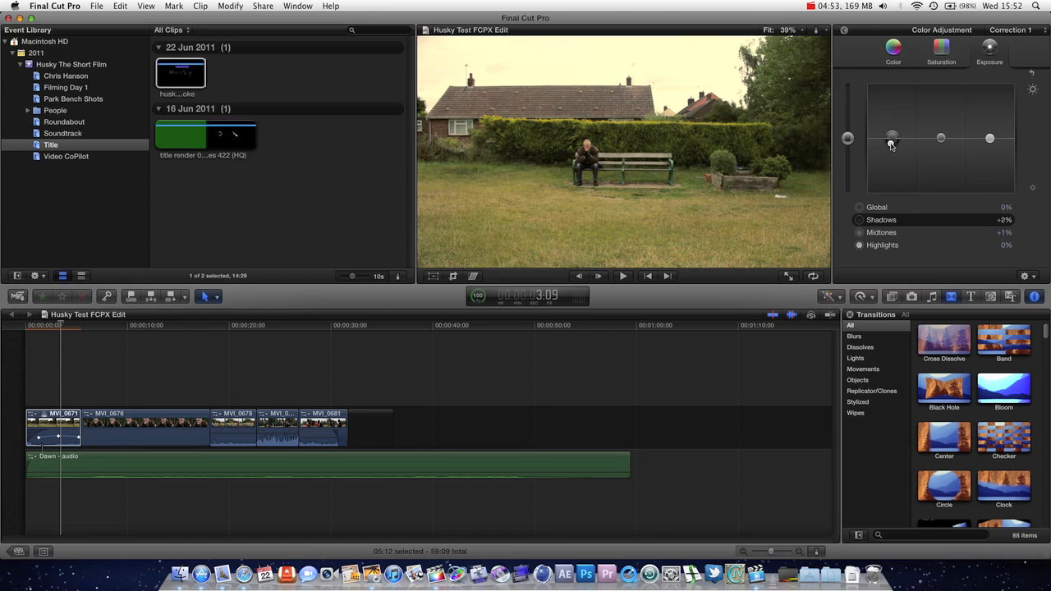
left_click_drag(892, 137, 892, 140)
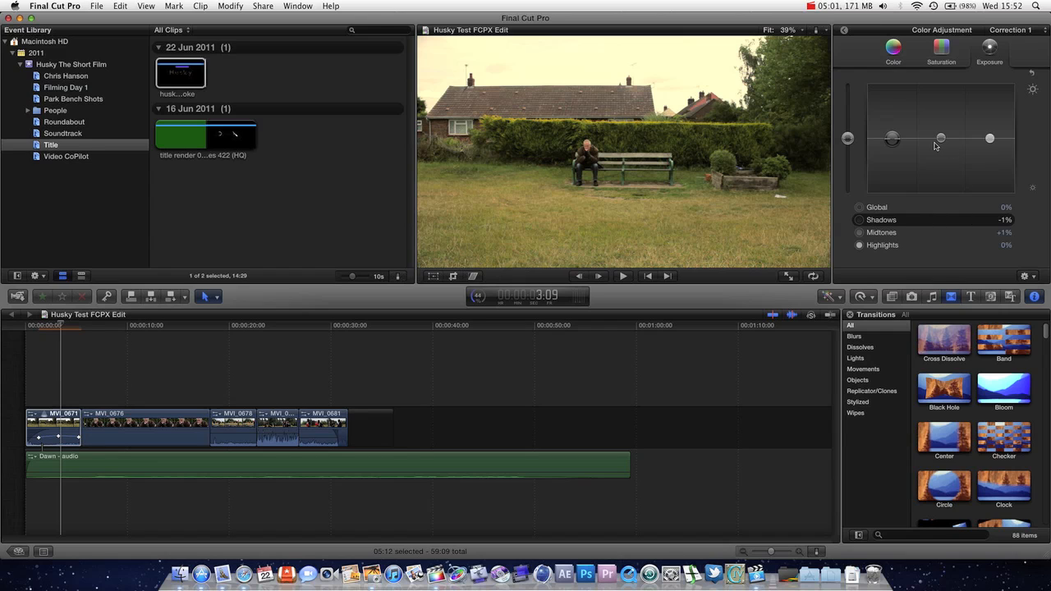
- Try brighter midtones, then raise highlights exposure to +10%
left_click_drag(941, 139, 941, 136)
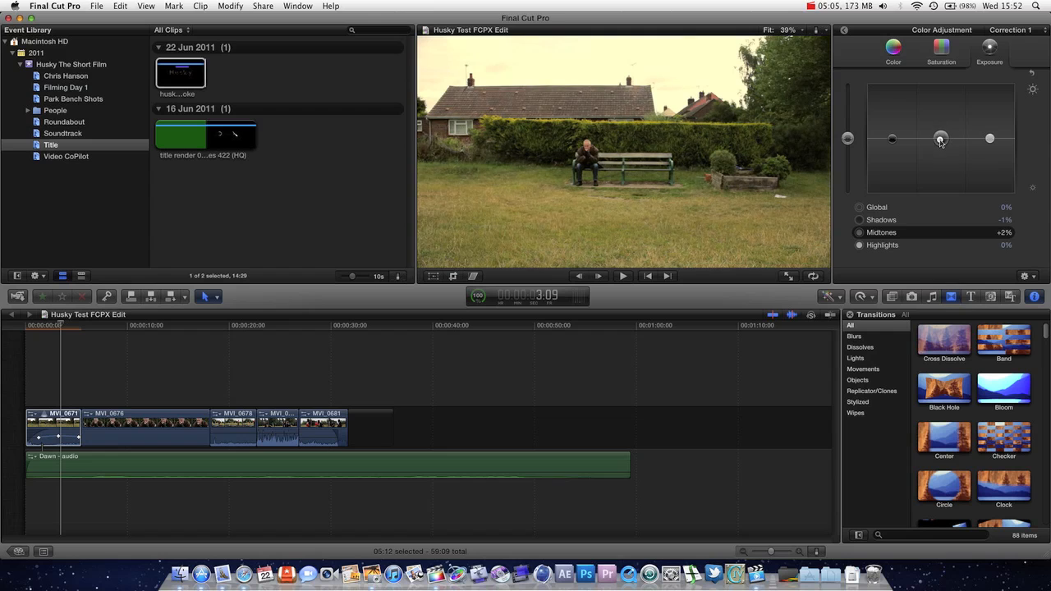
left_click_drag(940, 138, 949, 118)
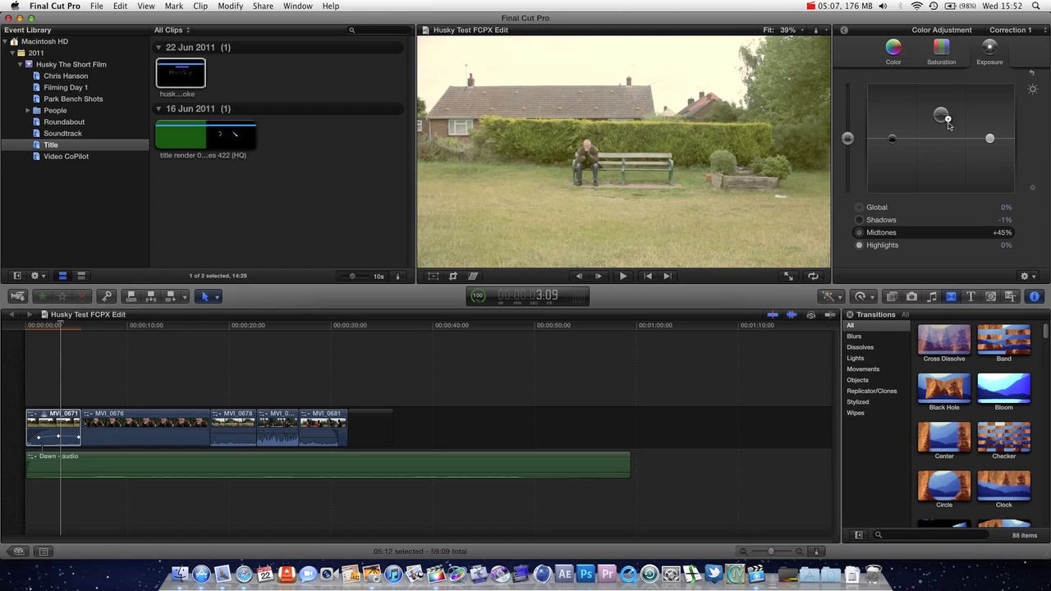
left_click_drag(941, 117, 944, 138)
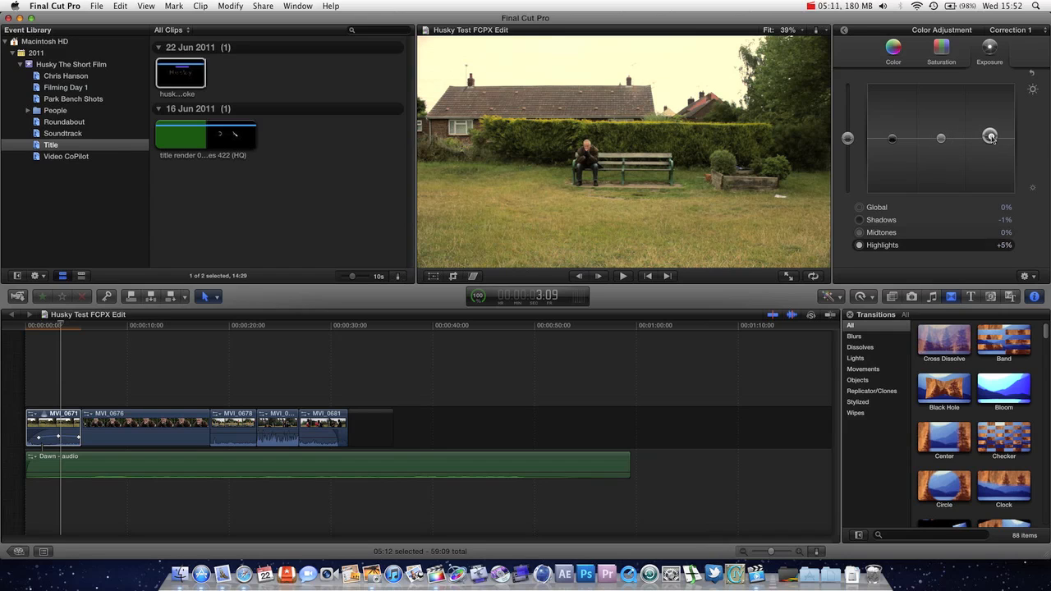
left_click_drag(989, 138, 989, 130)
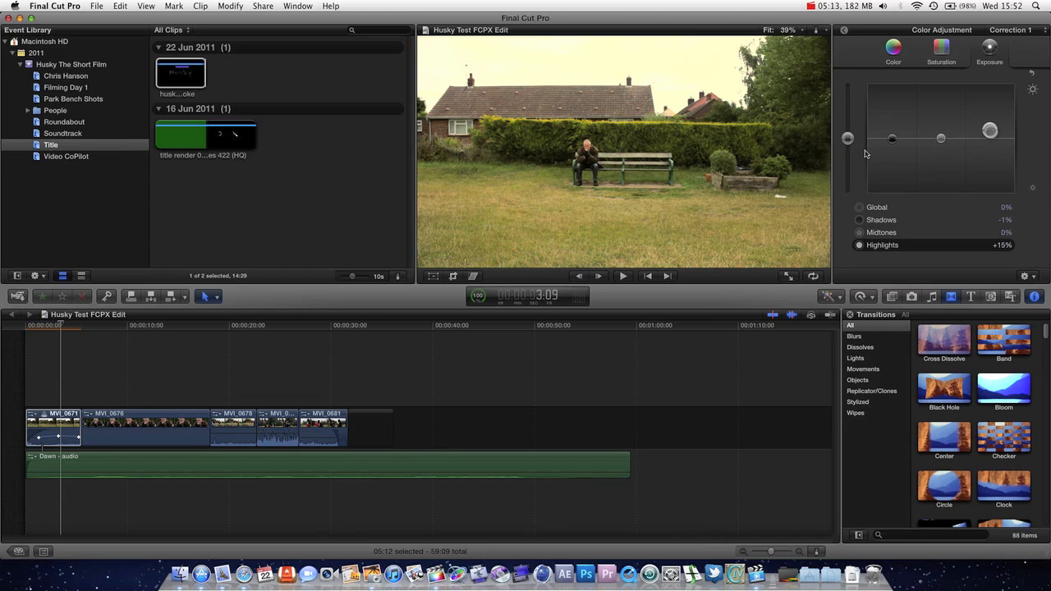
left_click_drag(892, 138, 892, 142)
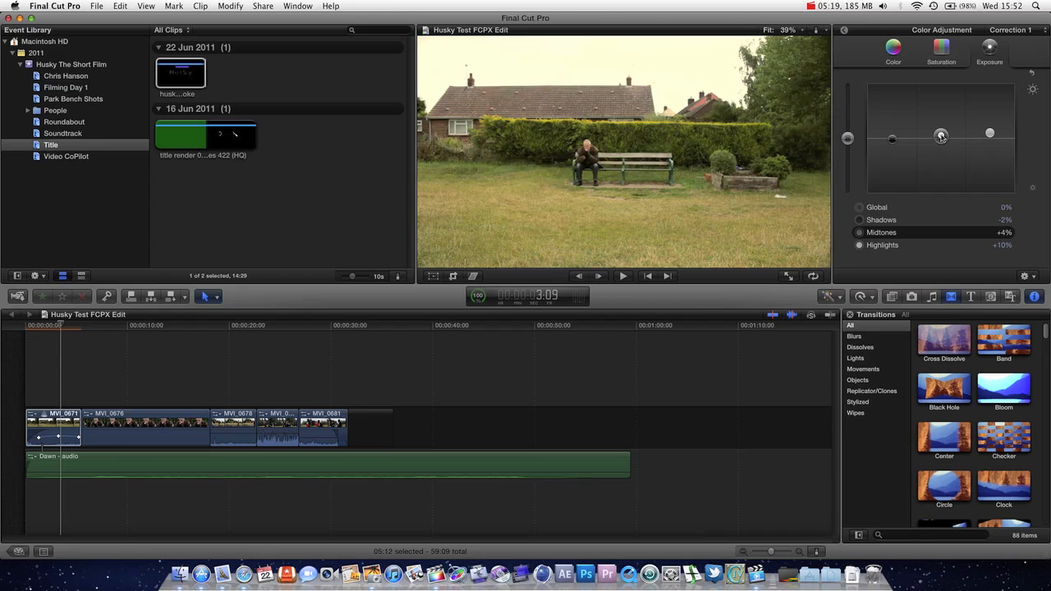
- Settle midtones exposure at +14% after trying darker and brighter values
left_click_drag(941, 138, 938, 127)
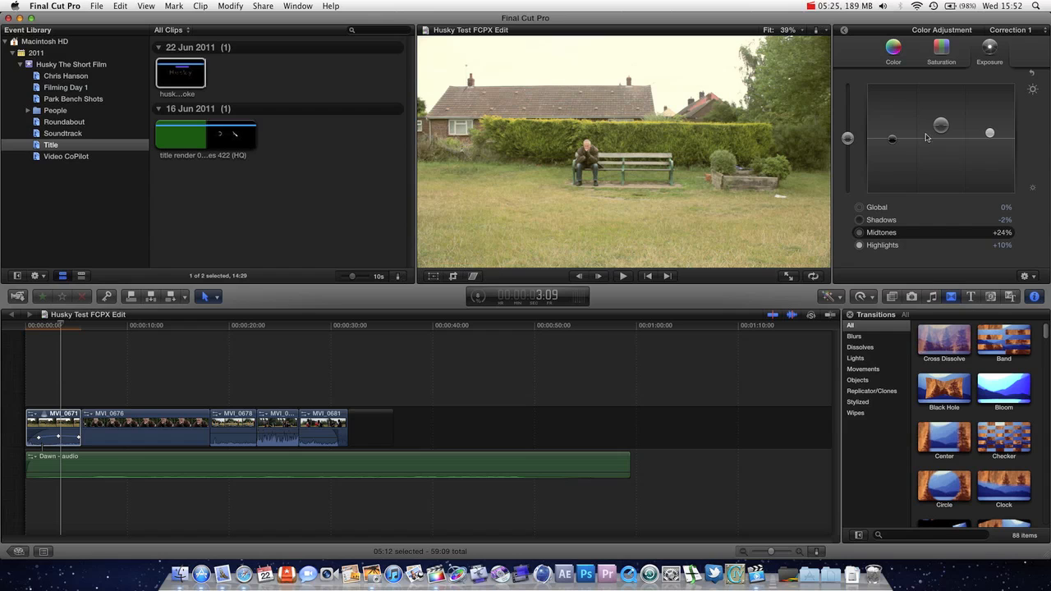
left_click_drag(941, 133, 941, 161)
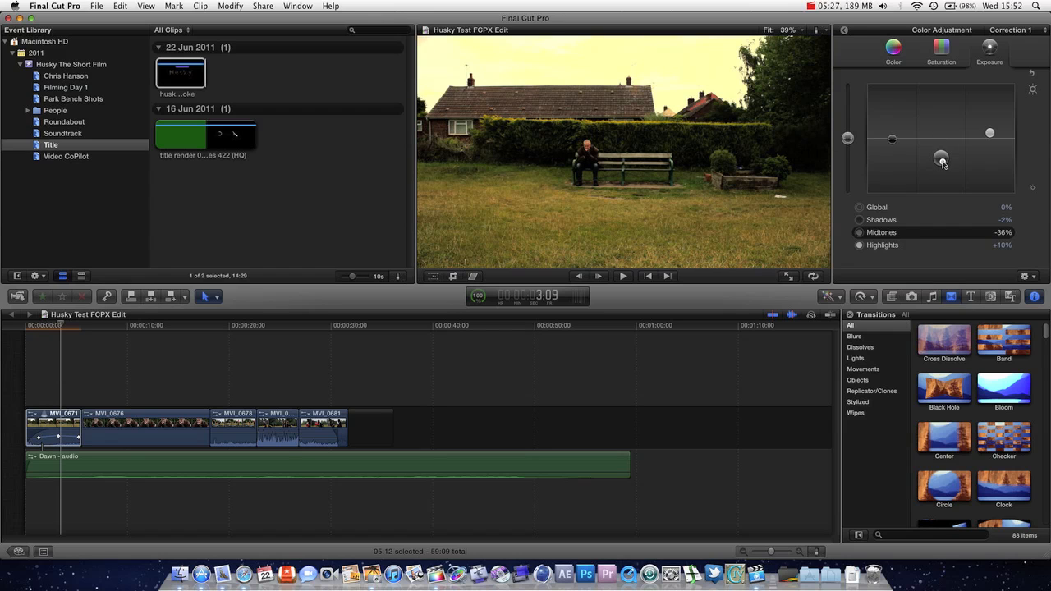
left_click_drag(941, 160, 940, 154)
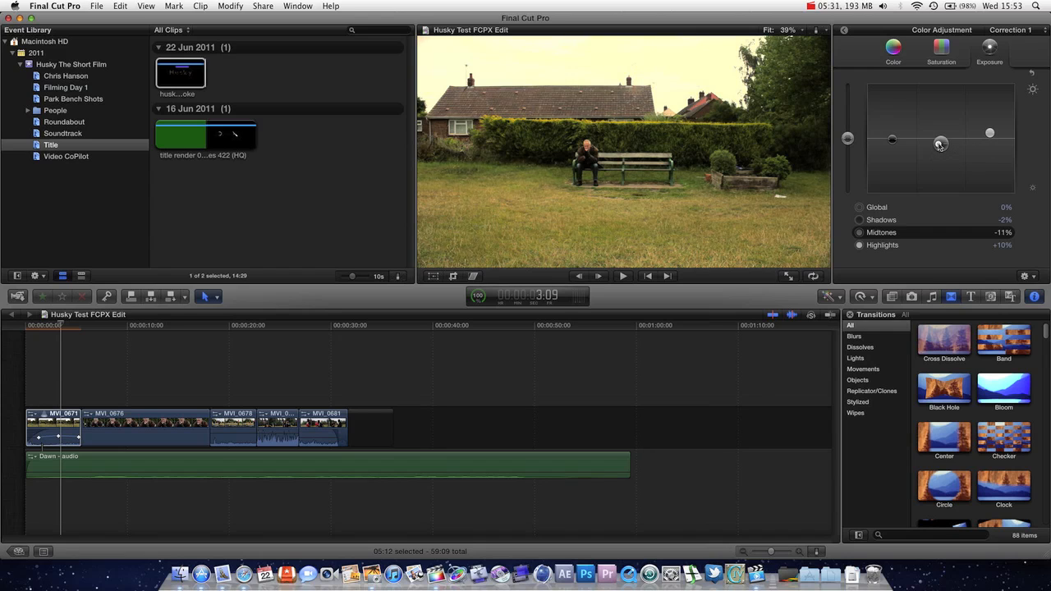
left_click_drag(940, 144, 940, 131)
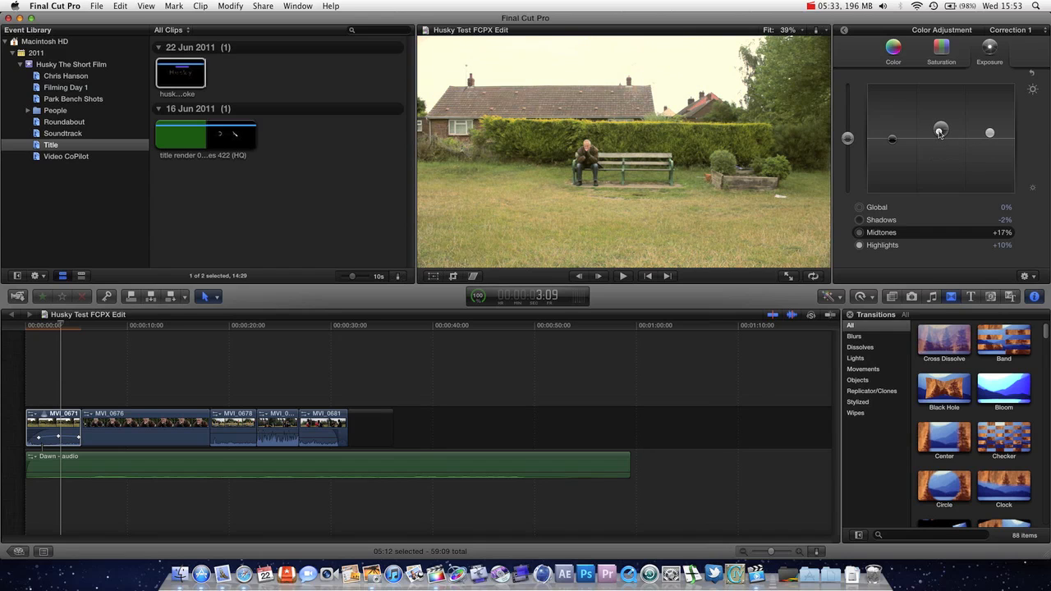
left_click_drag(941, 131, 941, 135)
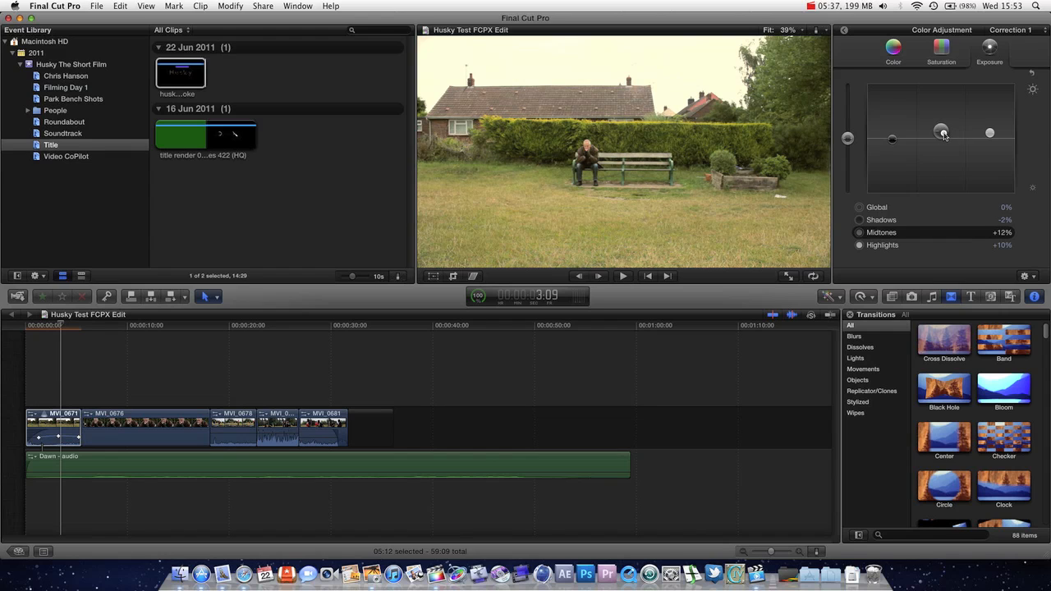
left_click_drag(941, 134, 941, 131)
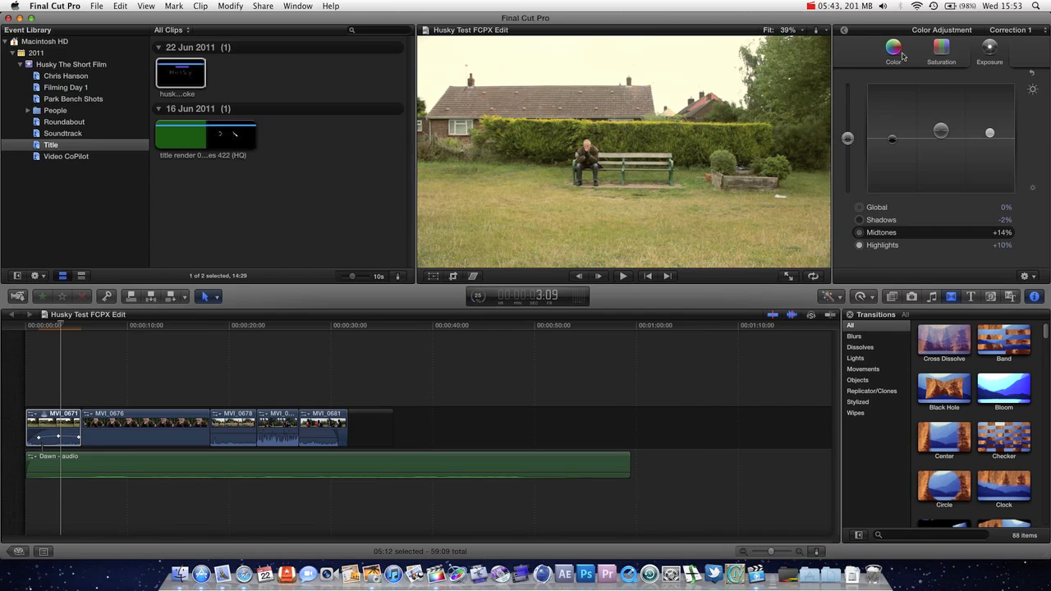
- Return to the Saturation pane and raise midtone saturation to about +60%
left_click(894, 49)
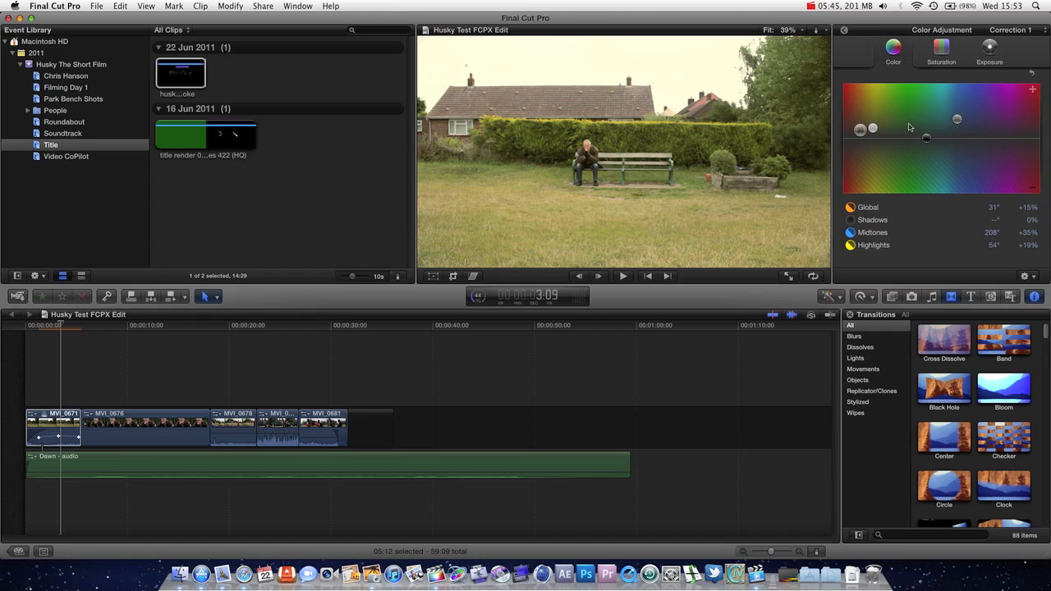
mouse_move(907, 133)
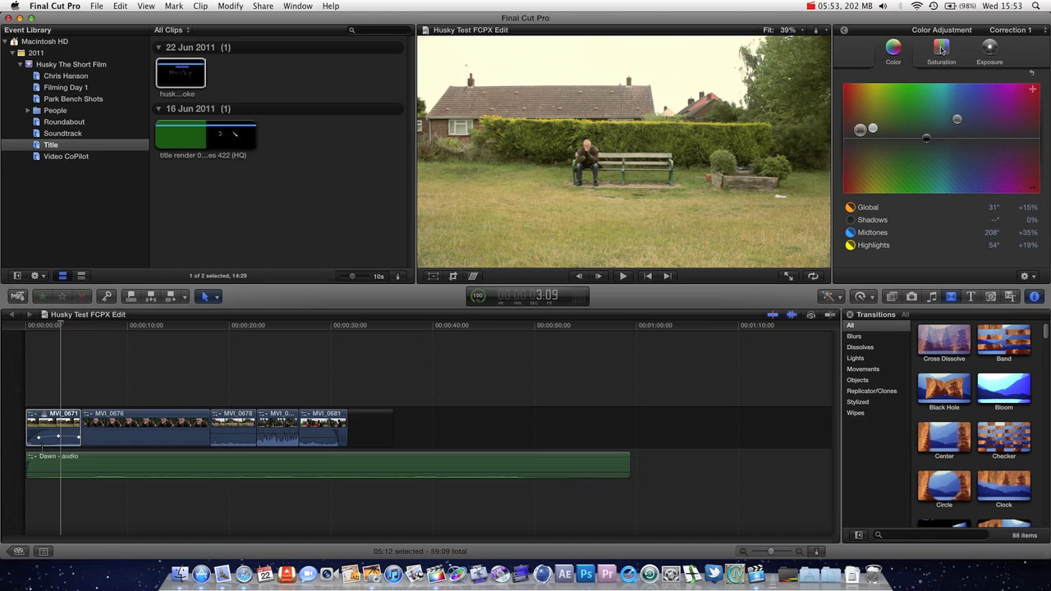
left_click(940, 49)
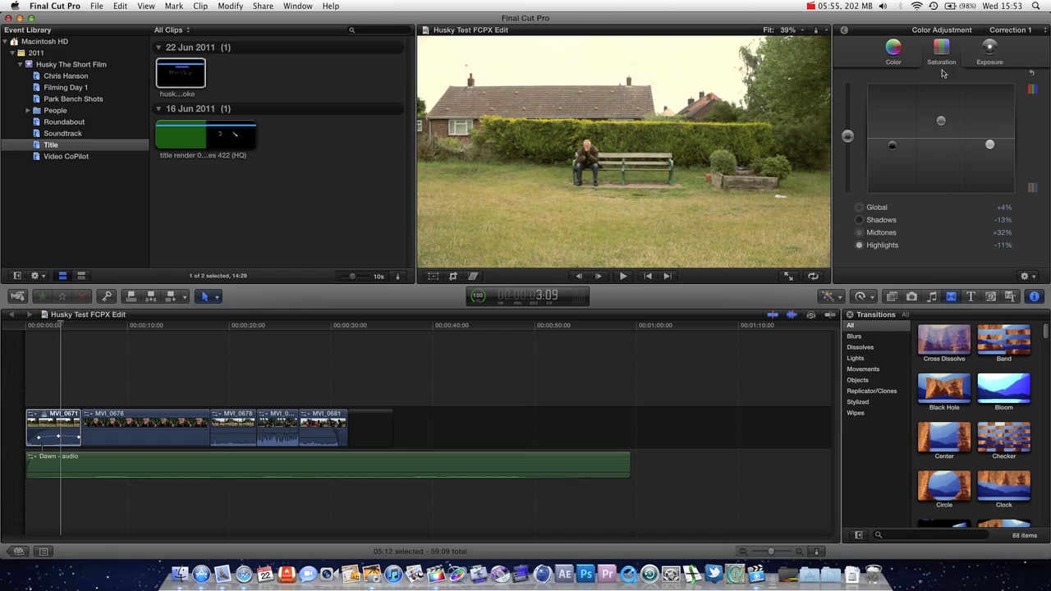
left_click_drag(941, 121, 941, 117)
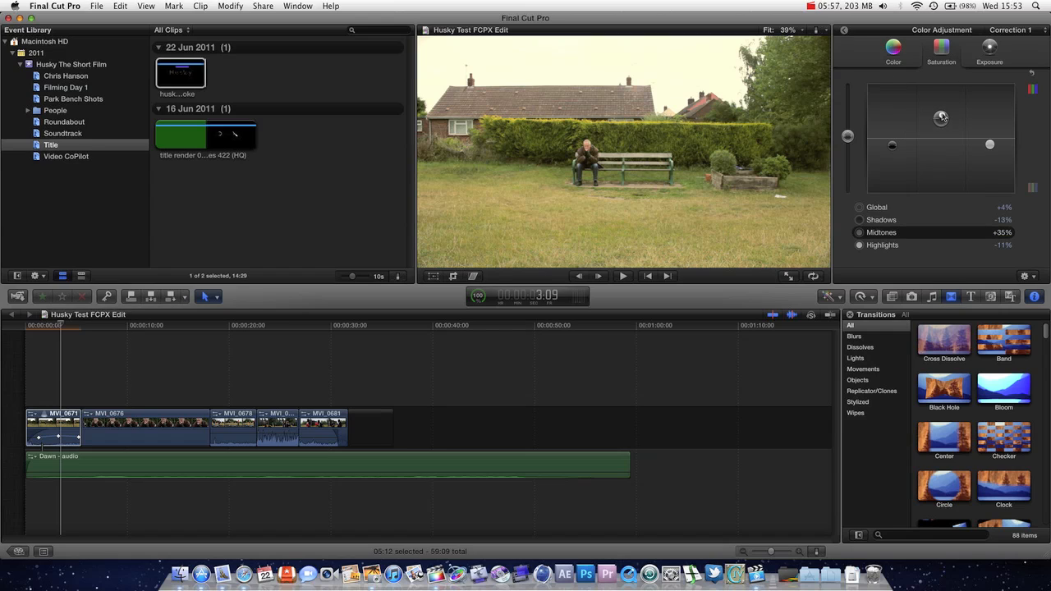
left_click_drag(941, 117, 942, 102)
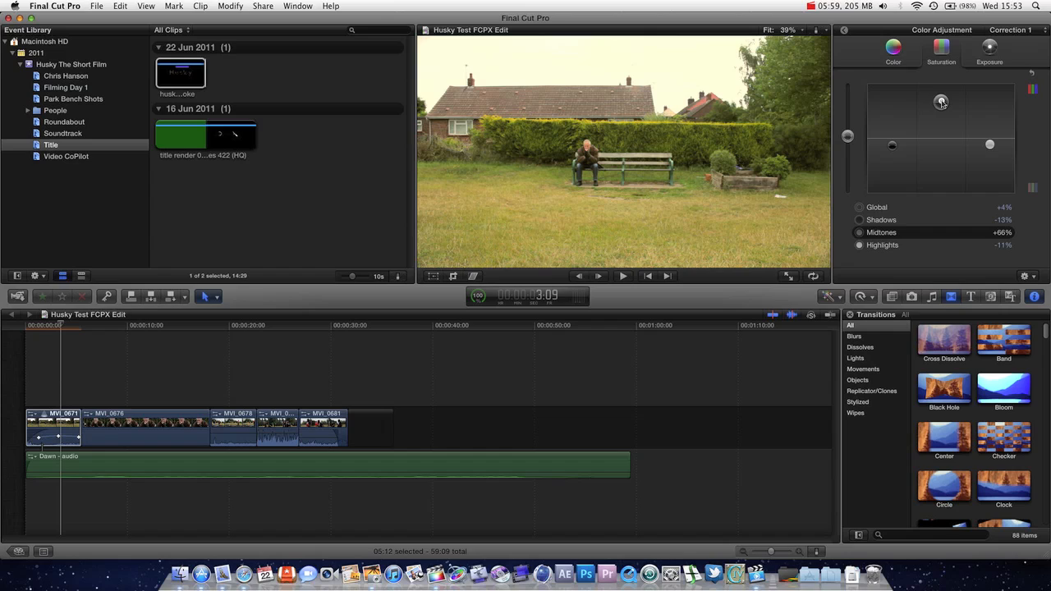
left_click_drag(941, 102, 942, 105)
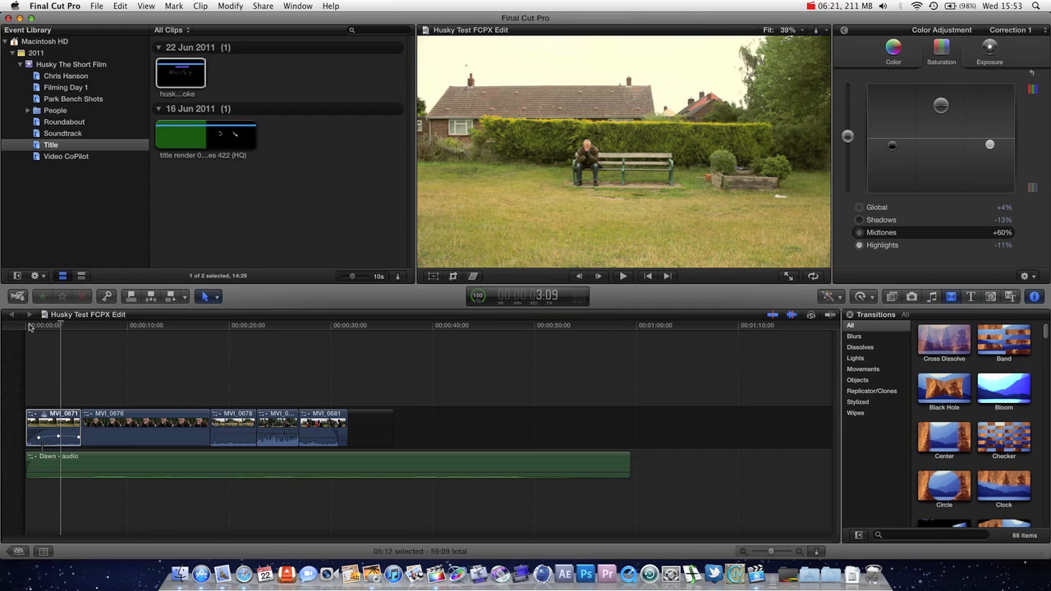
mouse_move(43, 331)
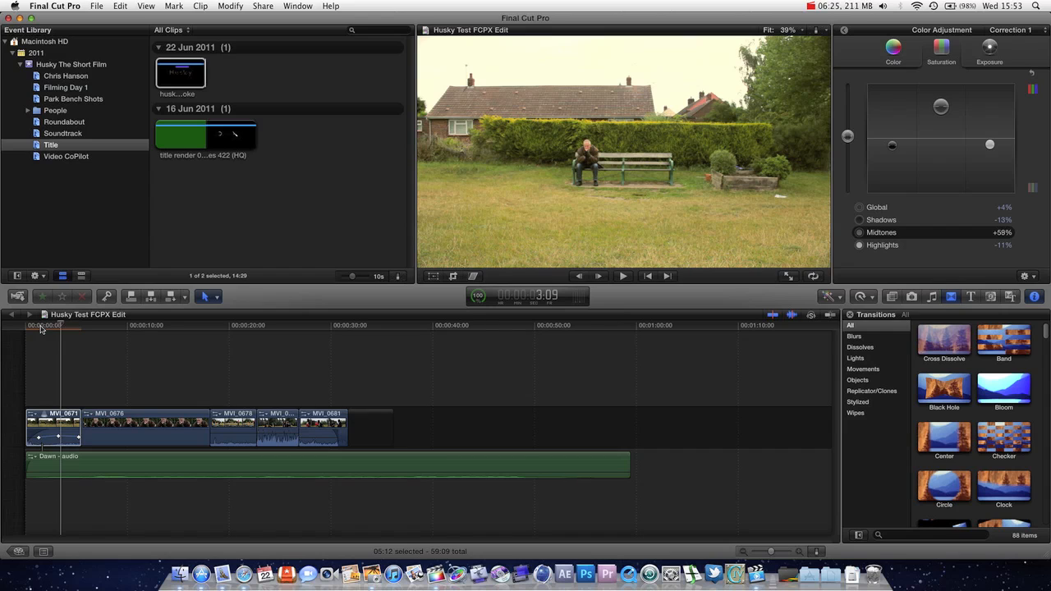
mouse_move(138, 351)
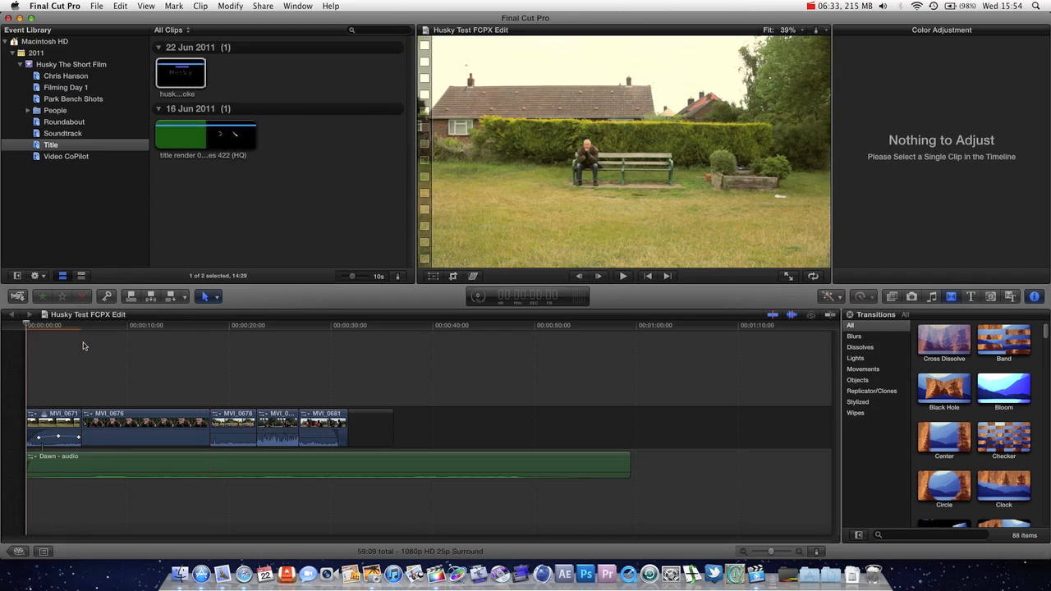
- Preview the graded edit, move the playhead back, and reselect MVI_0671 to show its saturation corrections
left_click(623, 276)
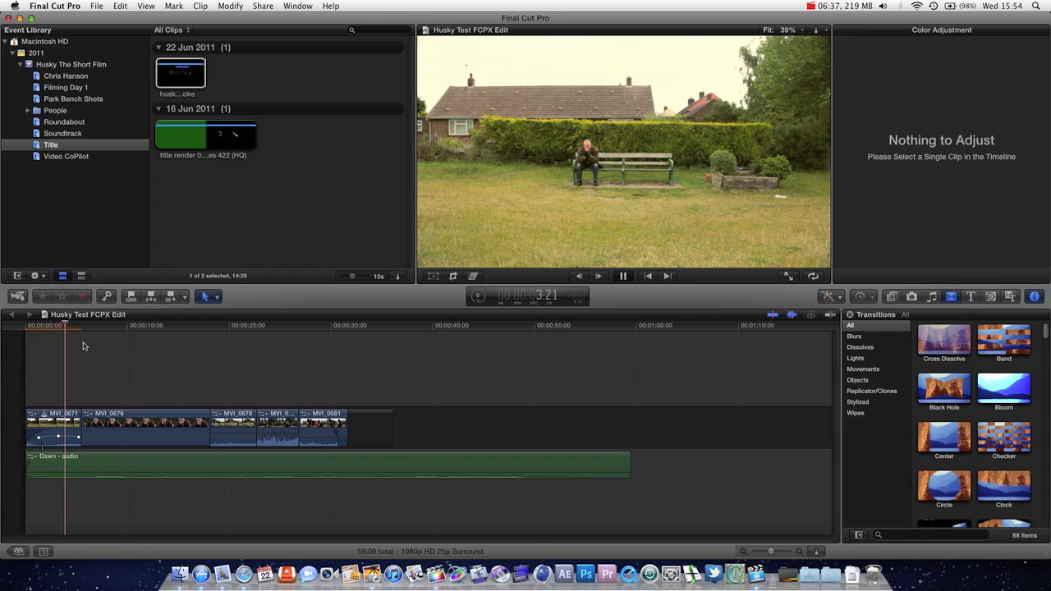
left_click(622, 276)
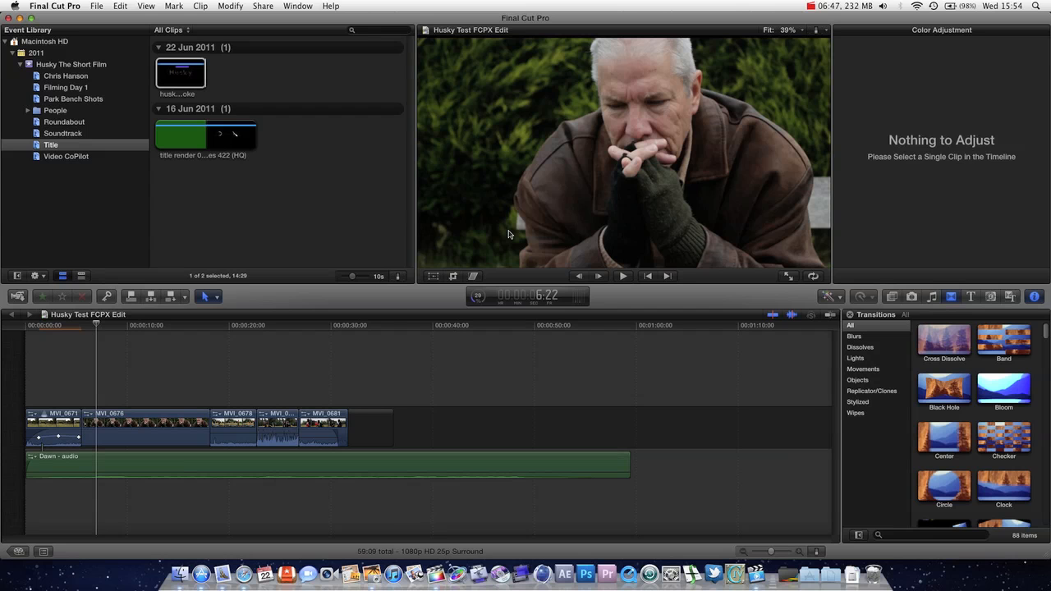
left_click(88, 326)
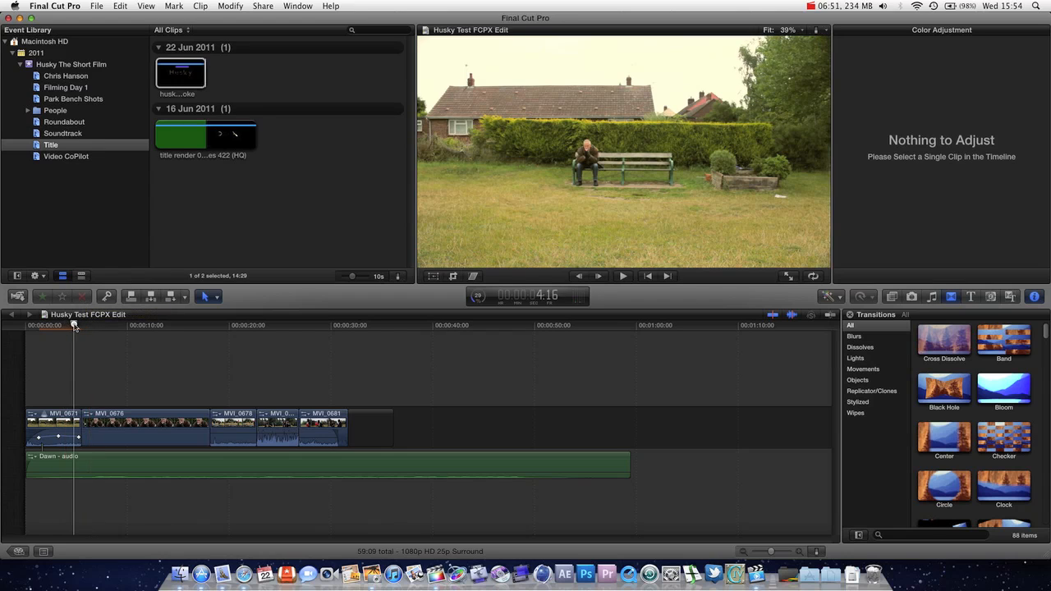
left_click(45, 325)
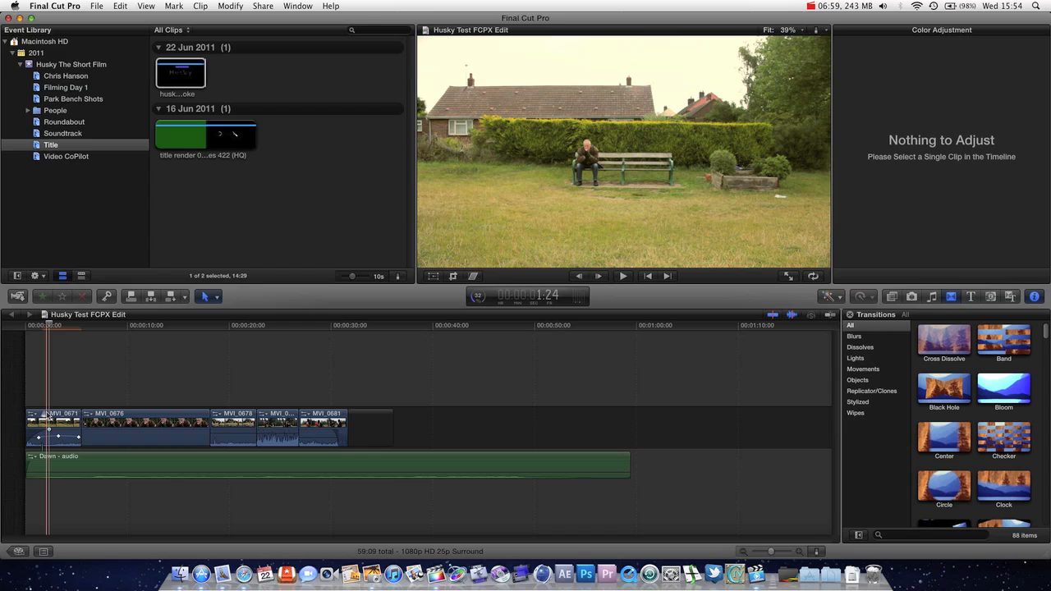
left_click(54, 422)
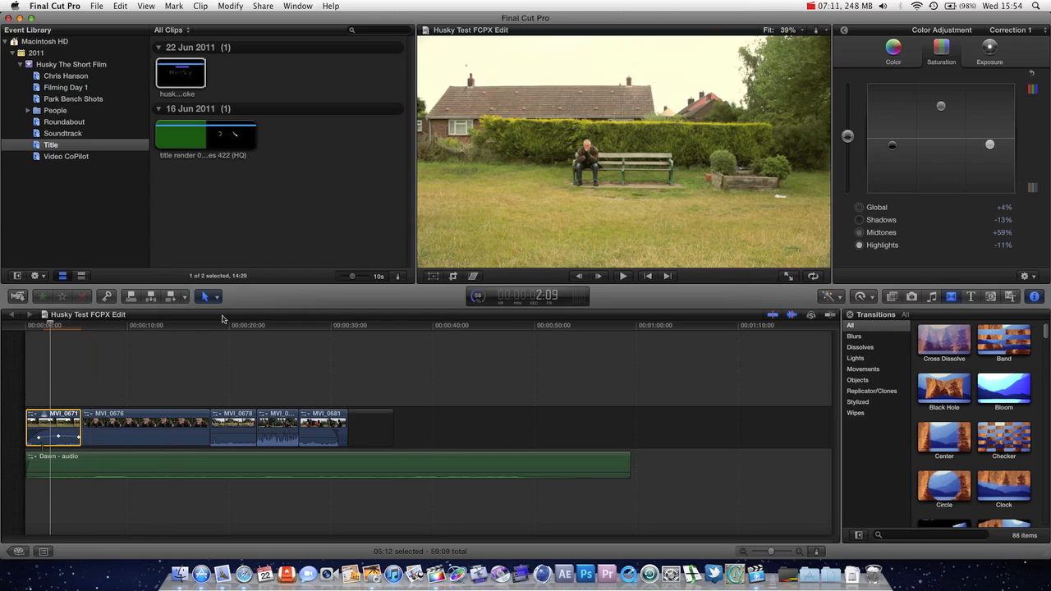
left_click(240, 325)
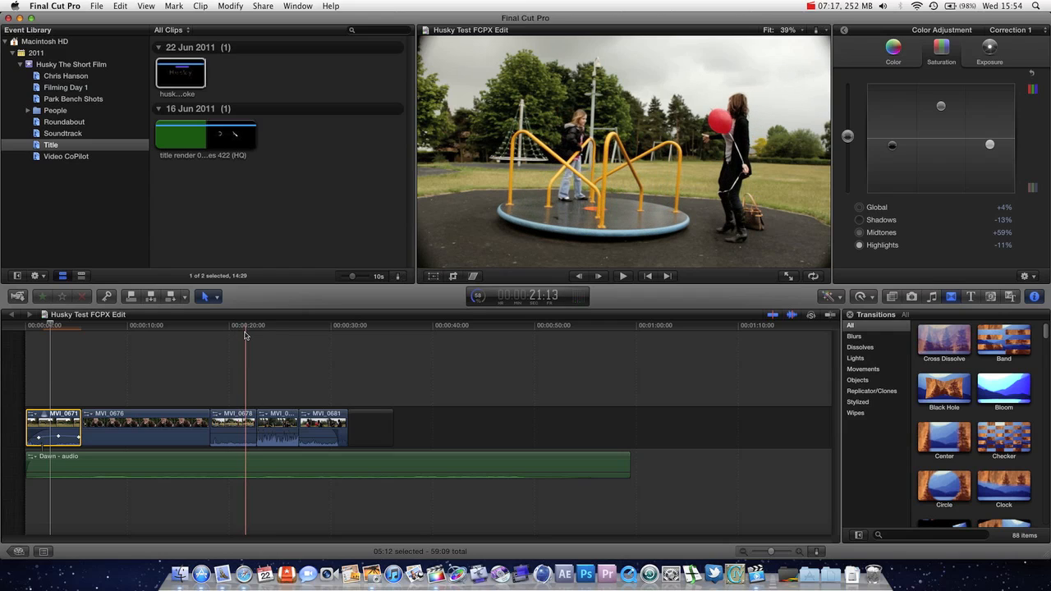
- Try cyan, orange, blue and reddish global tints on MVI_0678, leaving global at 0%
left_click(233, 424)
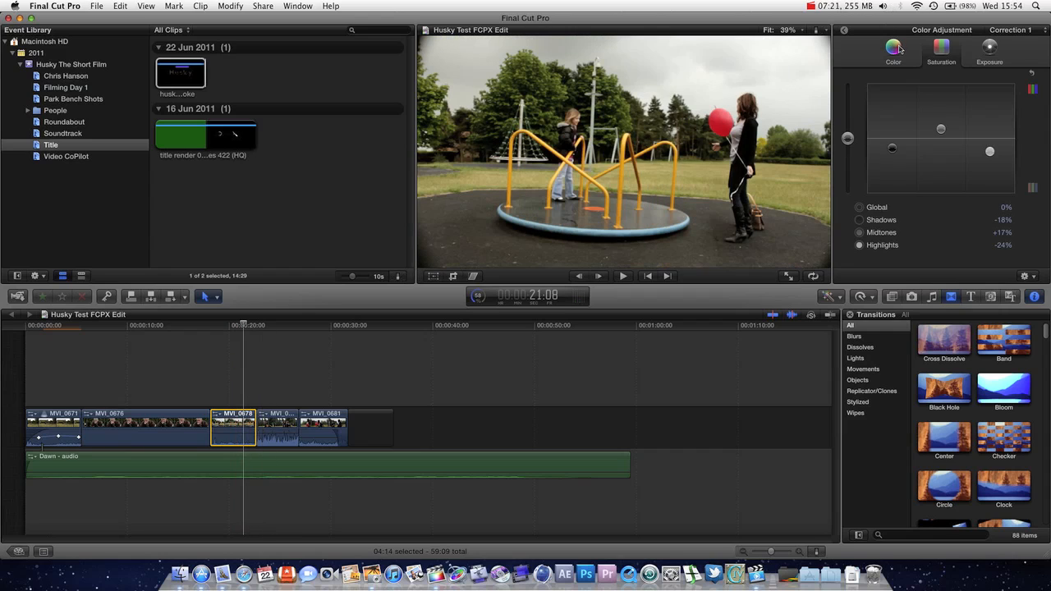
left_click(892, 47)
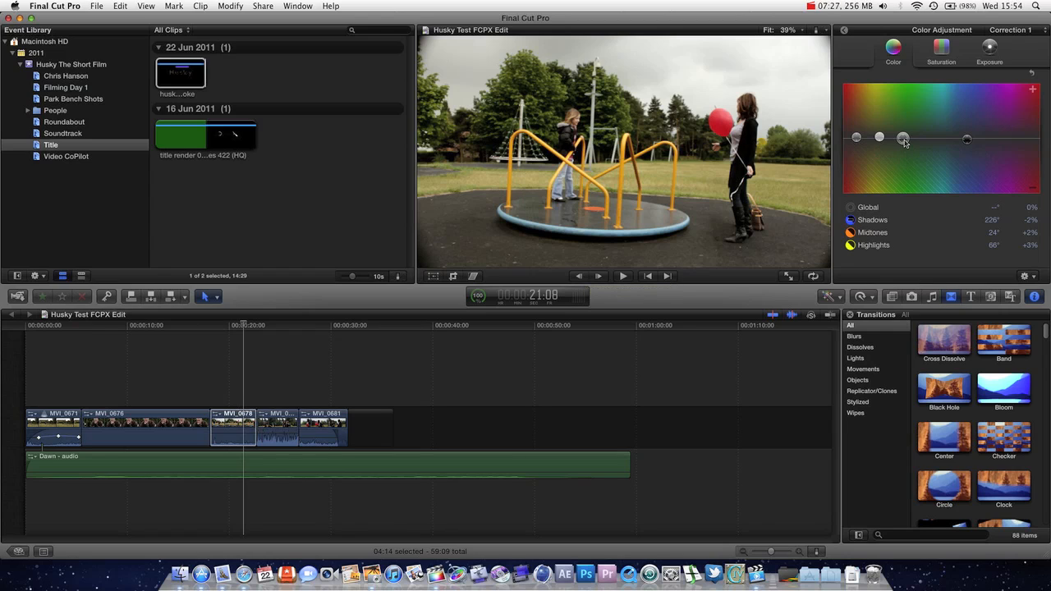
left_click_drag(904, 138, 942, 138)
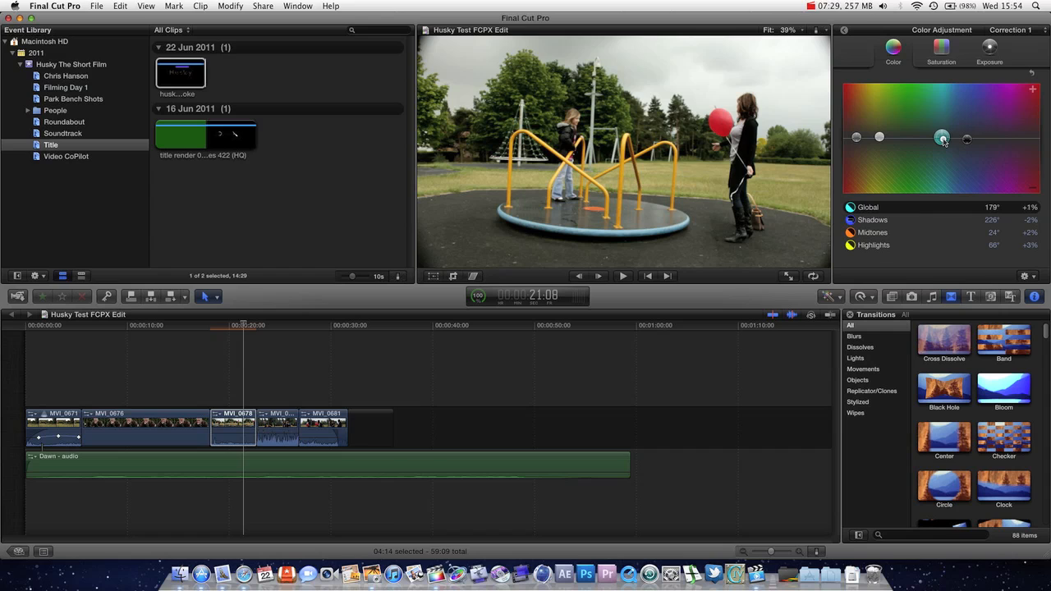
left_click_drag(942, 137, 864, 136)
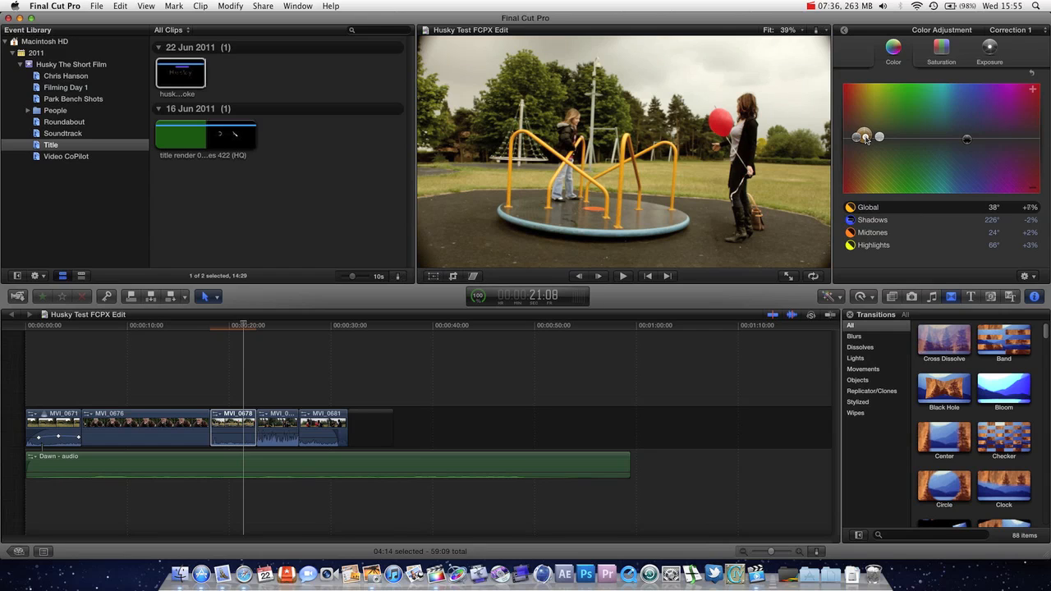
left_click_drag(863, 137, 951, 134)
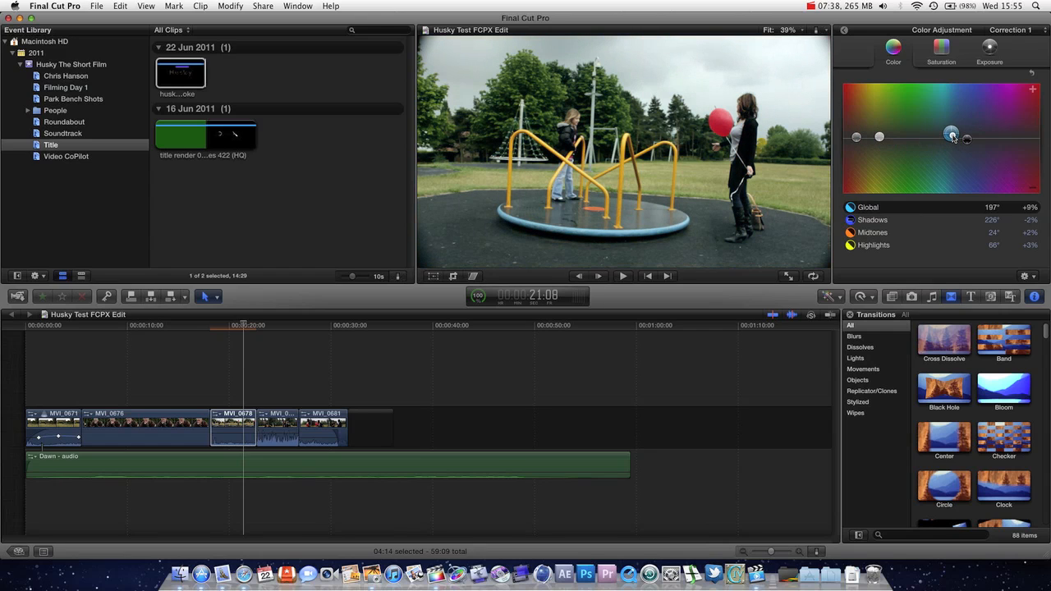
left_click_drag(950, 133, 855, 136)
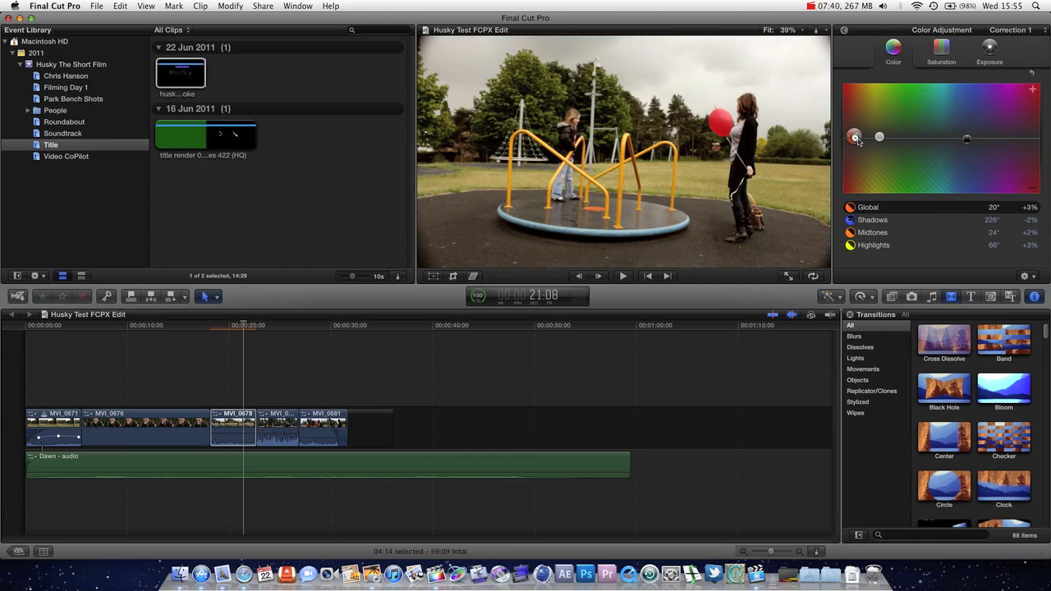
left_click(941, 50)
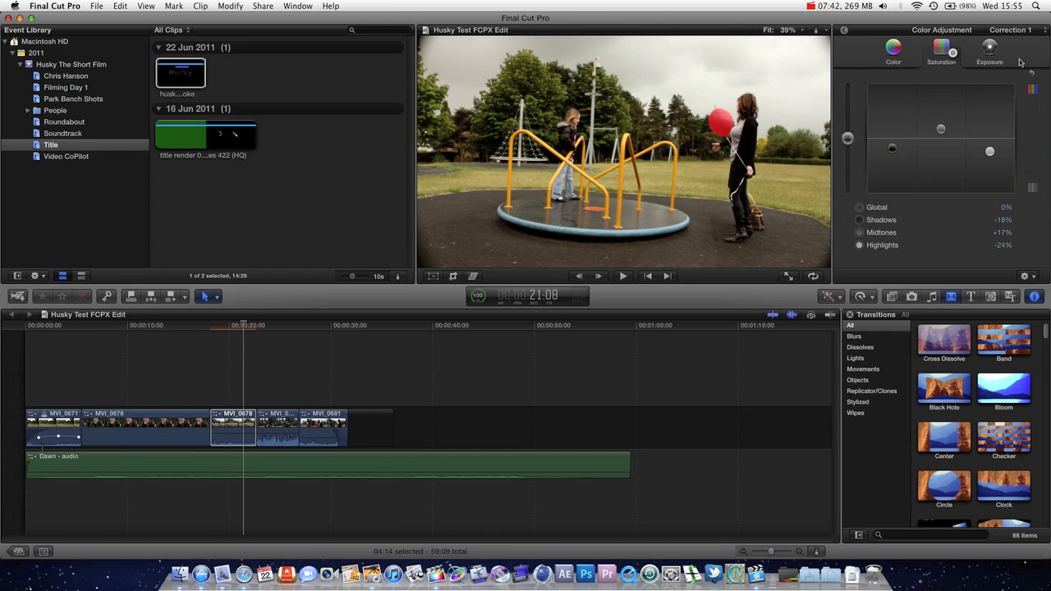
left_click(893, 50)
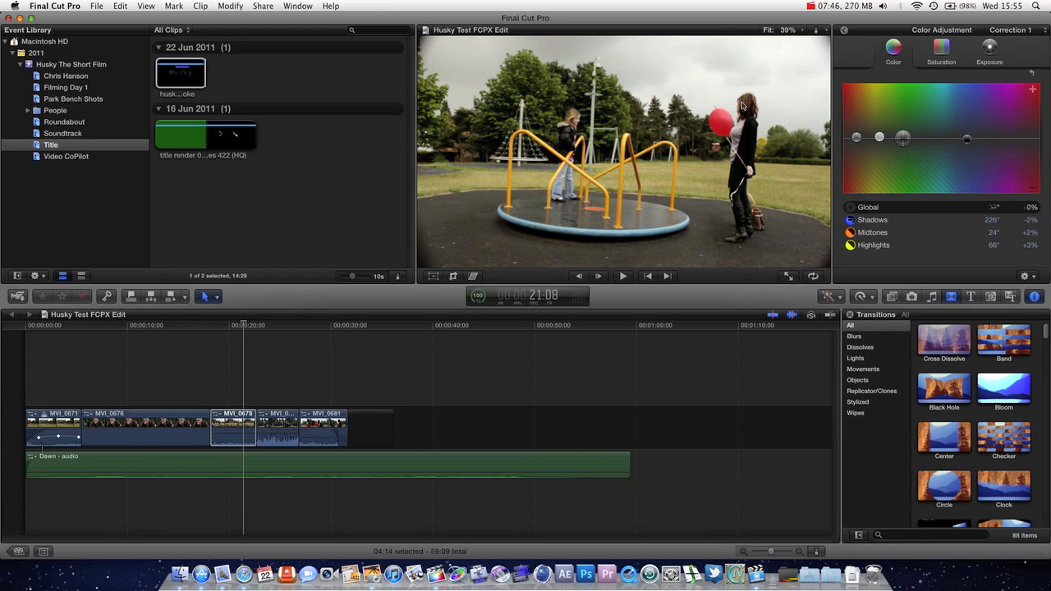
mouse_move(456, 245)
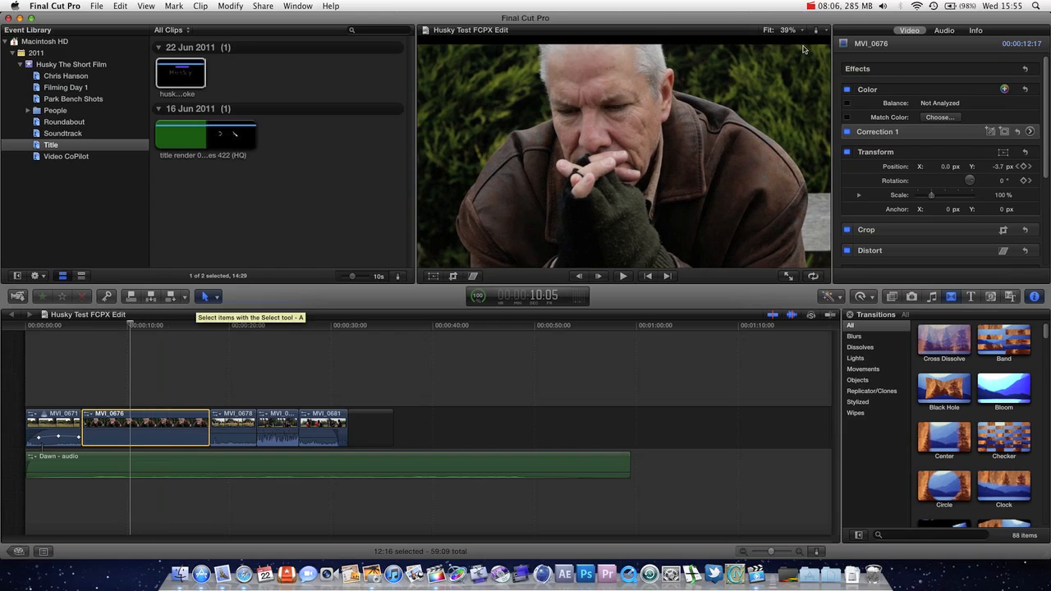
mouse_move(852, 123)
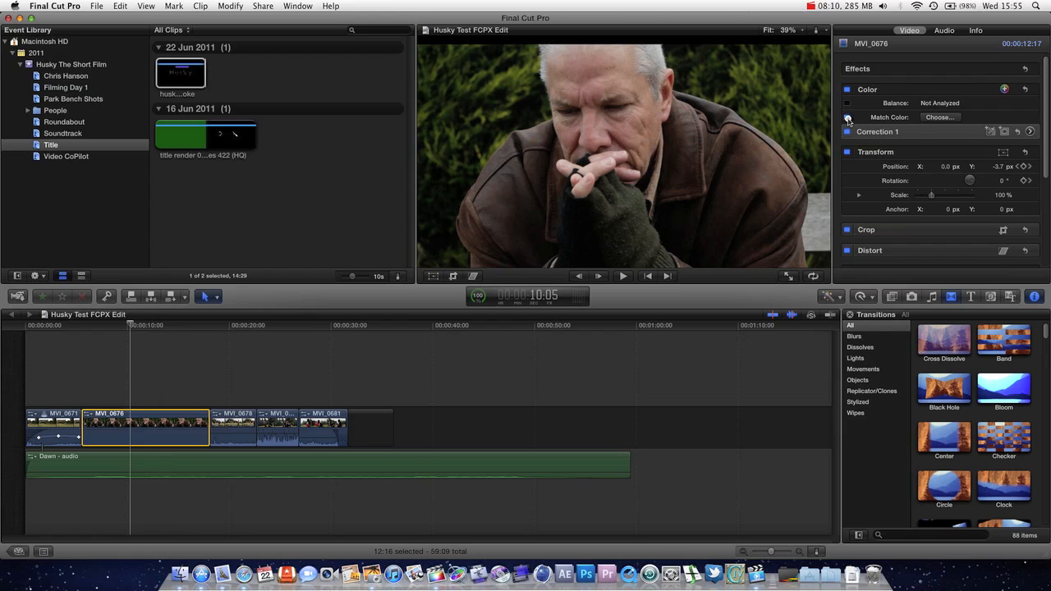
- Start Match Color for MVI_0676, using MVI_0671's park bench frame as reference
left_click(939, 117)
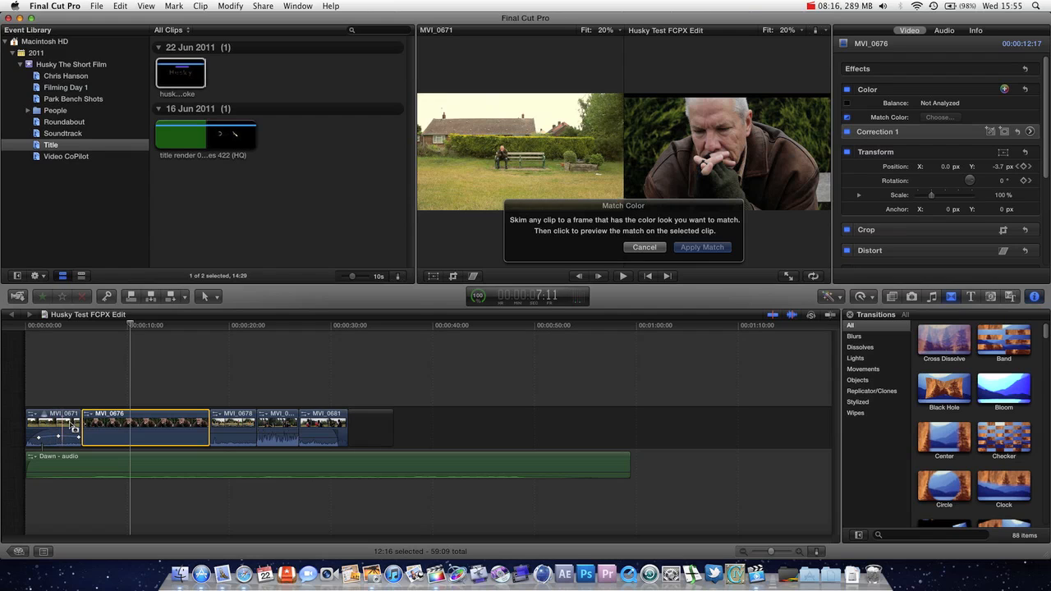
mouse_move(164, 418)
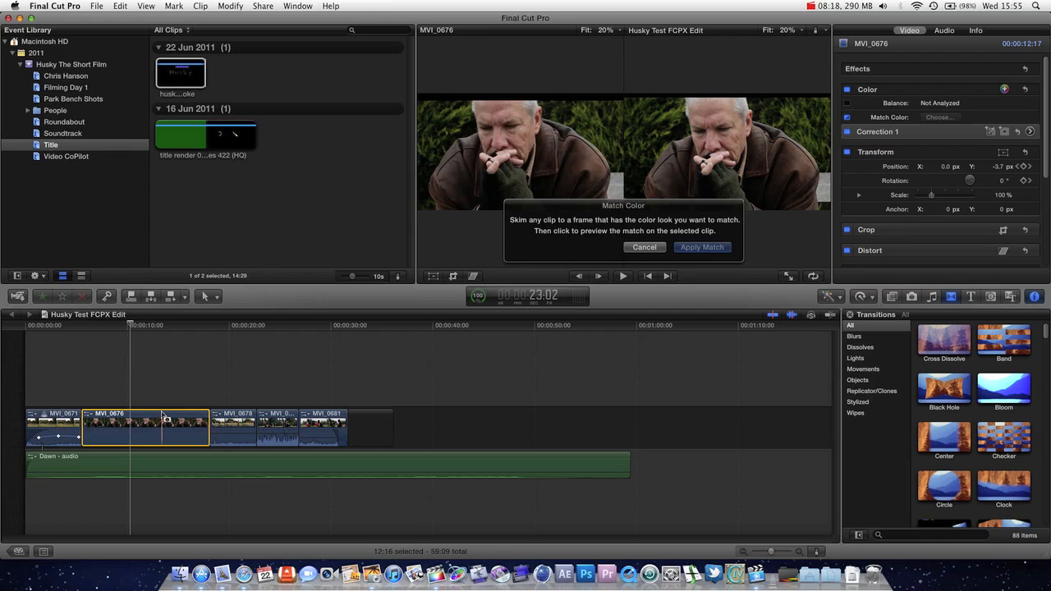
mouse_move(343, 421)
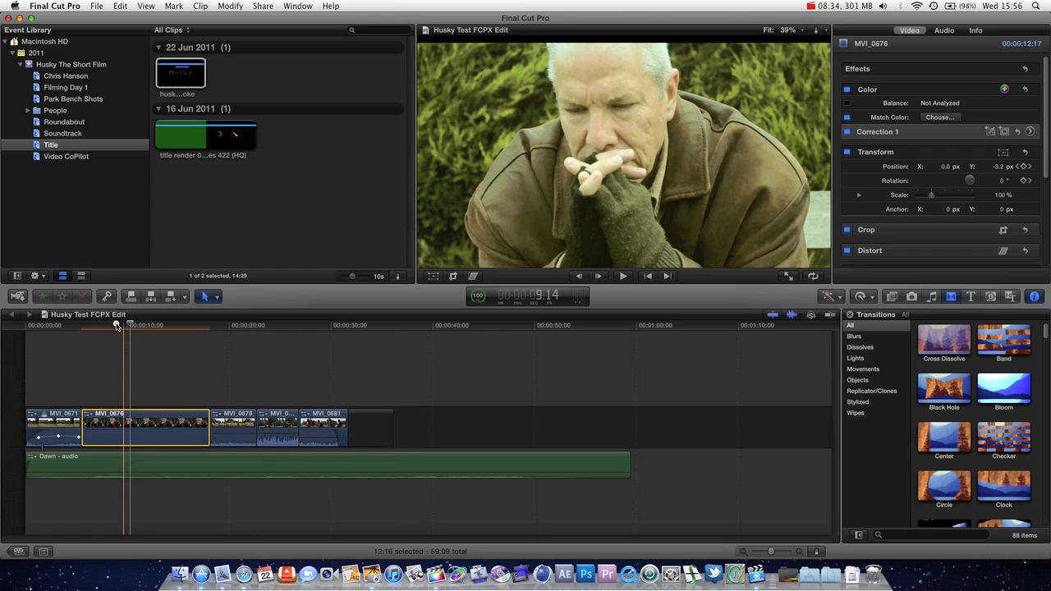
- Turn off the Match Color result and open Correction 1's Color Board at 0% tints
left_click(82, 324)
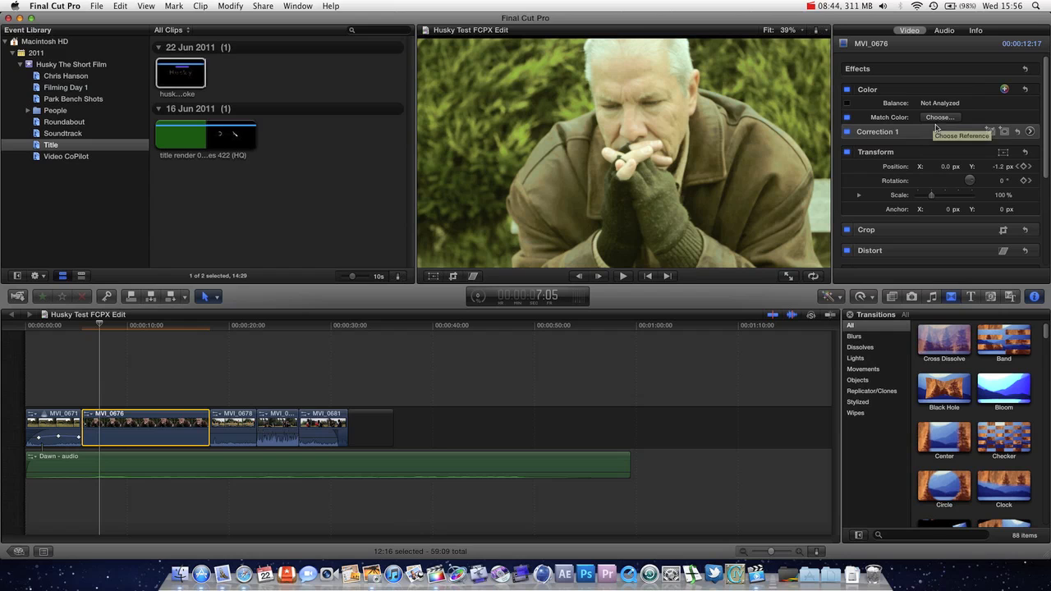
left_click(187, 326)
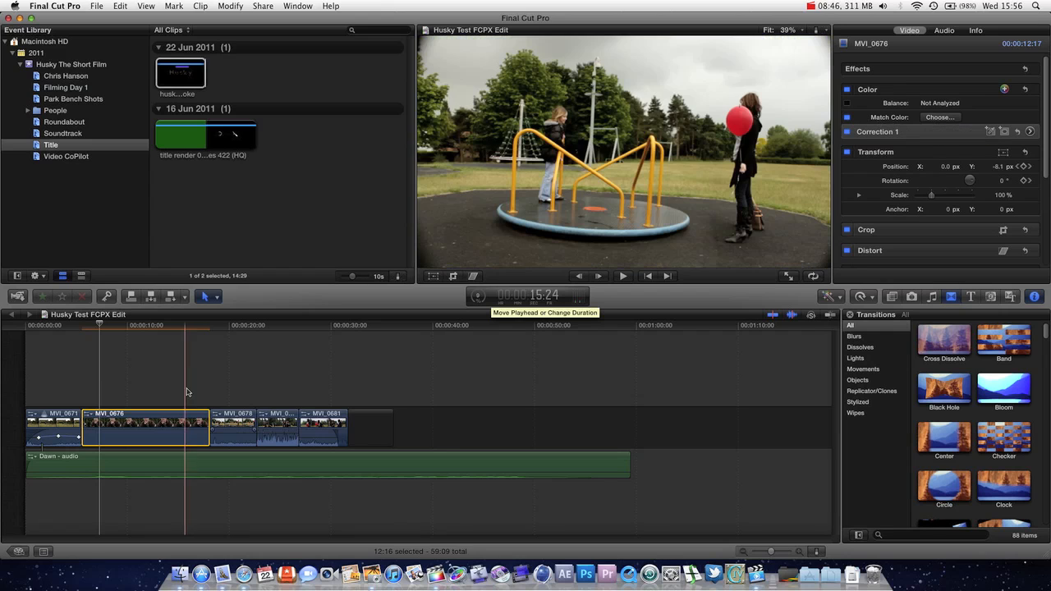
left_click(123, 325)
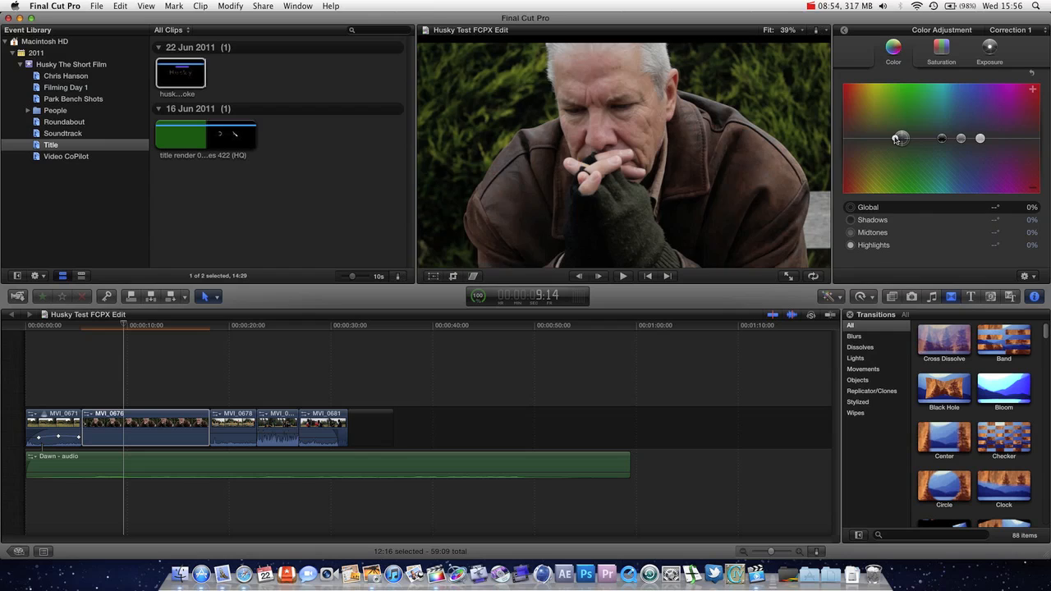
- Tint global 31° +9%, highlights golden 69° +24%, and midtones blue 202° −11%
left_click_drag(901, 137, 881, 137)
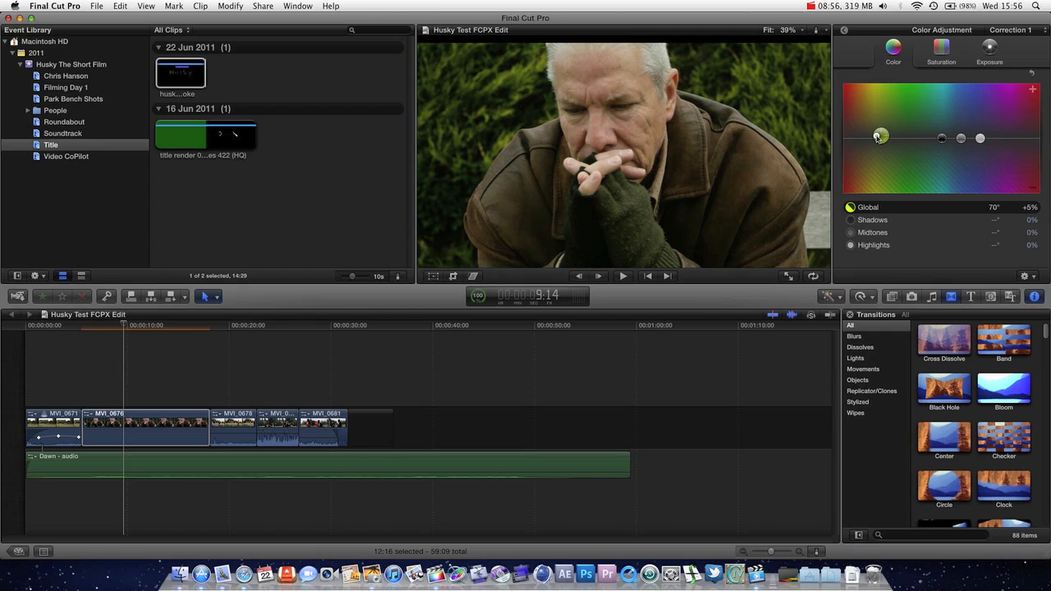
left_click_drag(881, 137, 860, 133)
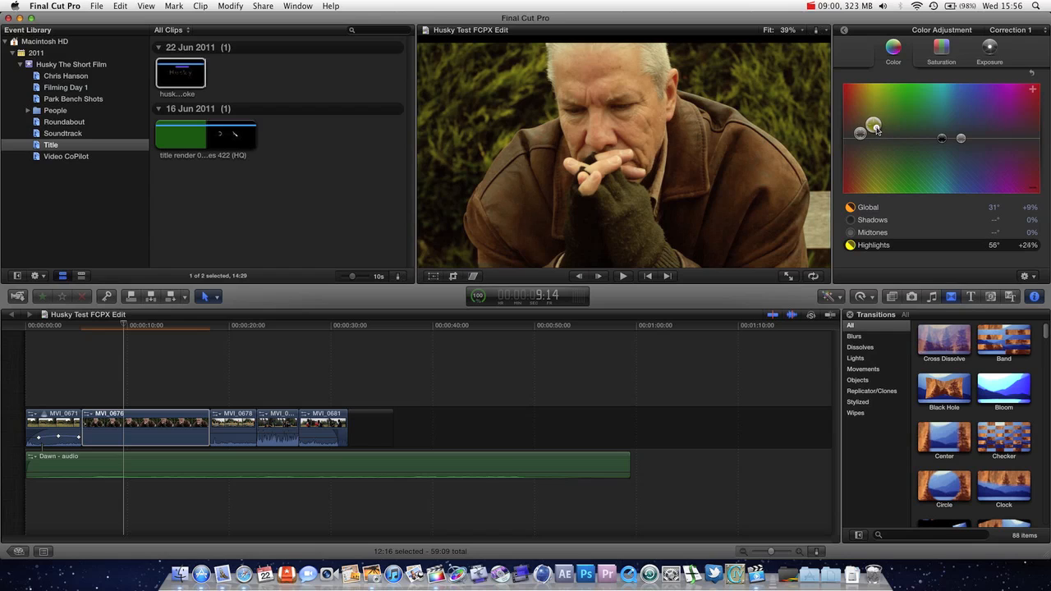
left_click_drag(874, 123, 865, 134)
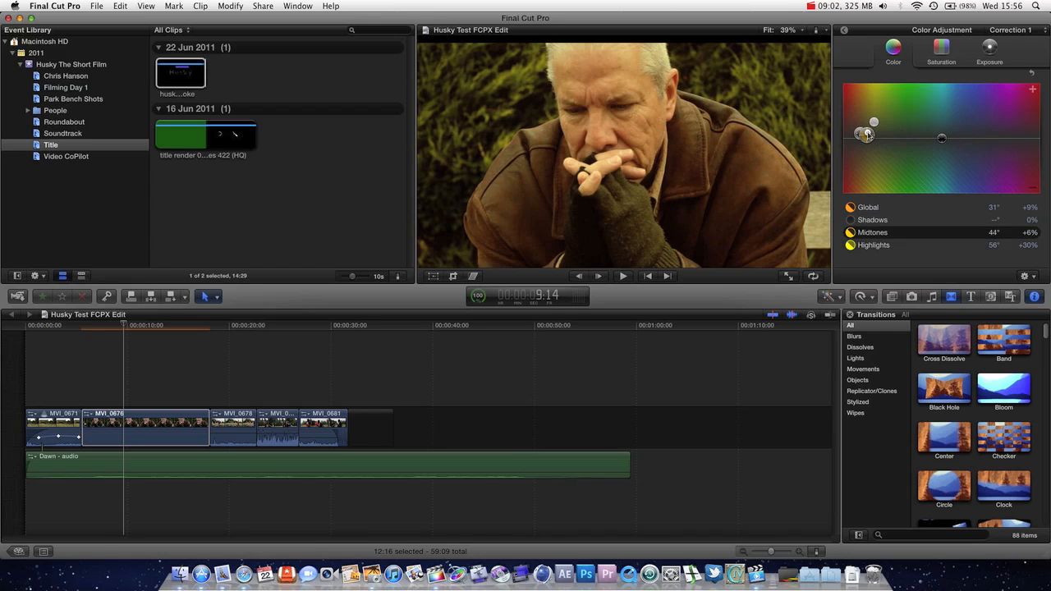
left_click_drag(867, 134, 862, 132)
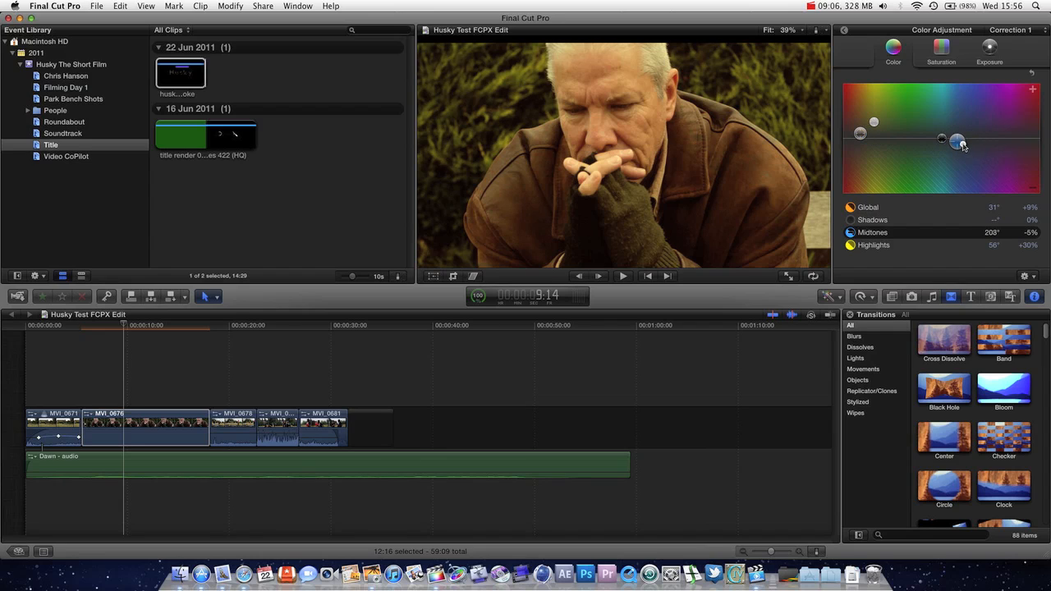
left_click_drag(958, 141, 952, 143)
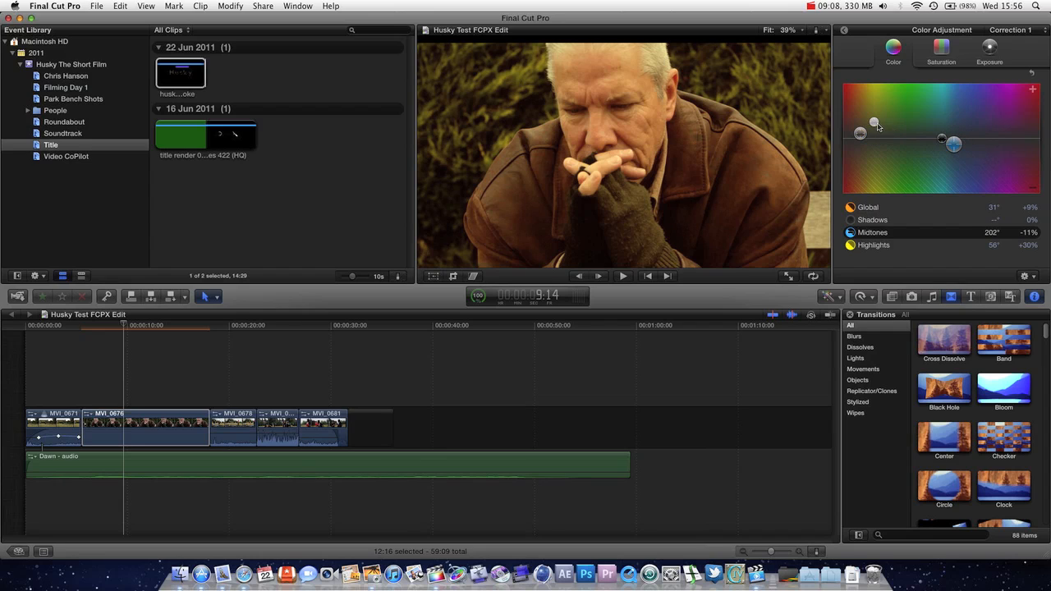
- Adjust tonal-range saturation, refine midtone brightness, and strengthen the yellow highlight tint
left_click(941, 51)
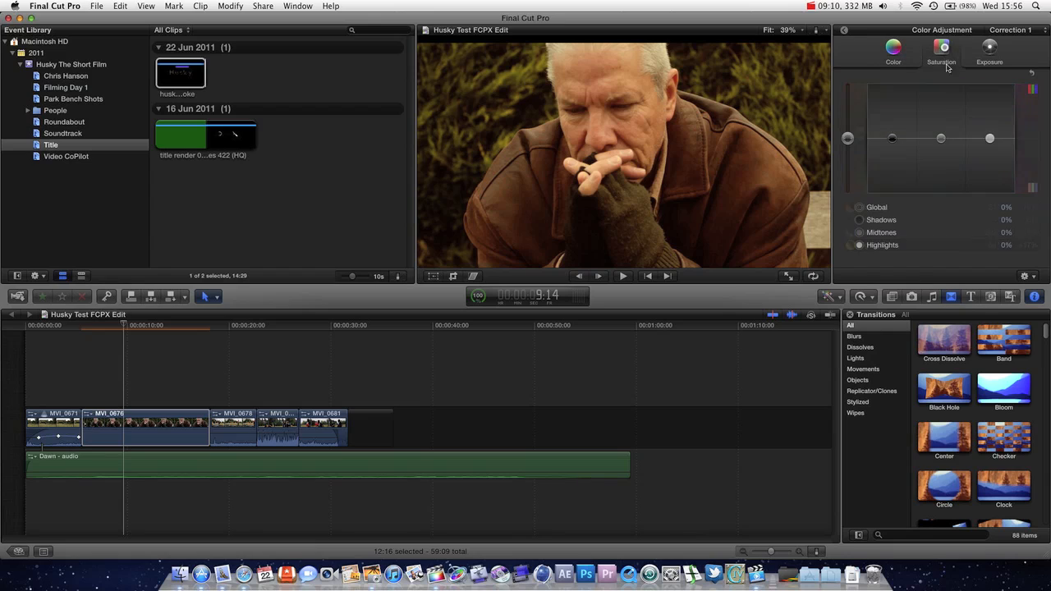
left_click_drag(941, 138, 941, 130)
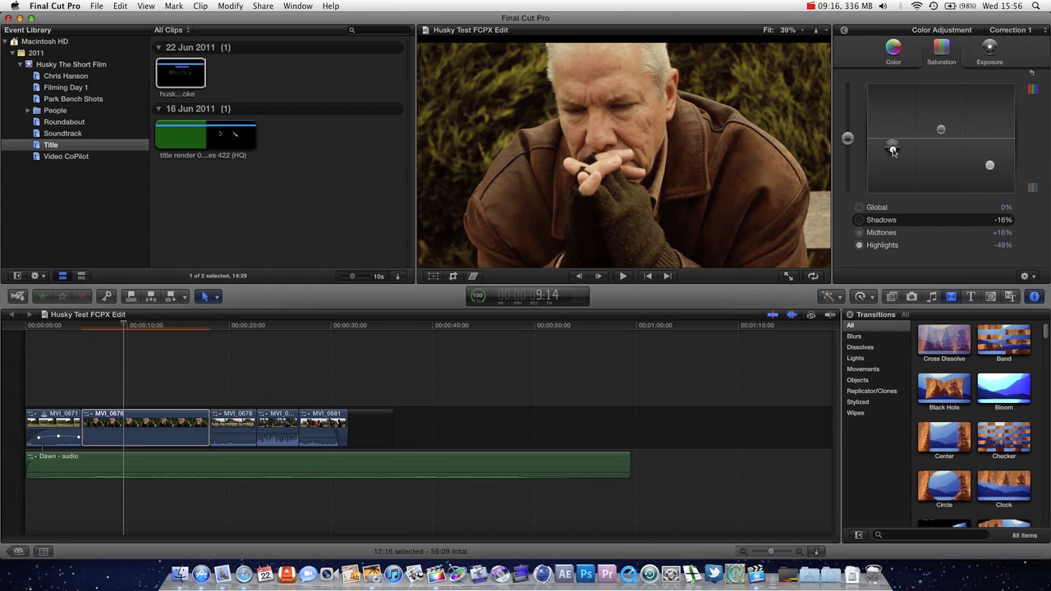
left_click_drag(891, 151, 941, 124)
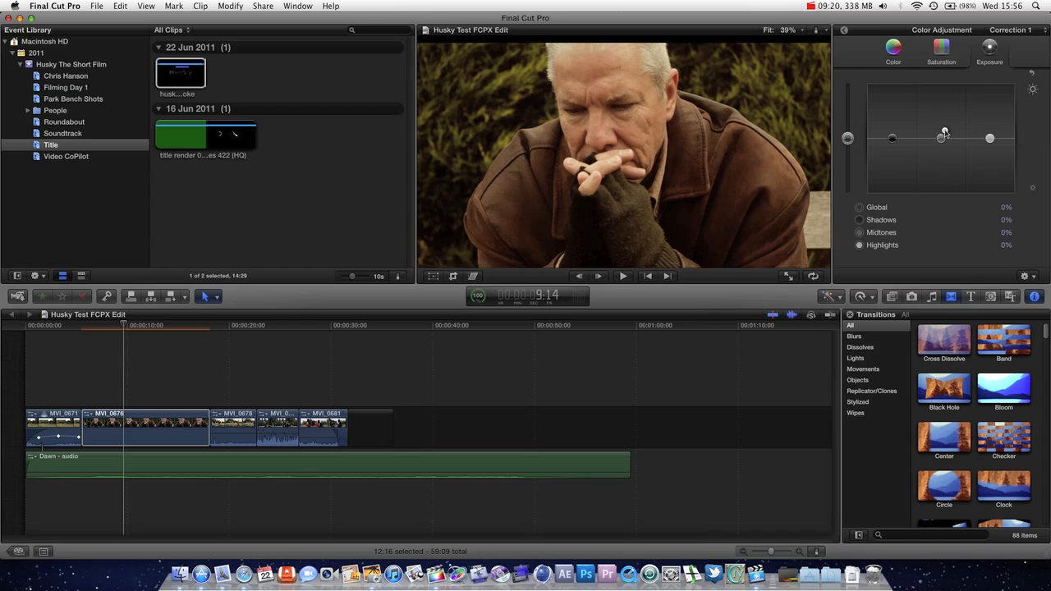
left_click_drag(940, 137, 942, 136)
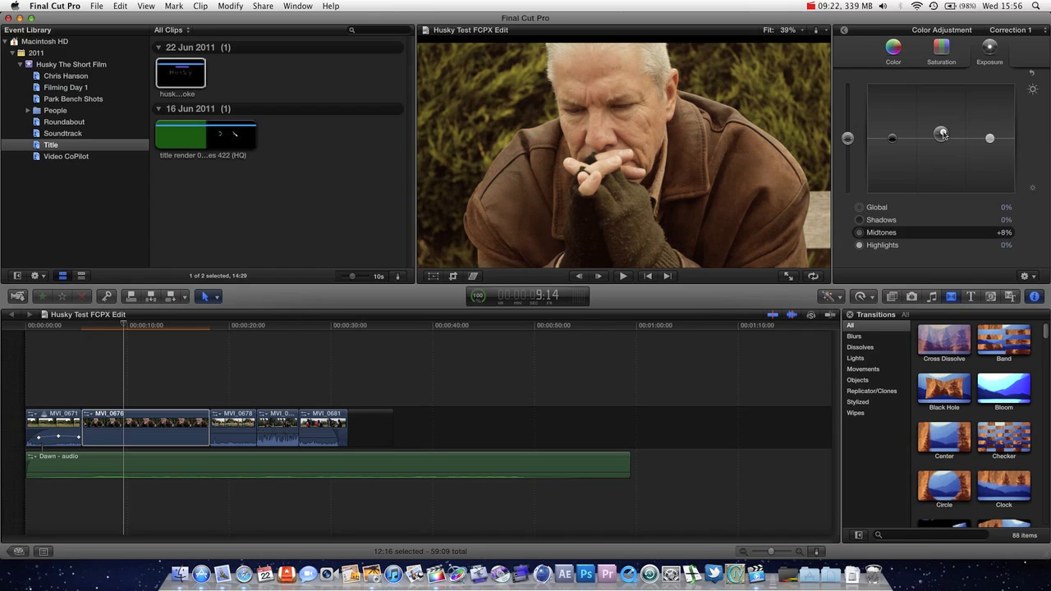
left_click_drag(941, 138, 892, 141)
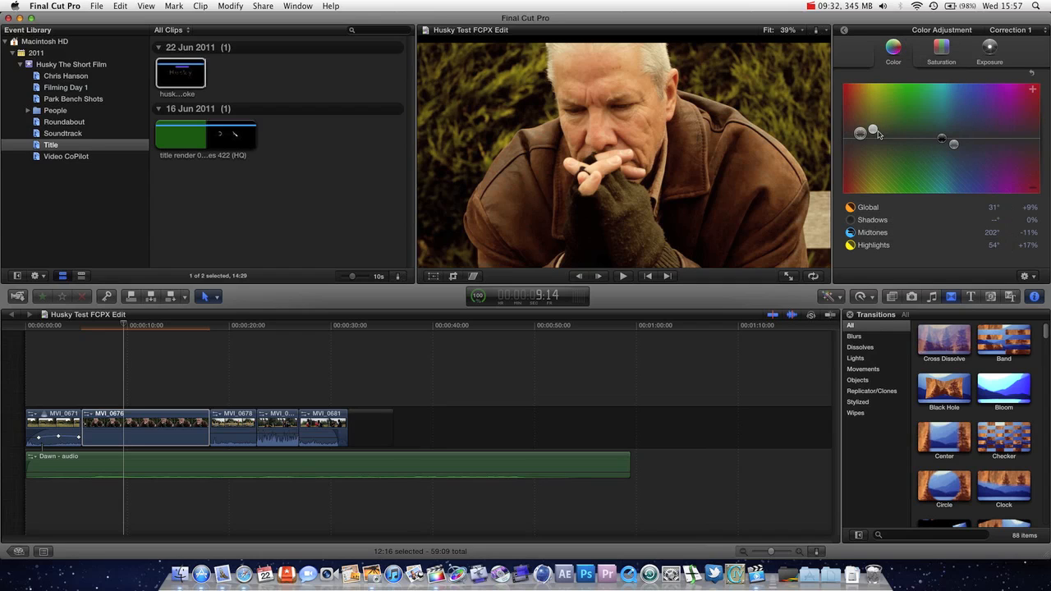
left_click_drag(872, 136, 873, 123)
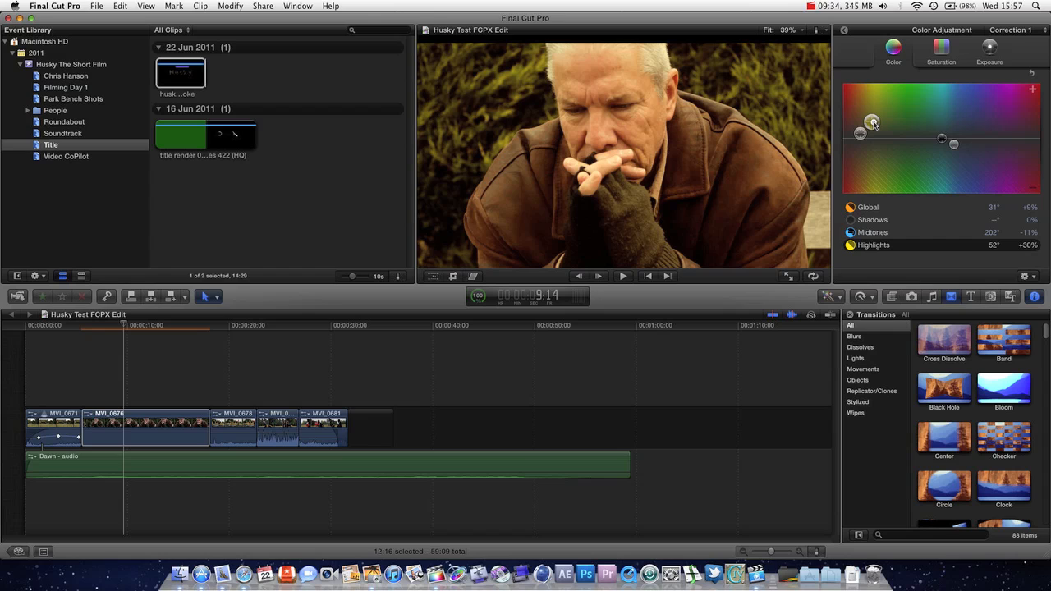
left_click_drag(872, 121, 881, 125)
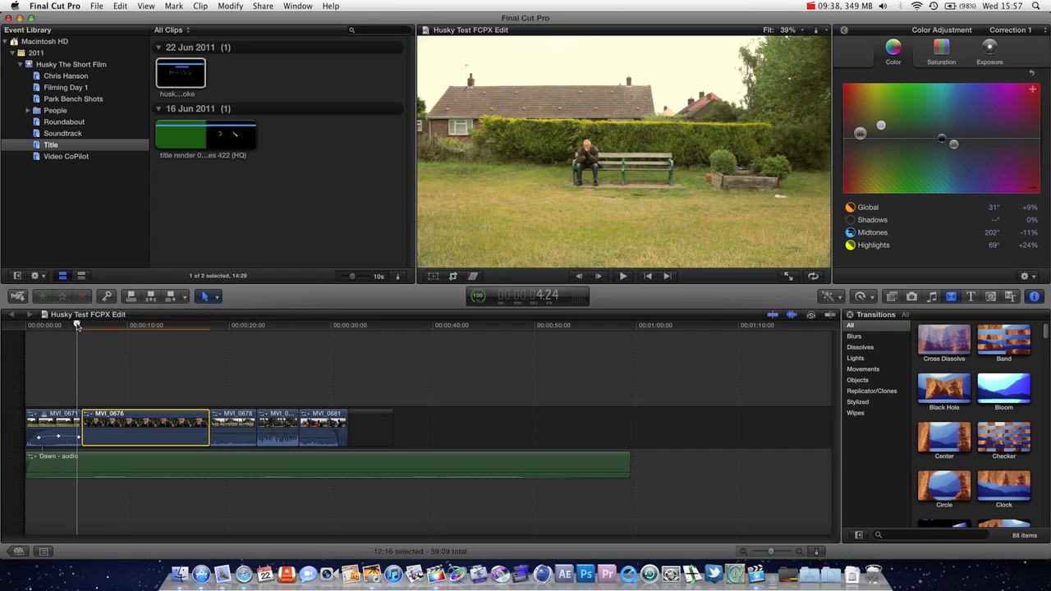
- Set exposure to shadows −11%, highlights +10%, global and midtones +8%, comparing with the wide shot
left_click(48, 326)
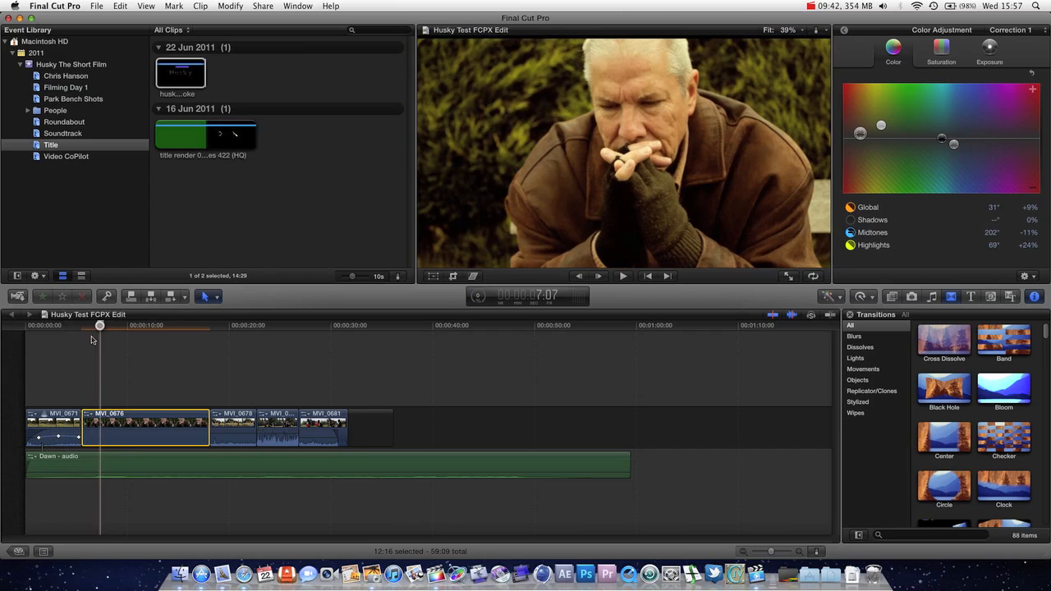
left_click(989, 47)
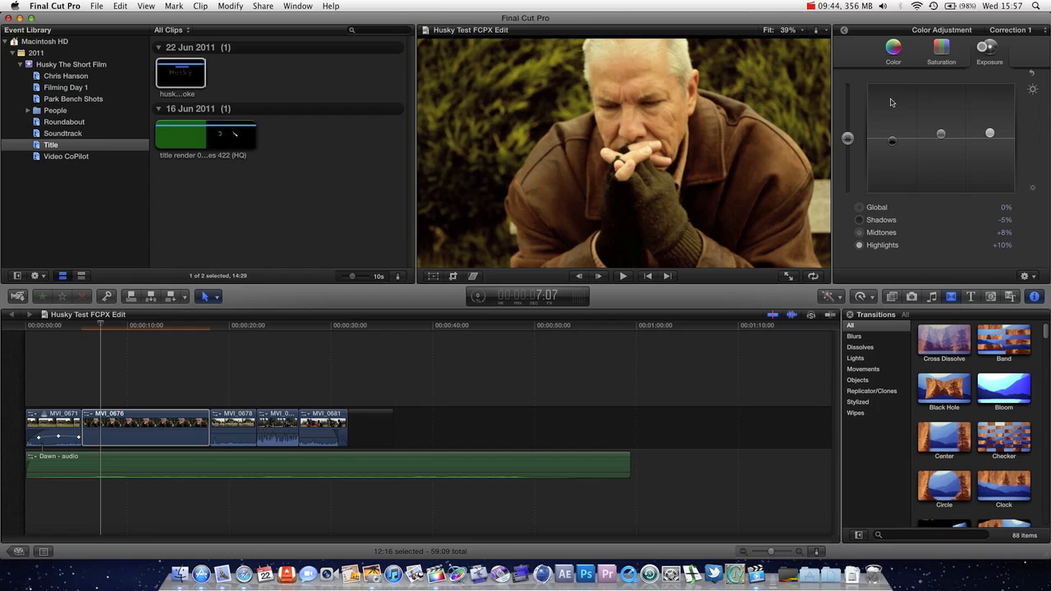
left_click_drag(847, 138, 847, 131)
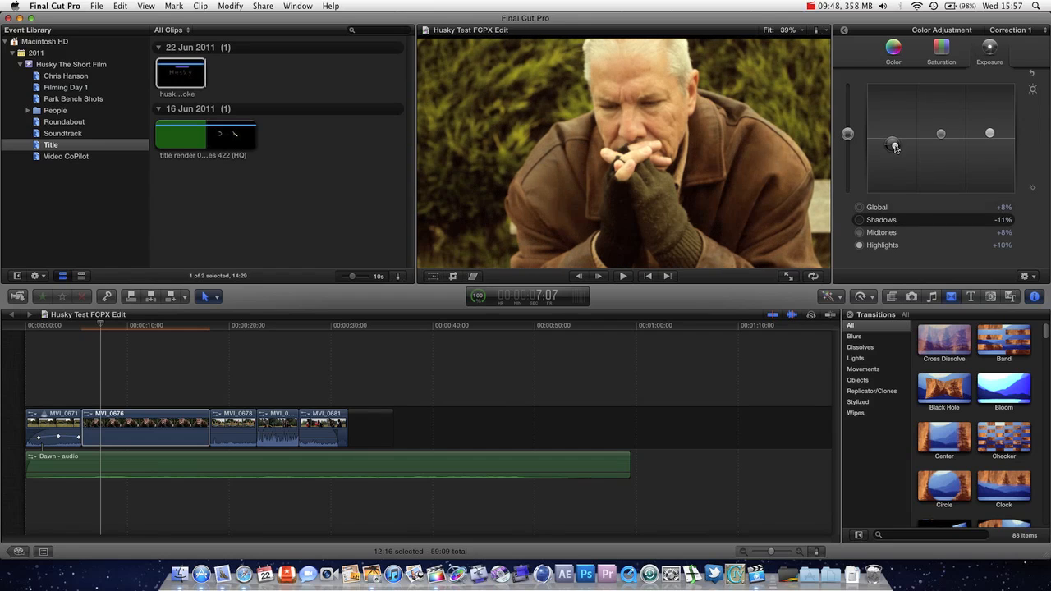
left_click(80, 326)
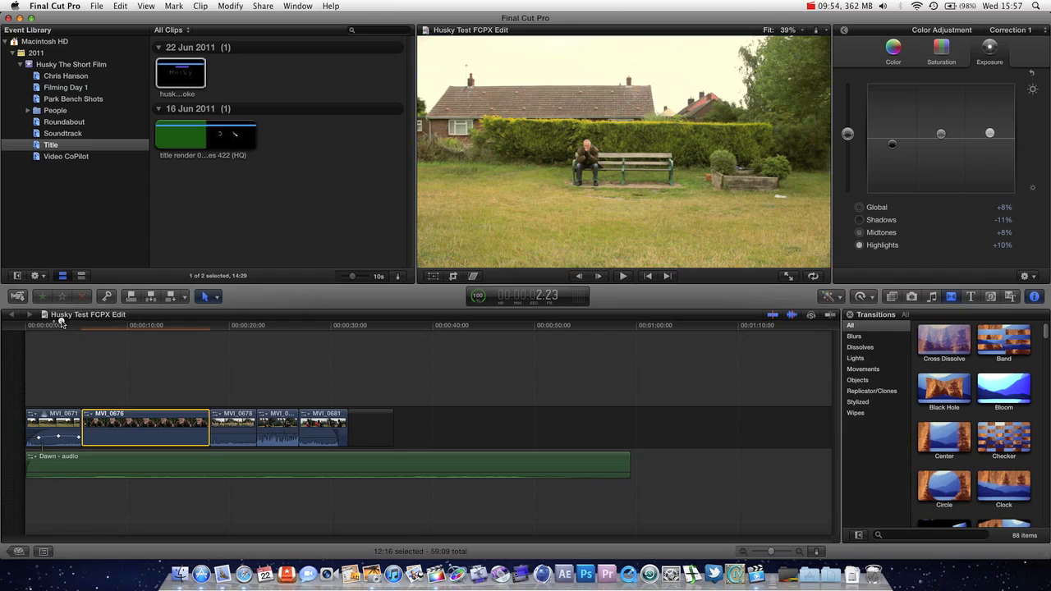
left_click(100, 325)
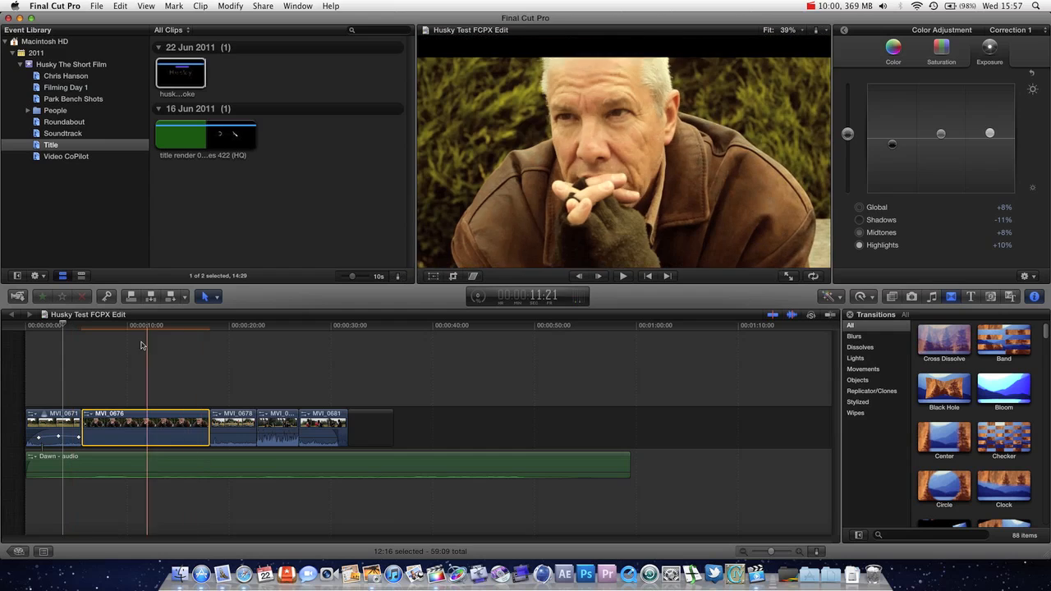
left_click(113, 325)
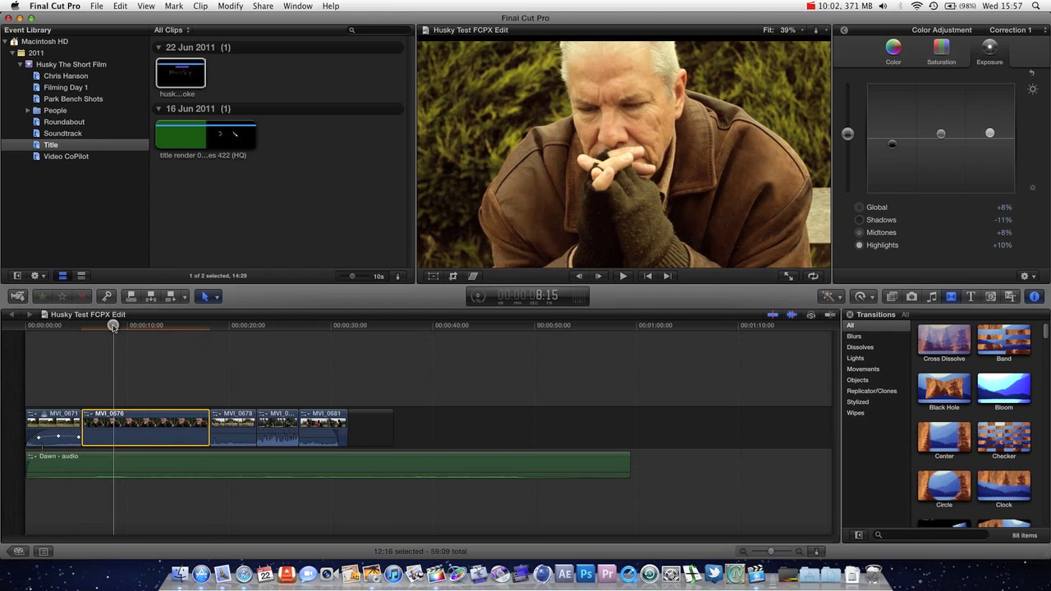
- Play back the graded old man close-up, then deselect all timeline clips
left_click(92, 325)
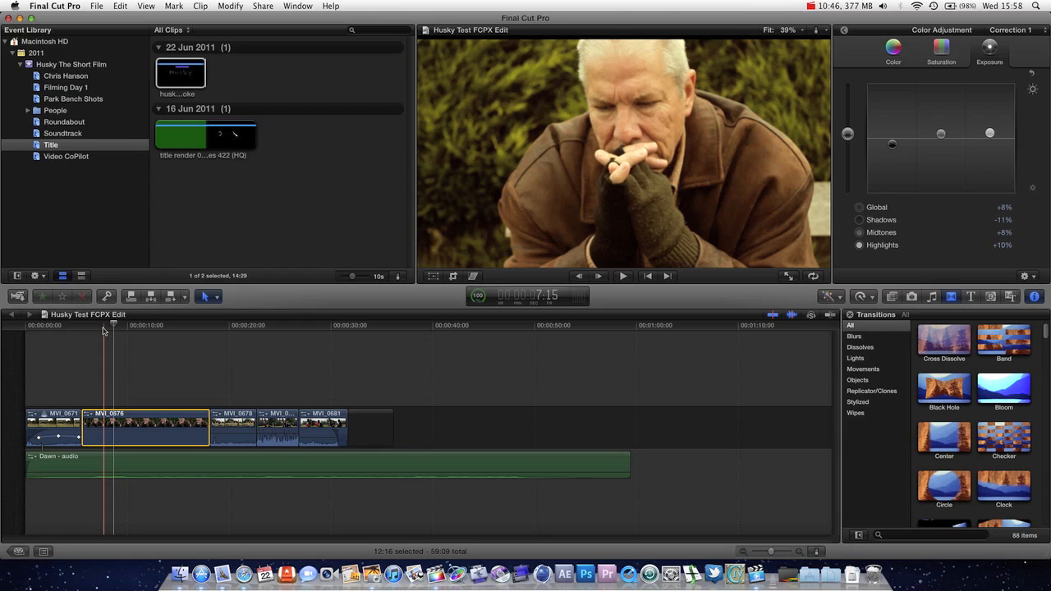
left_click(164, 345)
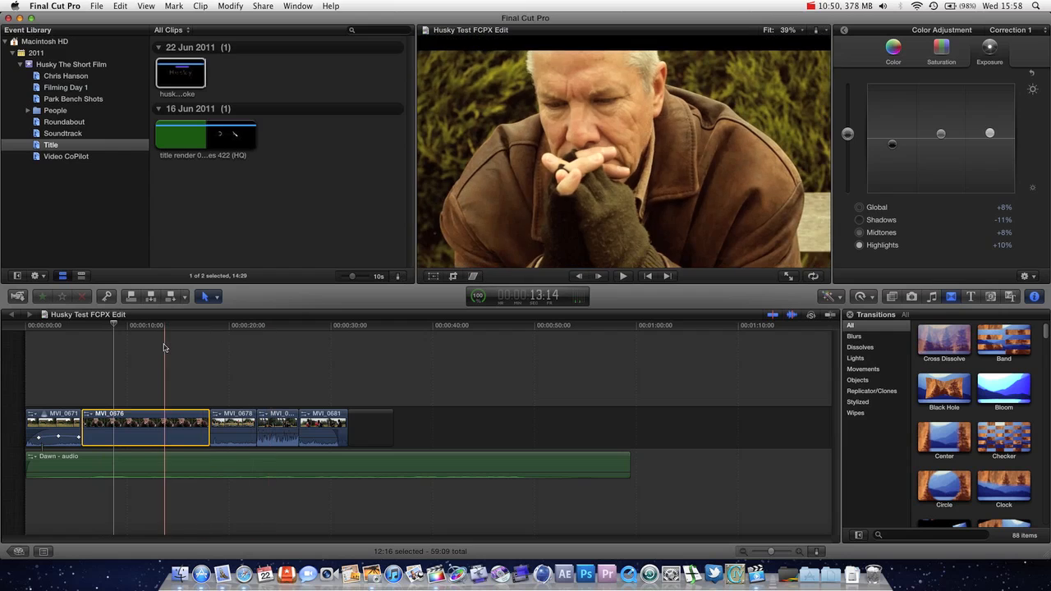
left_click(234, 341)
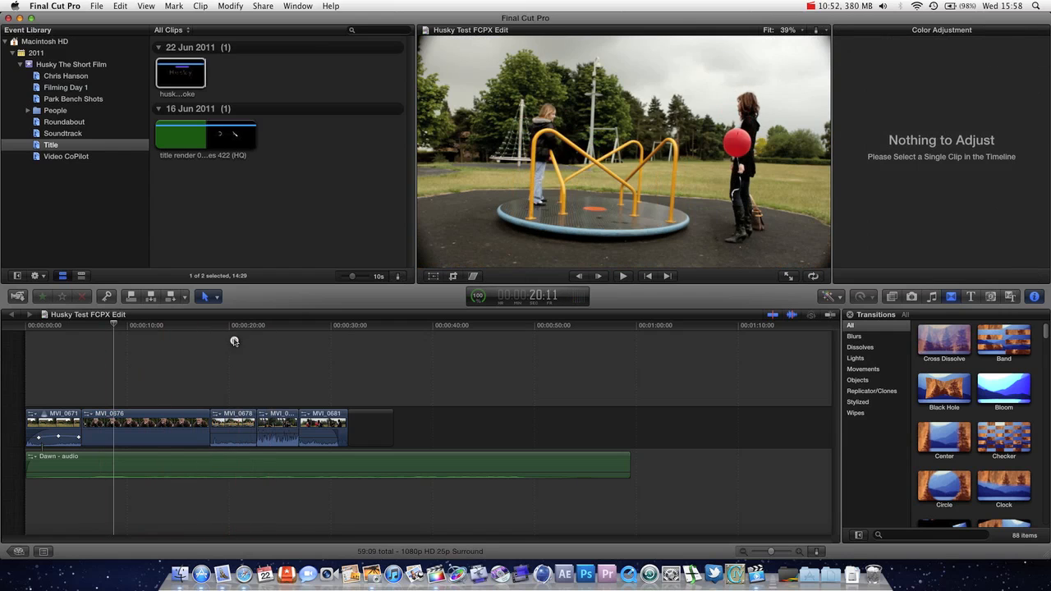
- Scrub through the close-up, reselect MVI_0676 and return to its Video Inspector
left_click(128, 362)
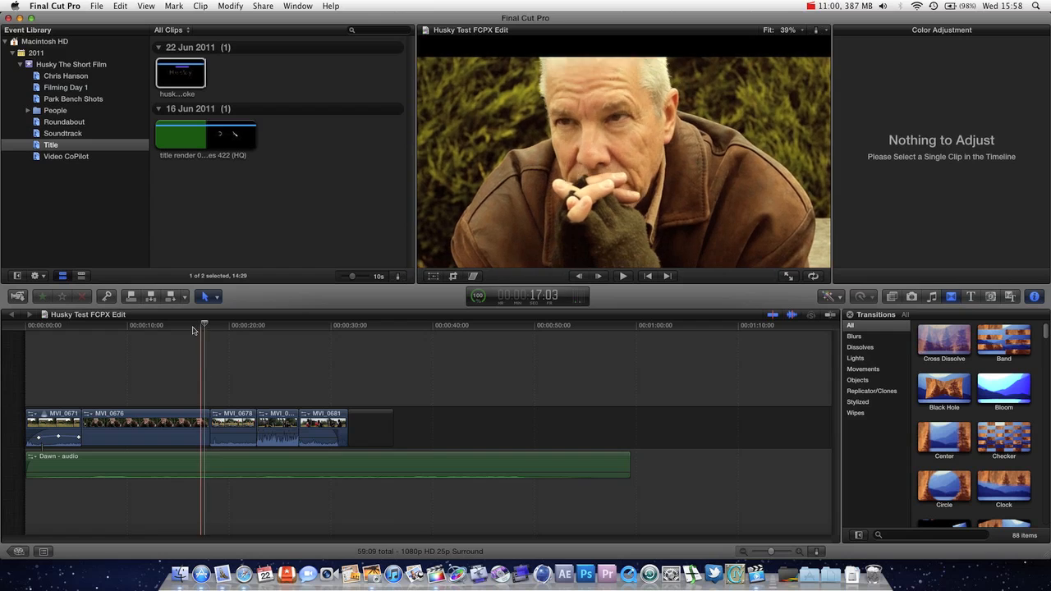
left_click(227, 325)
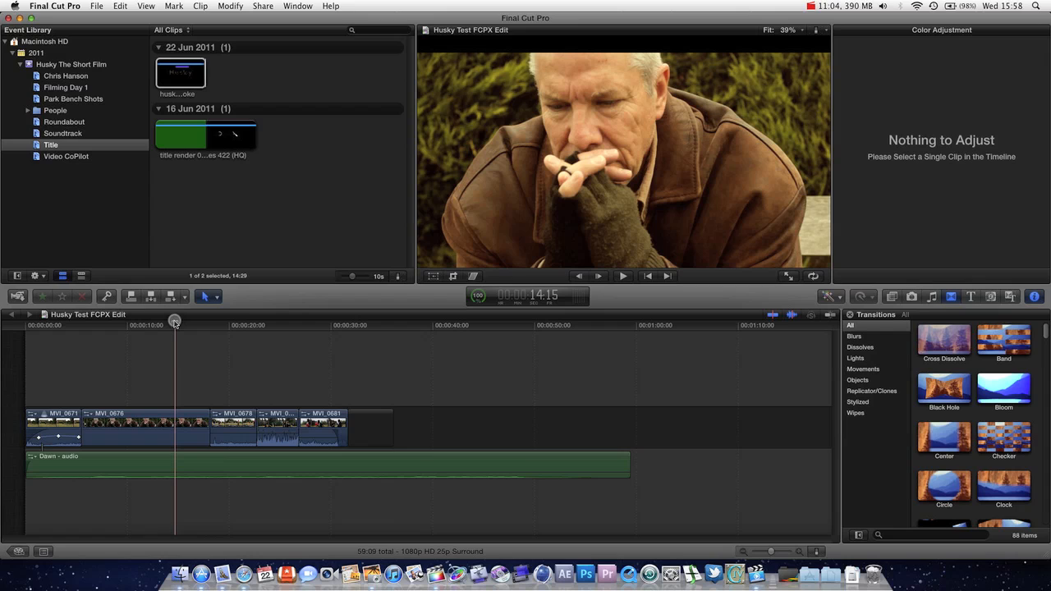
left_click_drag(174, 324, 164, 325)
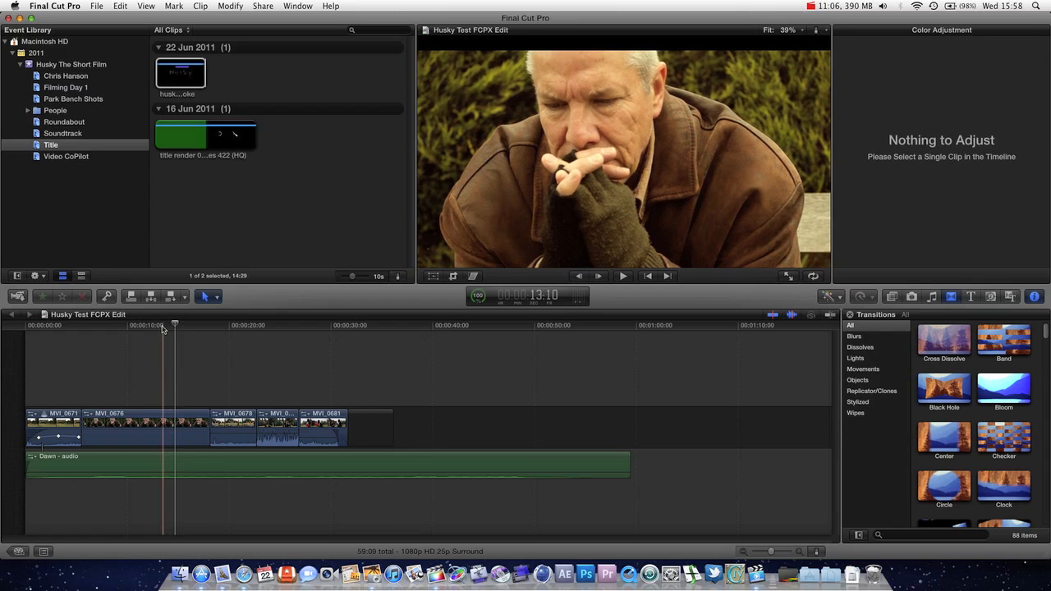
left_click(145, 422)
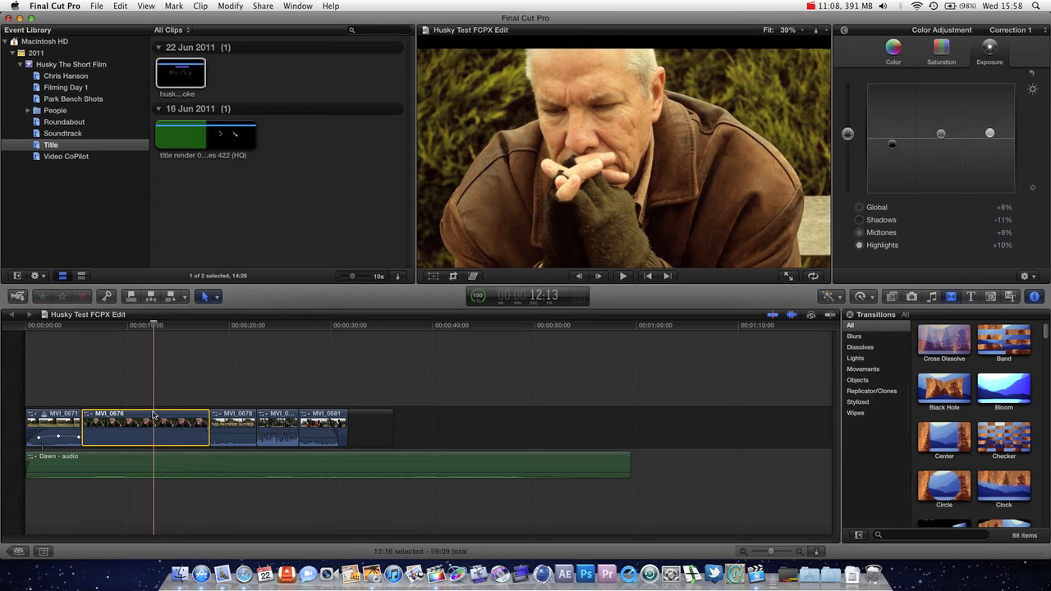
mouse_move(826, 30)
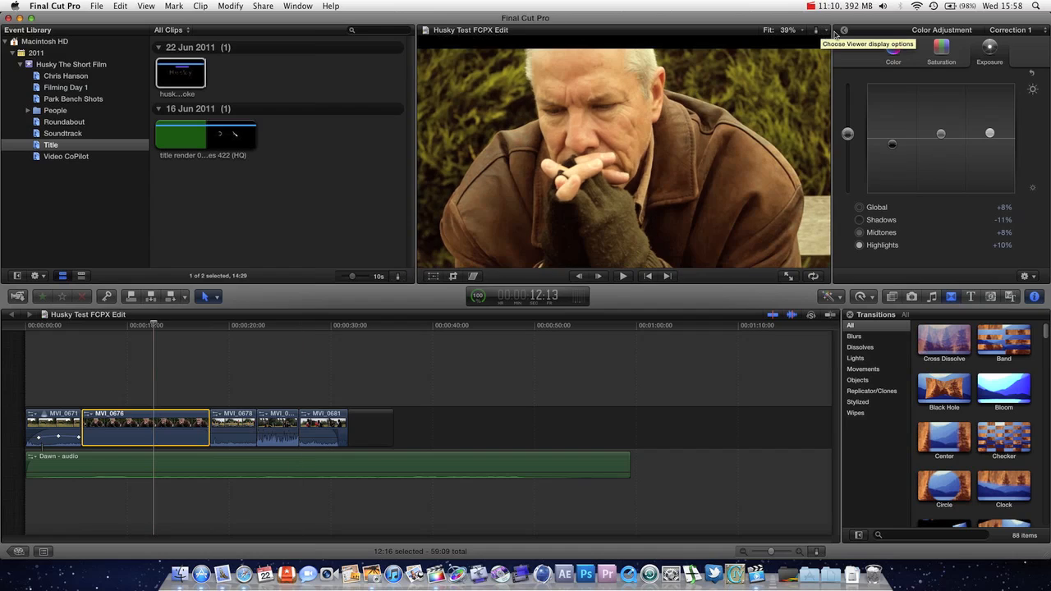
left_click(909, 30)
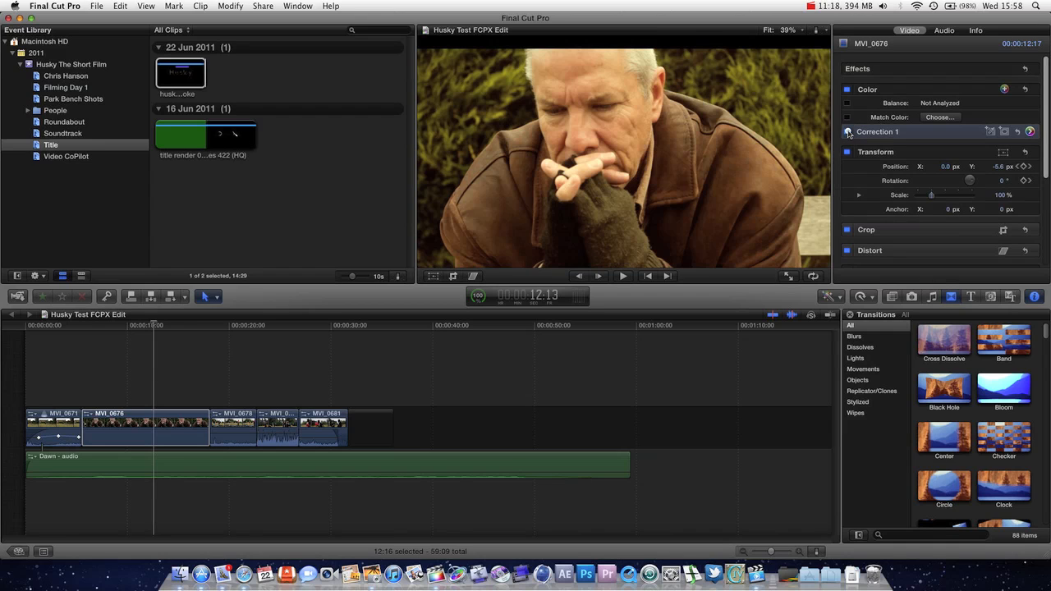
- Toggle the Correction 1 checkbox to compare the clip with and without its grade
left_click(846, 131)
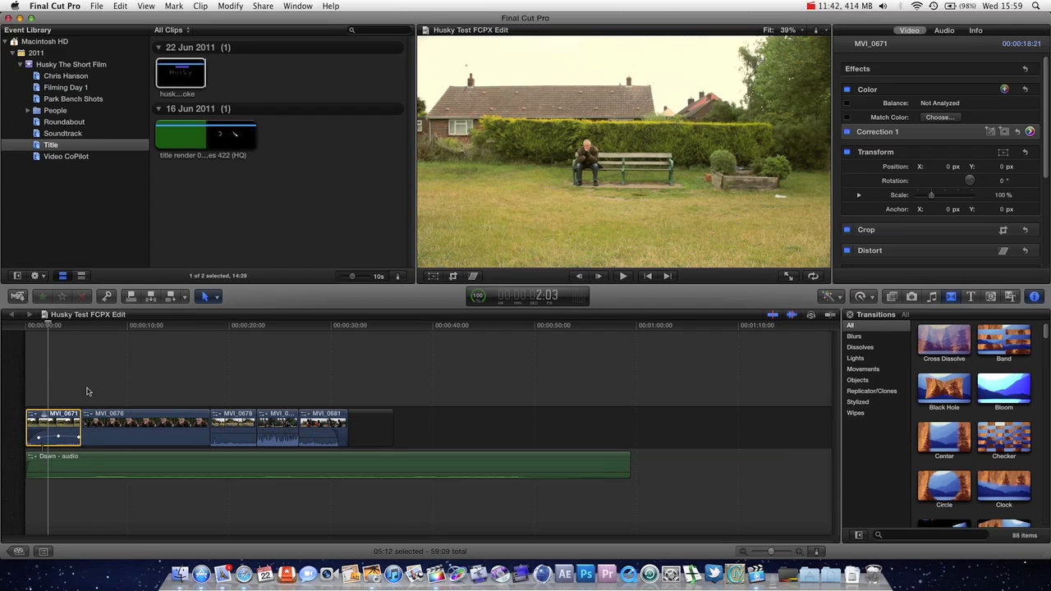
mouse_move(62, 296)
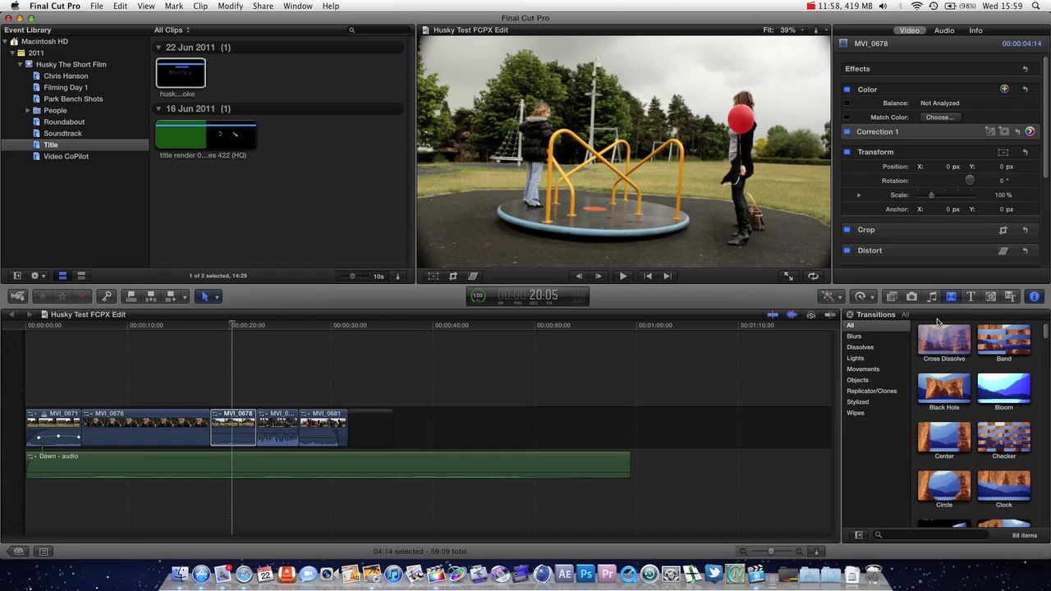
mouse_move(892, 297)
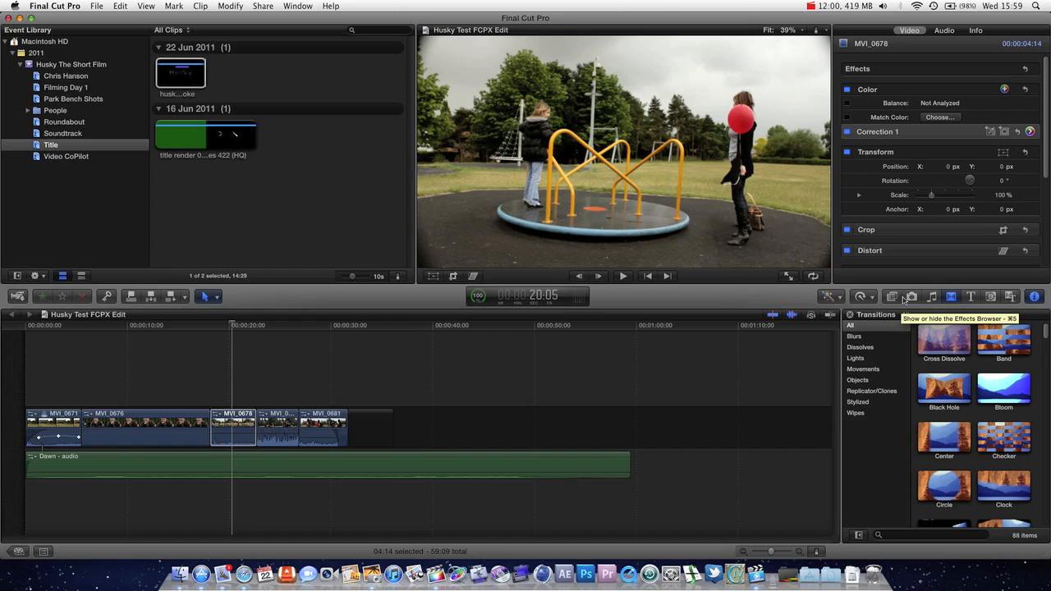
- Browse the video effects library and add Aged Paper to MVI_0678
left_click(892, 296)
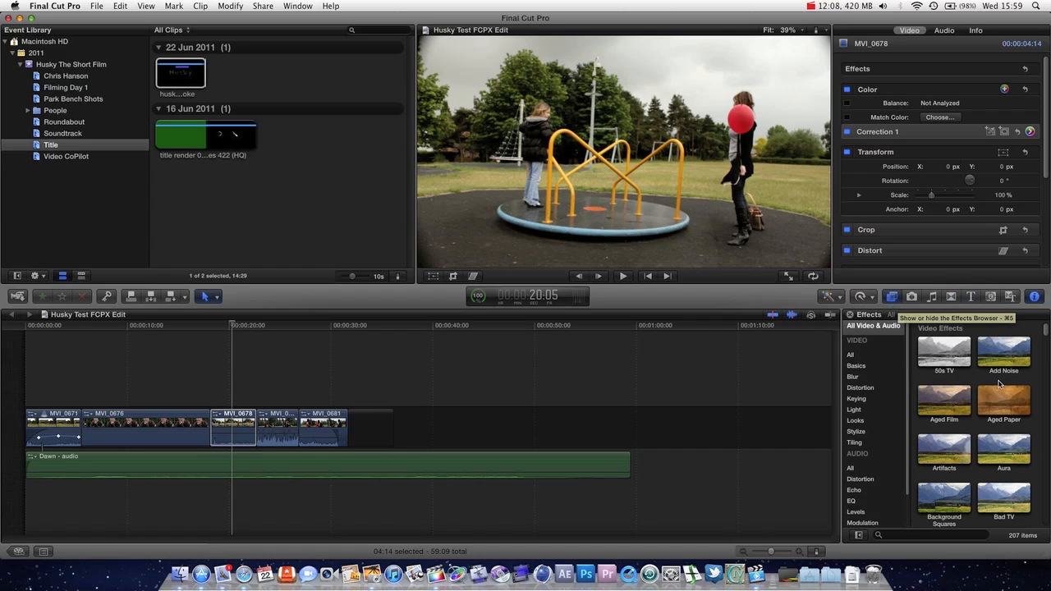
scroll("down", 3)
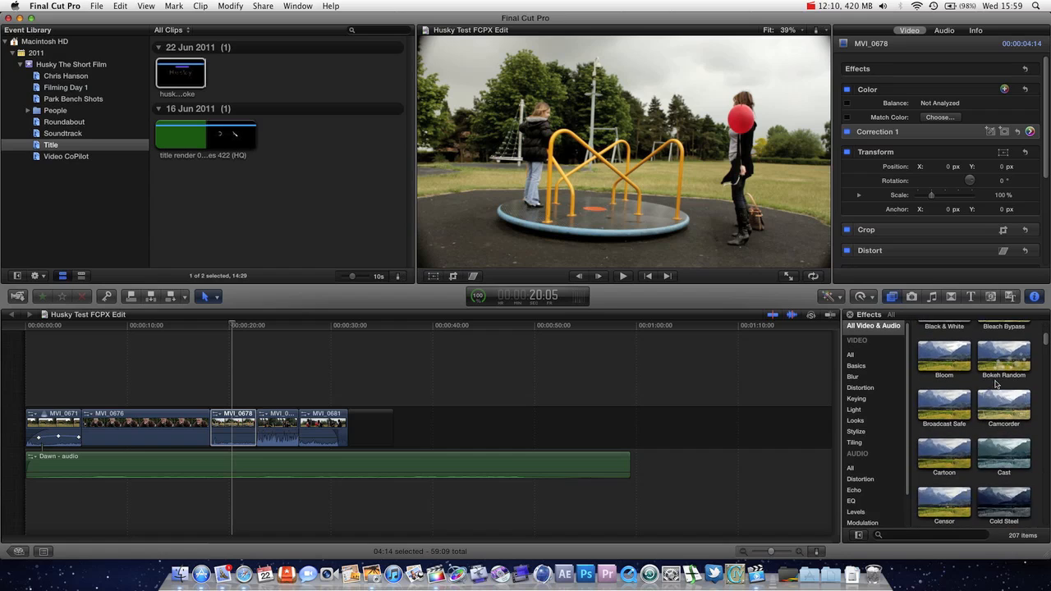
scroll("down", 3)
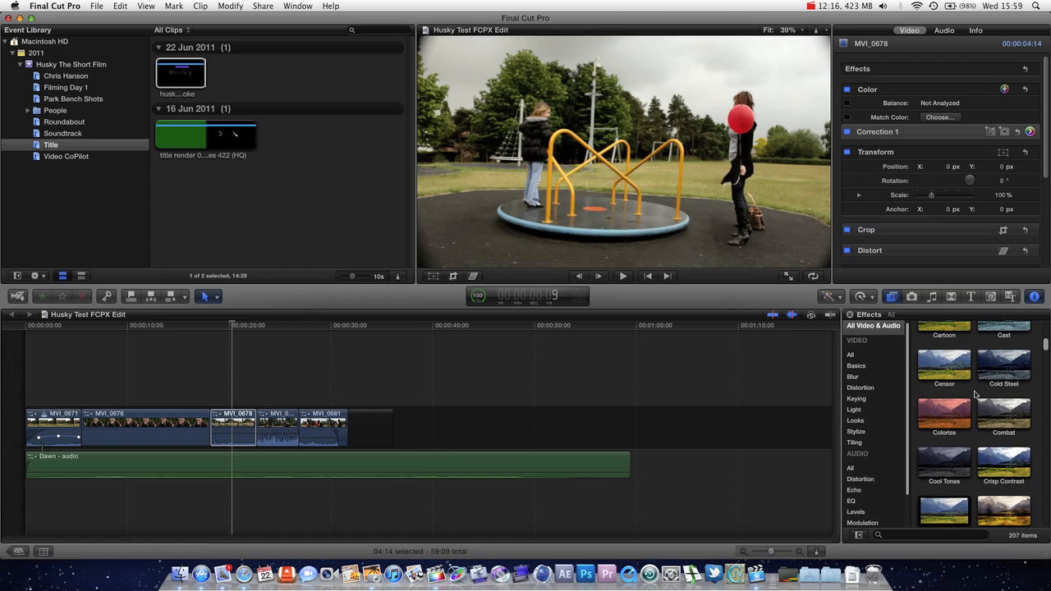
scroll("down", 3)
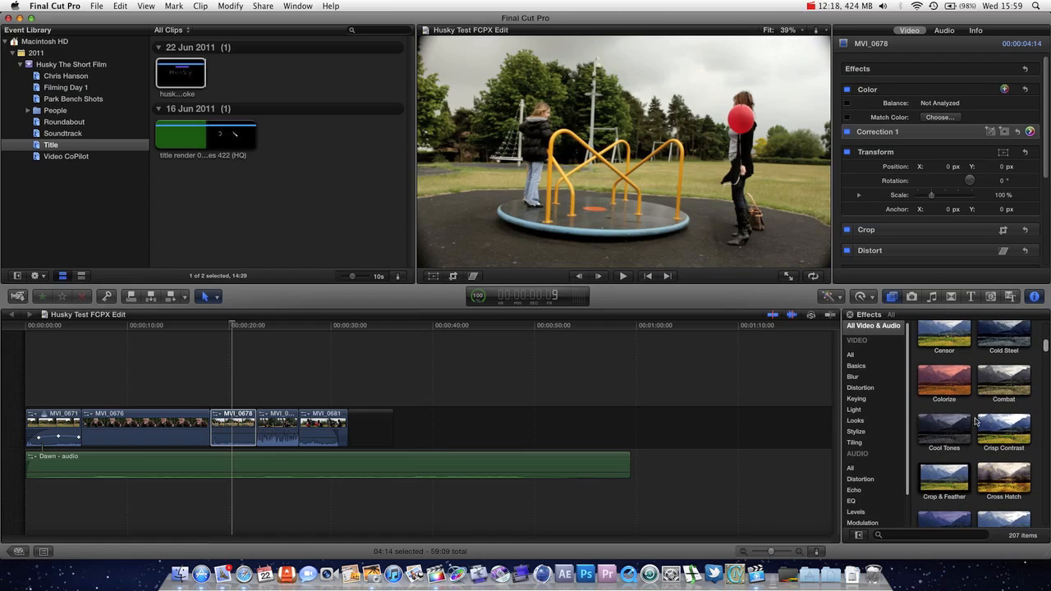
scroll("up", 3)
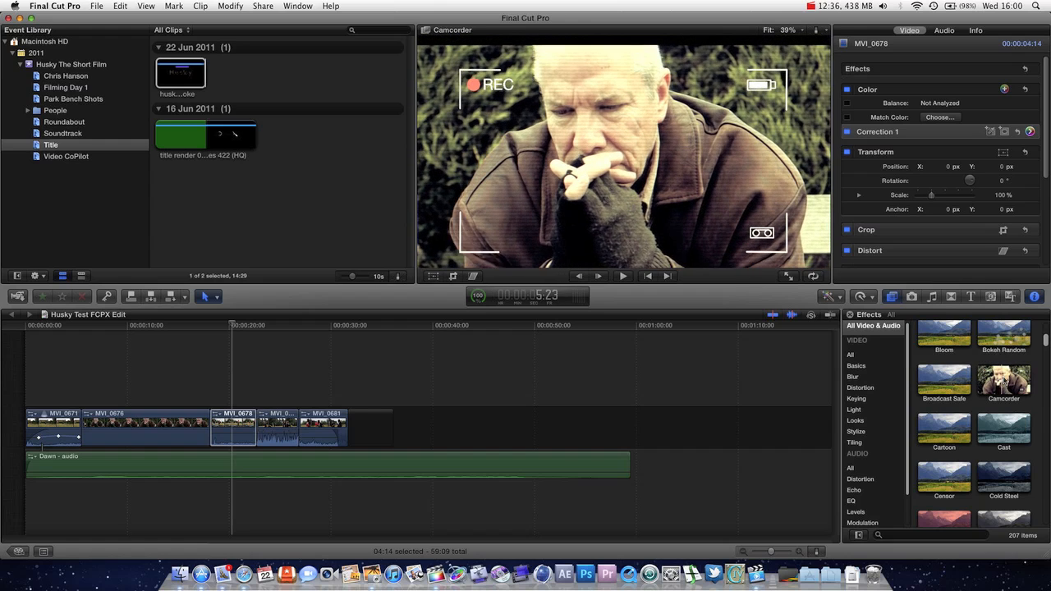
double_click(944, 382)
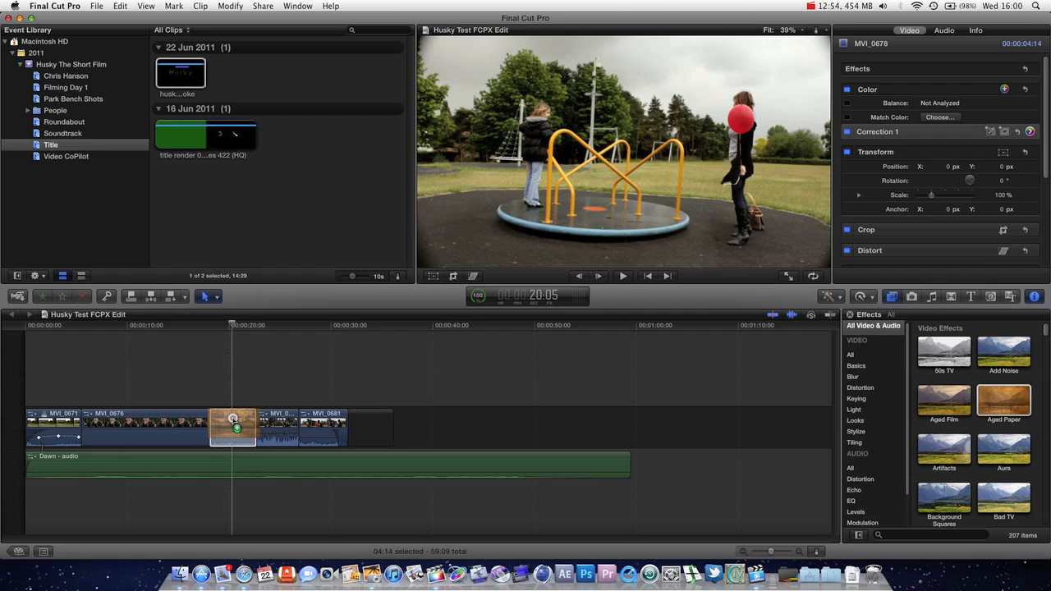
- Replace Aged Paper with the Glory look (Amount 32, Threshold 0.72) and preview it
double_click(1003, 398)
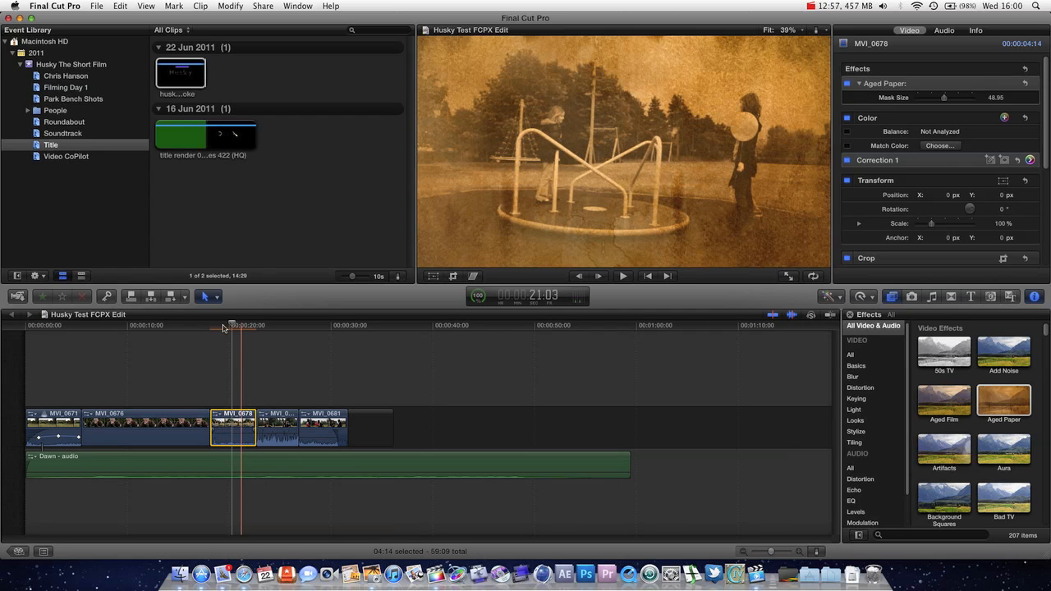
left_click(222, 326)
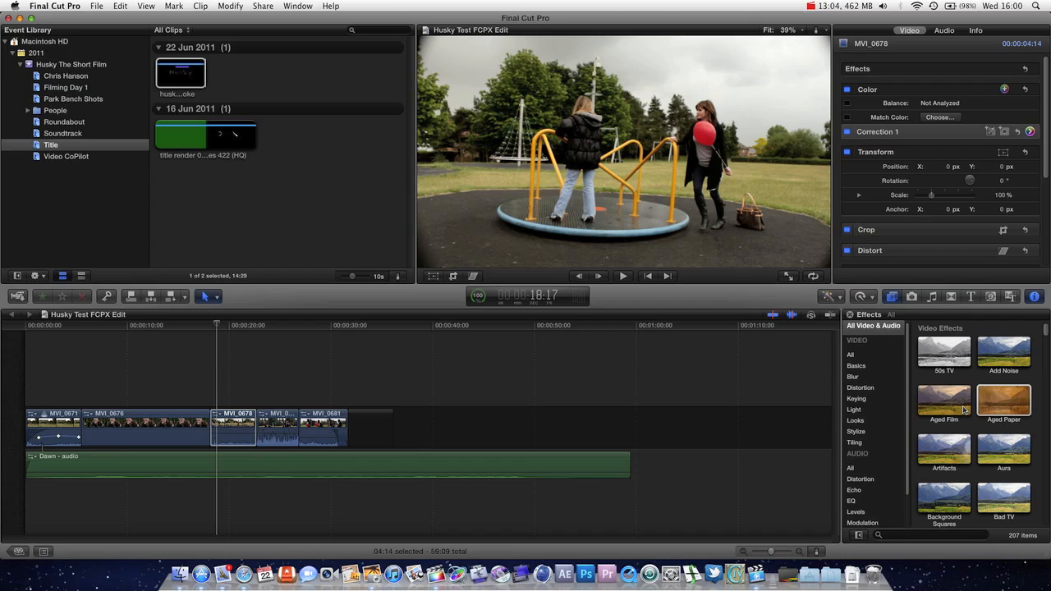
mouse_move(964, 399)
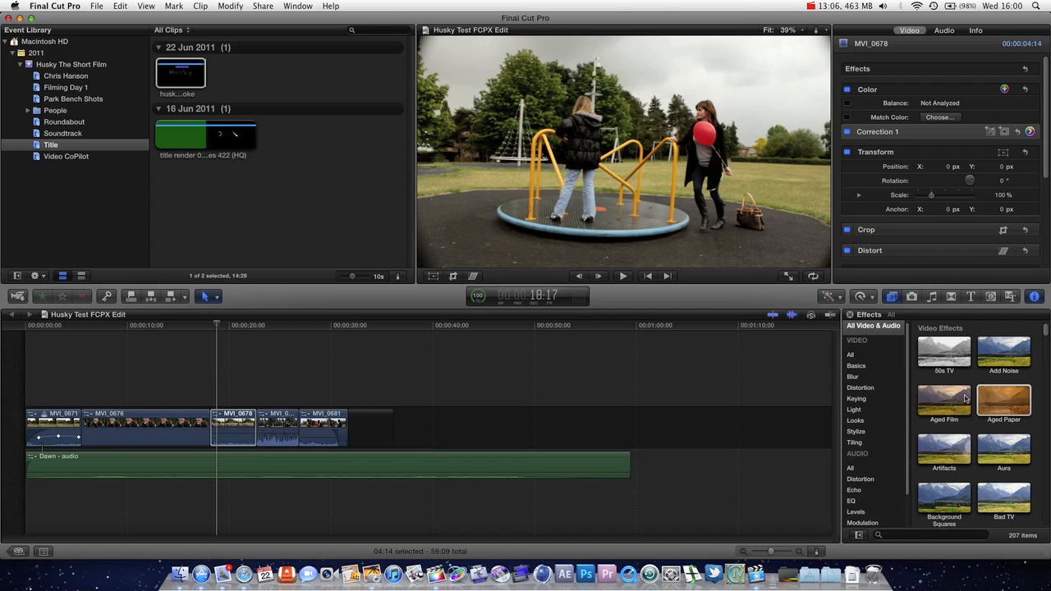
left_click(854, 420)
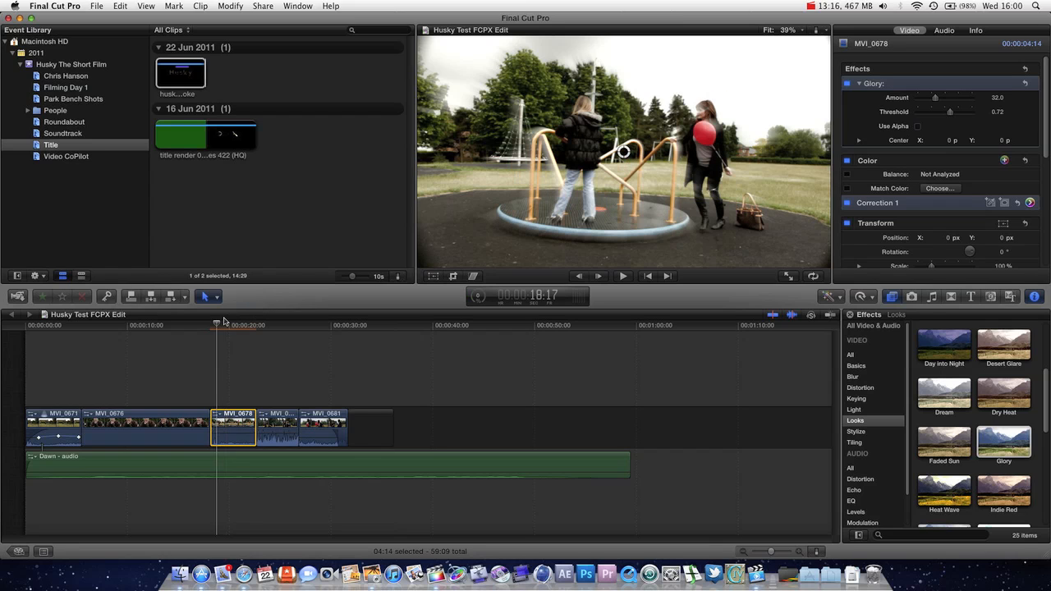
left_click(228, 325)
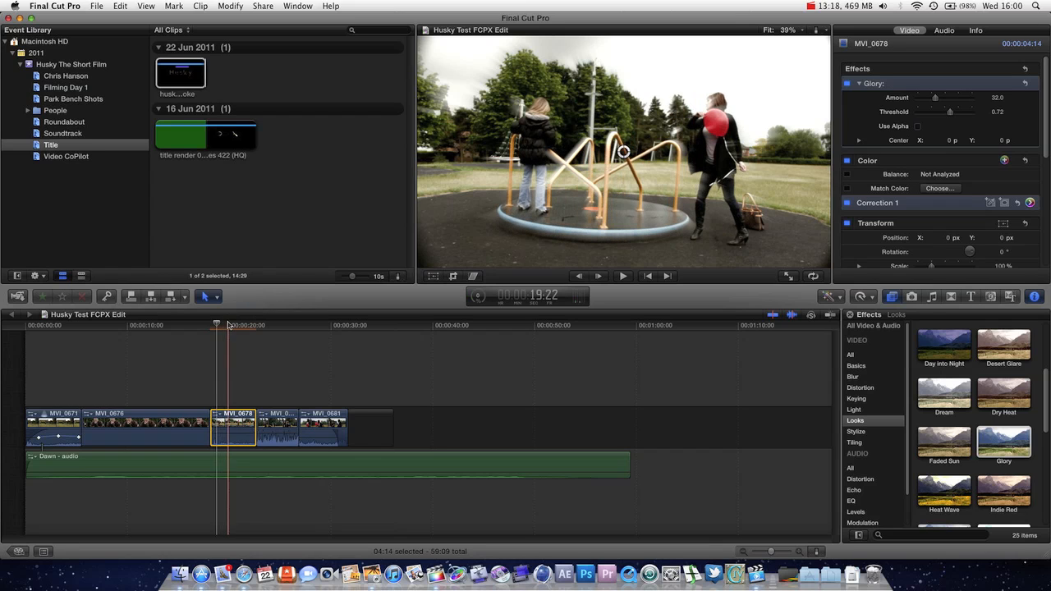